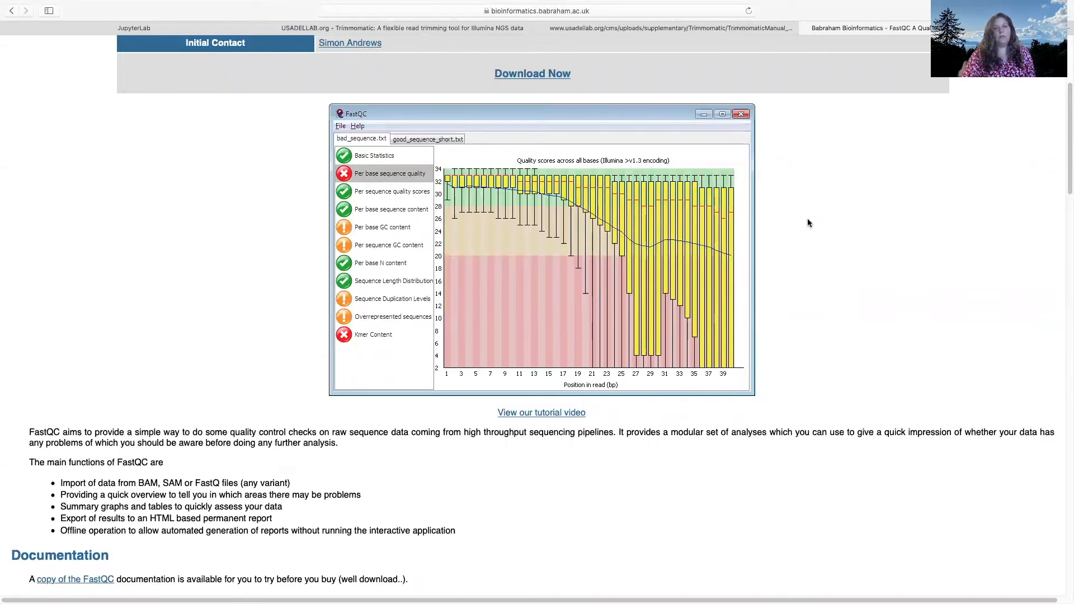
{"action": "mouse_move", "coordinate": [784, 253]}
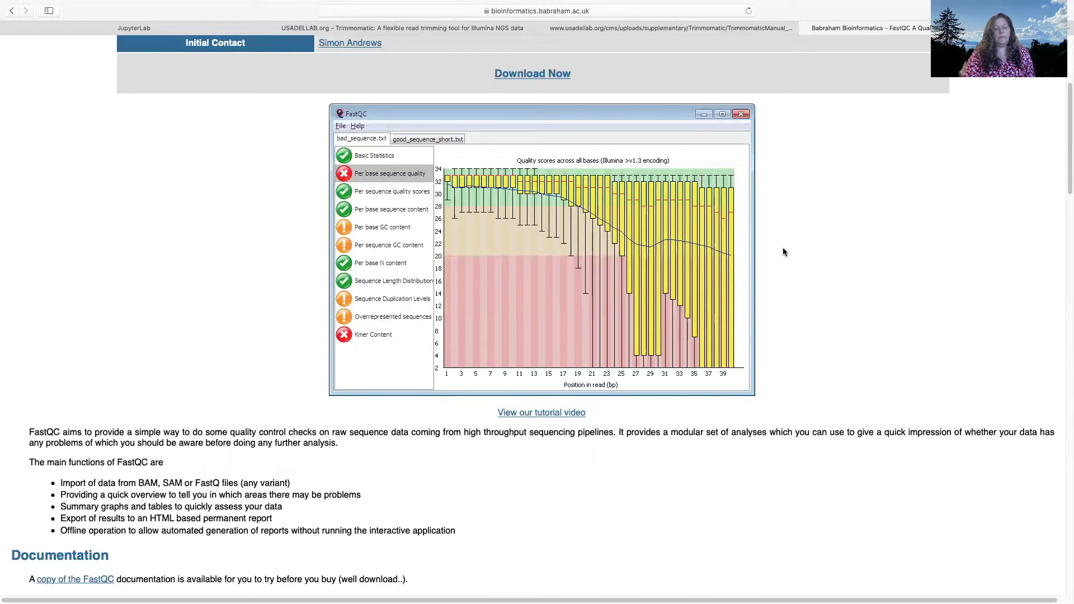
{"action": "mouse_move", "coordinate": [796, 256]}
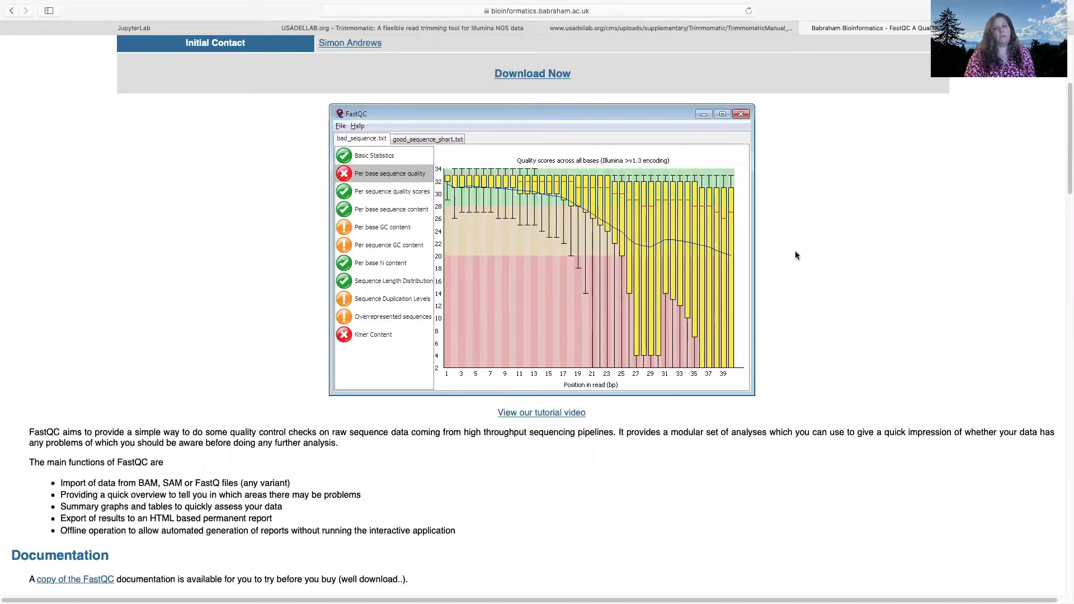
{"action": "mouse_move", "coordinate": [793, 256]}
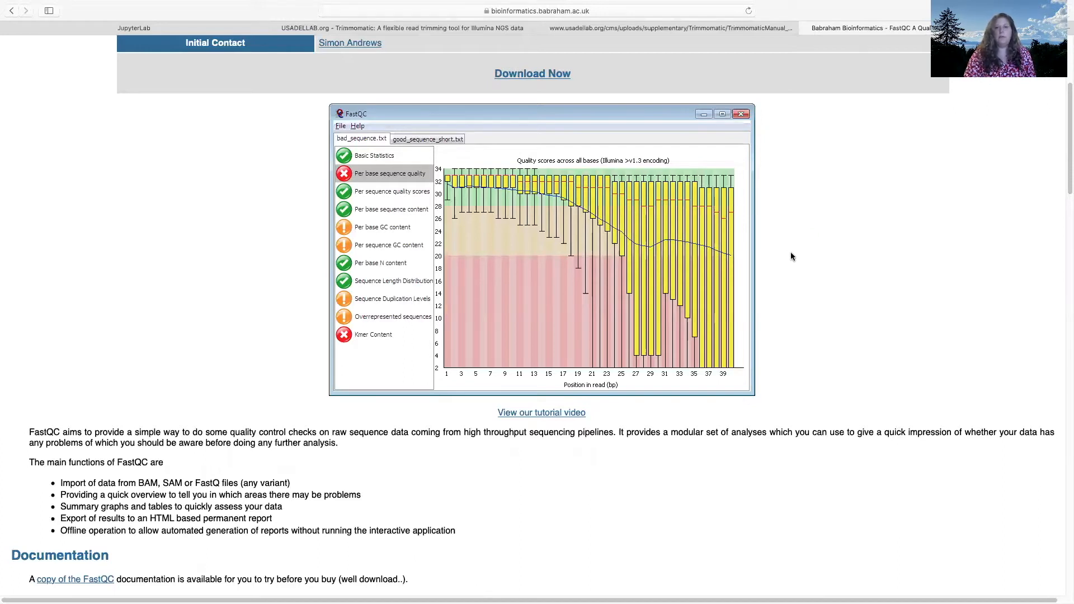
{"action": "mouse_move", "coordinate": [786, 258]}
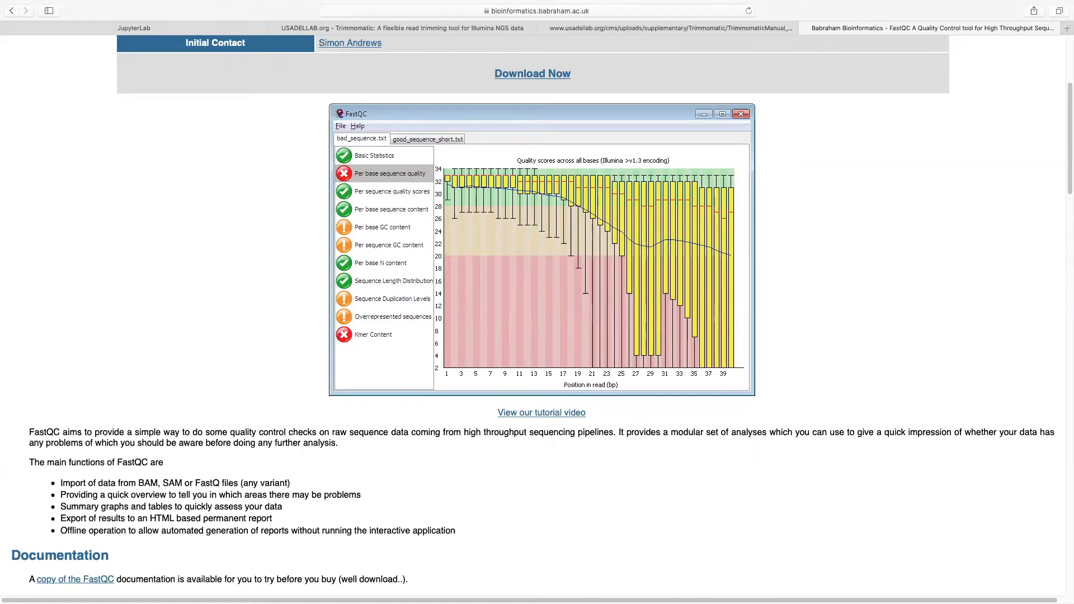
{"action": "mouse_move", "coordinate": [747, 274]}
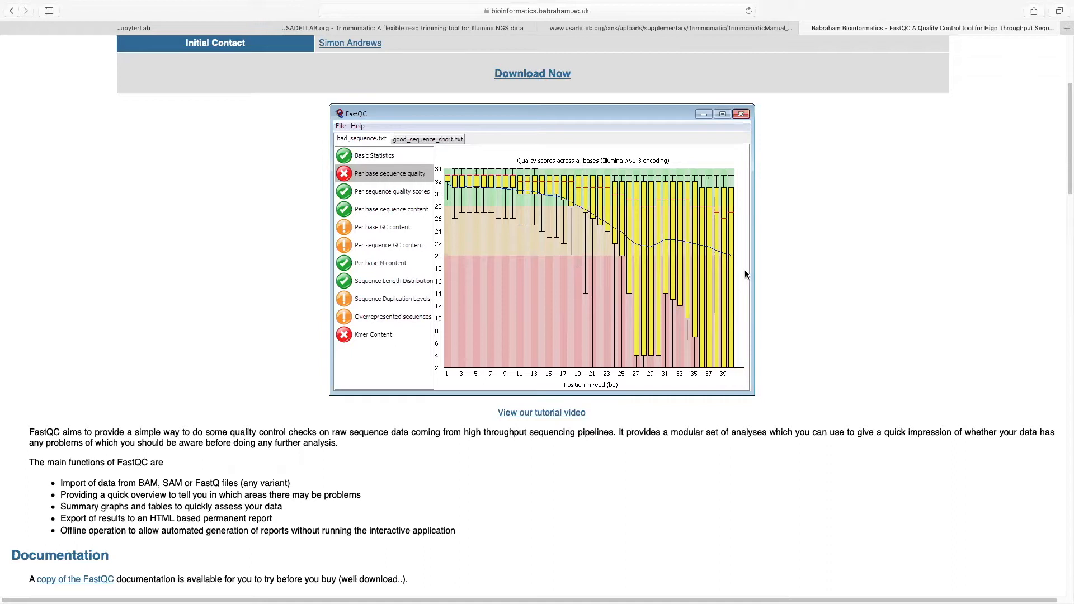
{"action": "mouse_move", "coordinate": [870, 263]}
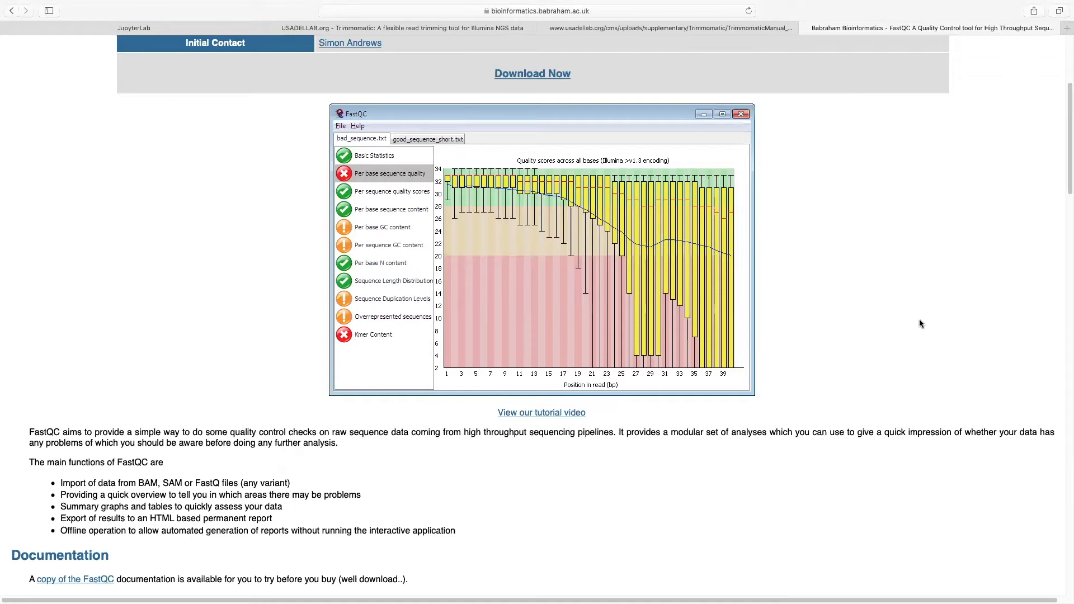
{"action": "mouse_move", "coordinate": [757, 416]}
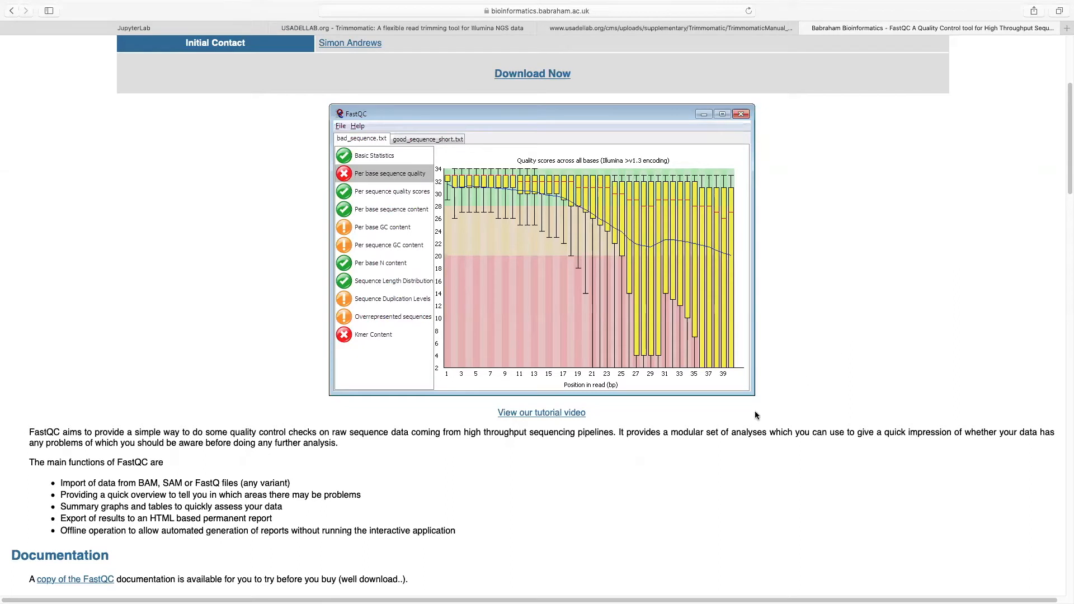
{"action": "mouse_move", "coordinate": [787, 384]}
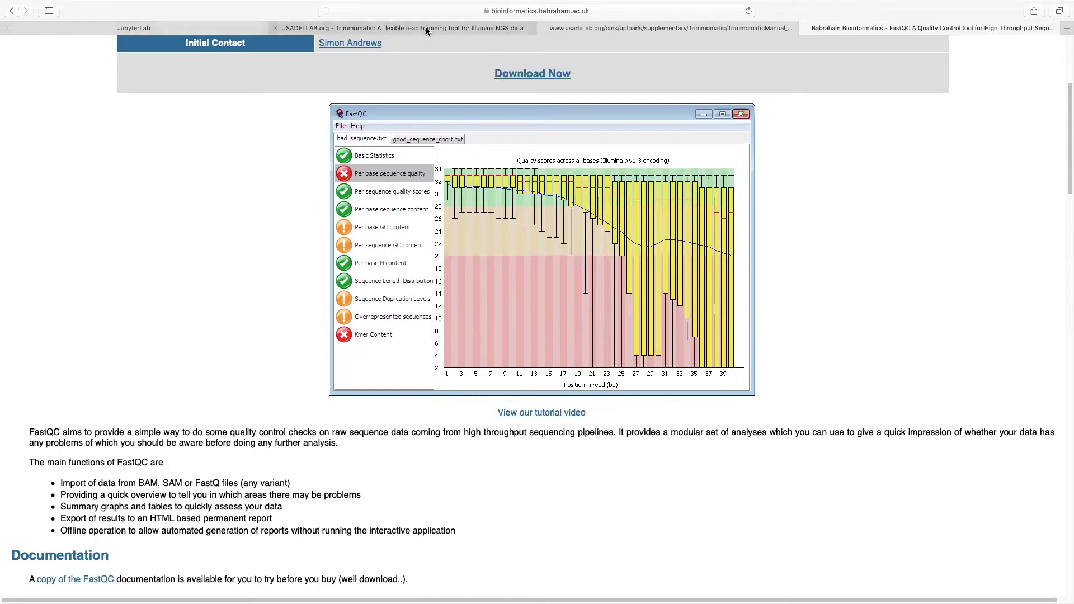
Step: Scroll the Trimmomatic quick start page and highlight the paired-end trimmomatic-0.39 java -jar command
{"action": "left_click", "coordinate": [402, 28]}
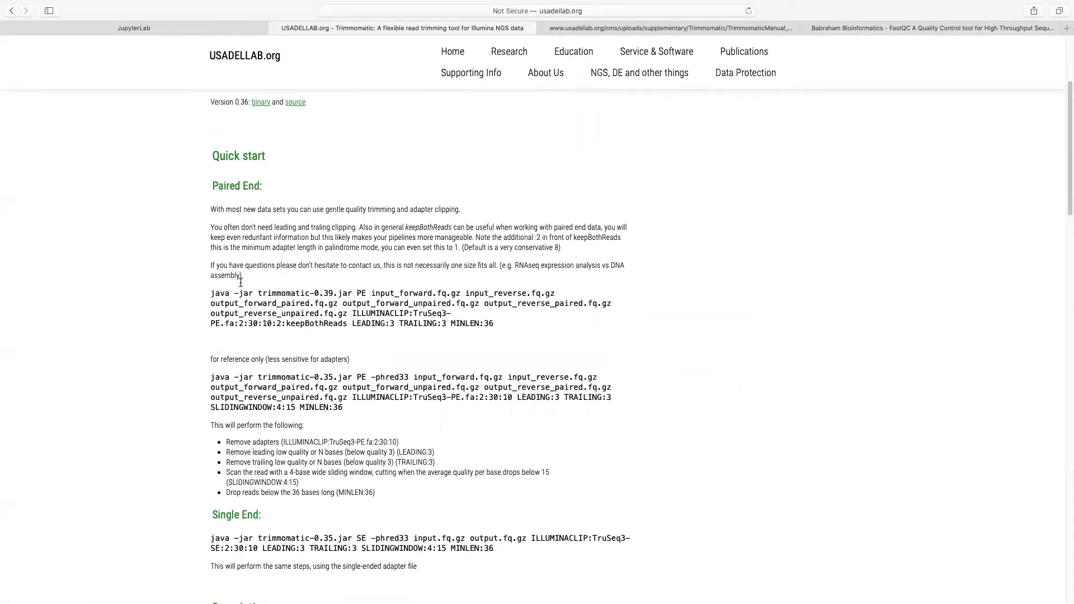
{"action": "scroll", "scroll_direction": "up", "scroll_amount": 3}
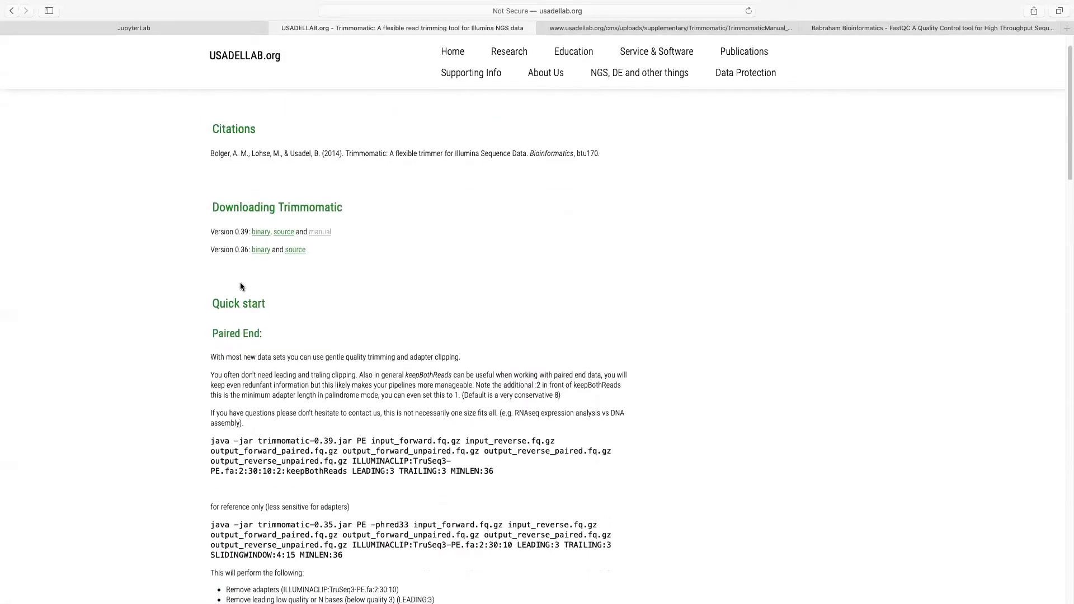
{"action": "scroll", "scroll_direction": "down", "scroll_amount": 3}
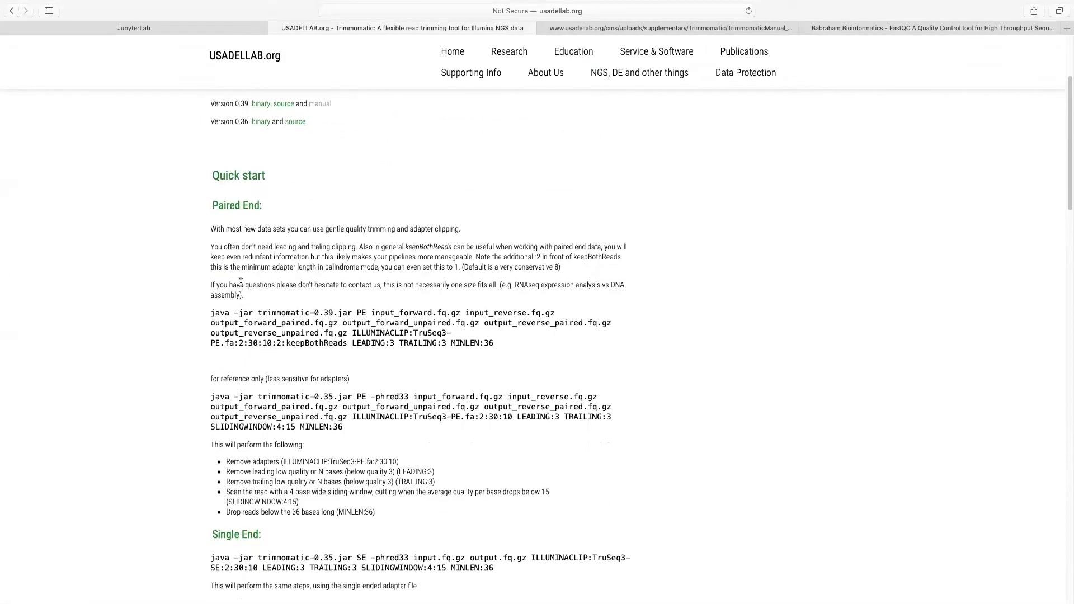
{"action": "scroll", "scroll_direction": "down", "scroll_amount": 3}
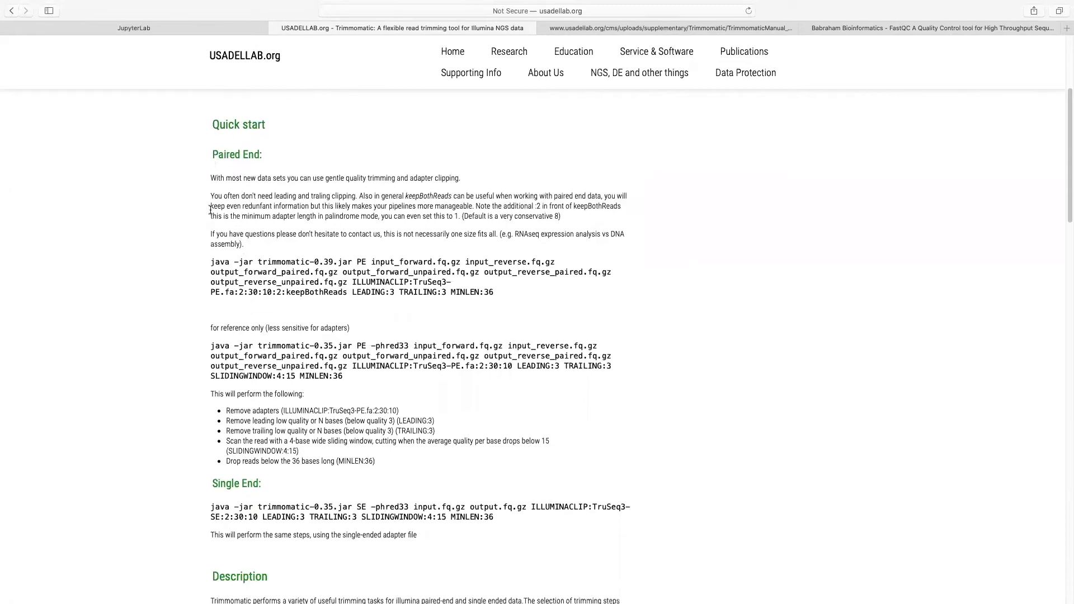
{"action": "left_click_drag", "start_coordinate": [211, 262], "coordinate": [494, 292]}
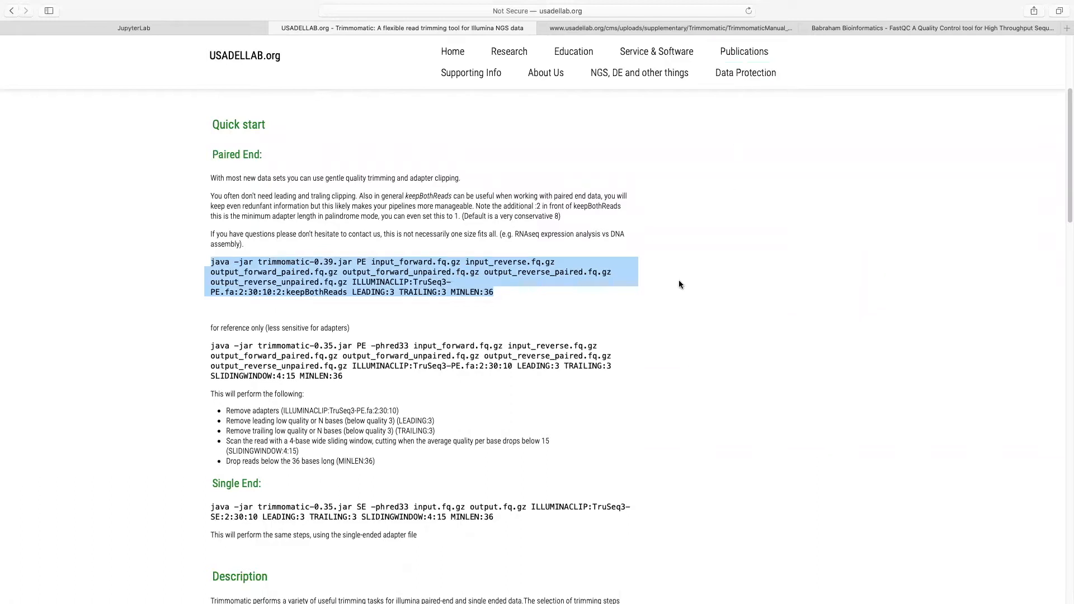
{"action": "mouse_move", "coordinate": [178, 29]}
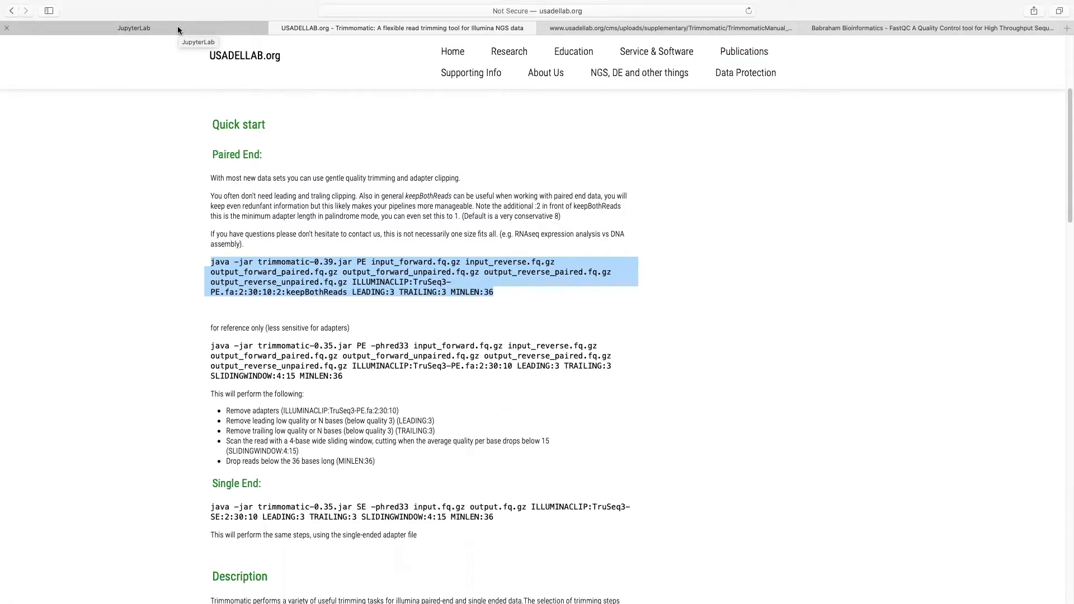
Step: Move into the data folder in the JupyterLab terminal and run FastQC on the R1 fastq file
{"action": "left_click", "coordinate": [134, 28]}
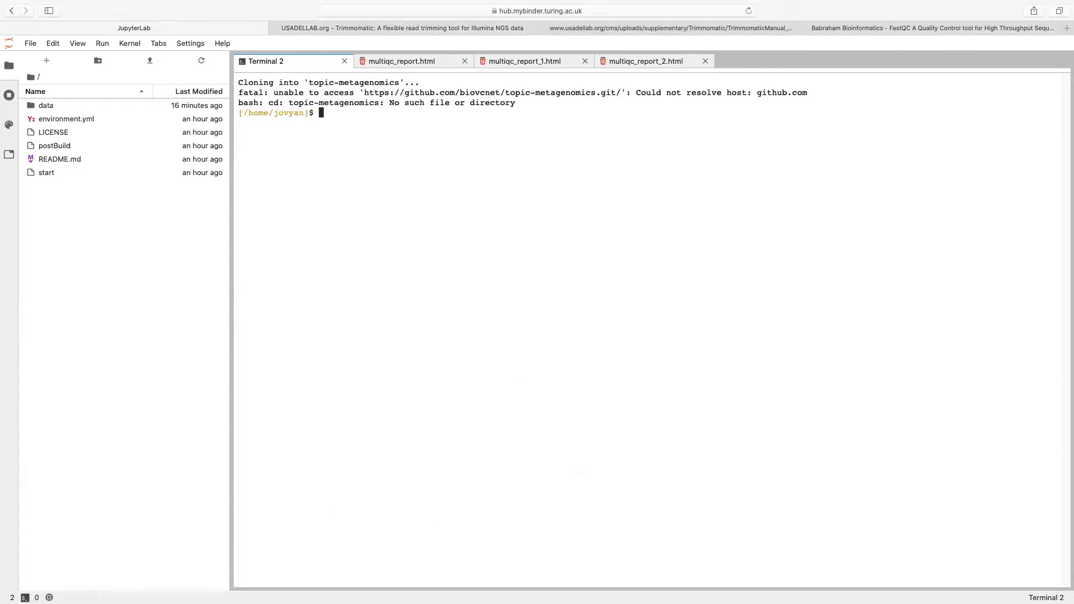
{"action": "type", "text": "cd data"}
{"action": "type", "text": "ls"}
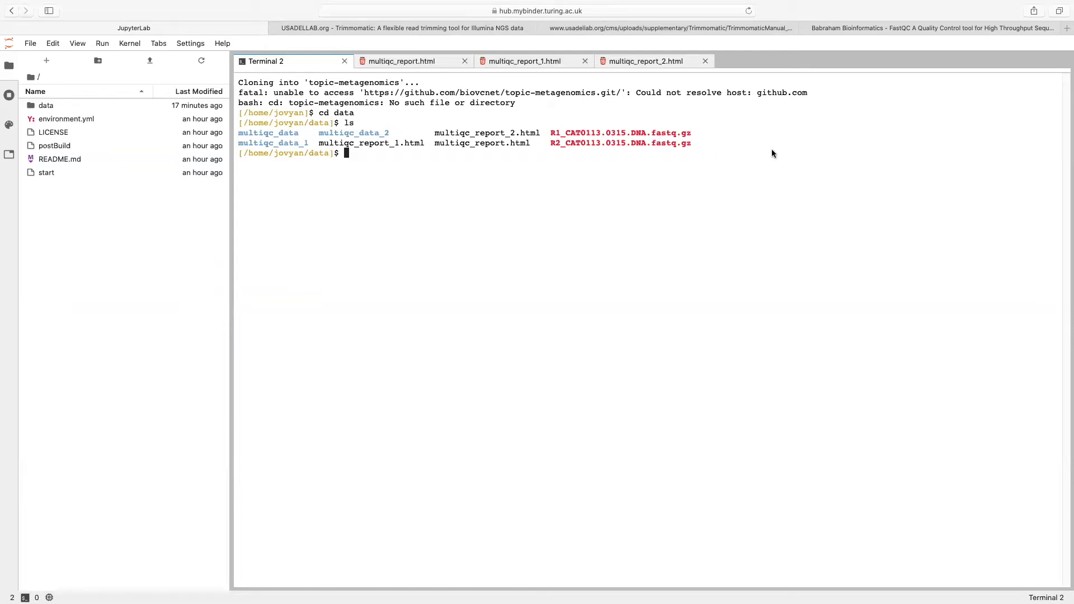
{"action": "type", "text": "fastqc R1_CAT0113.0315.DNA.fastq.gz"}
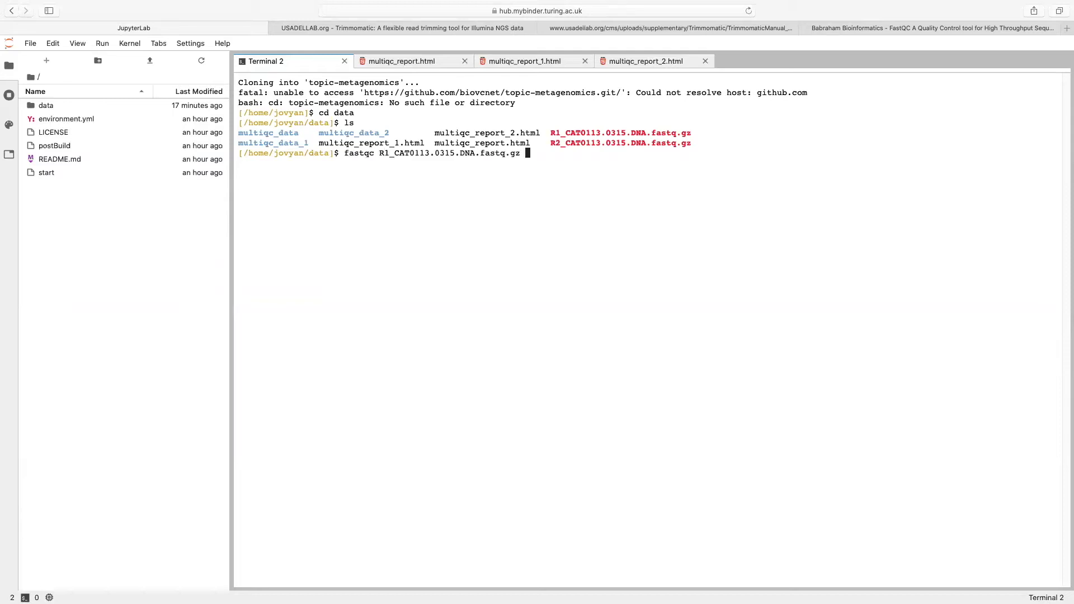
{"action": "key", "text": "Return"}
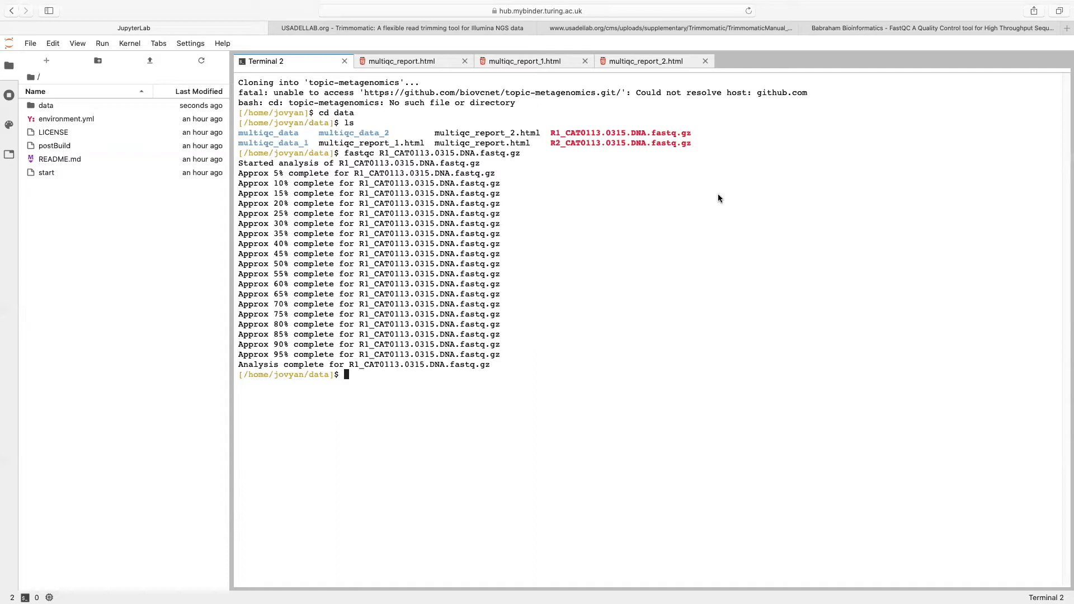
Step: Run FastQC on the R2 file, then 'multiqc .' on the data folder
{"action": "type", "text": "fastqc R2_CAT0113.0315.DNA.fastq.gz"}
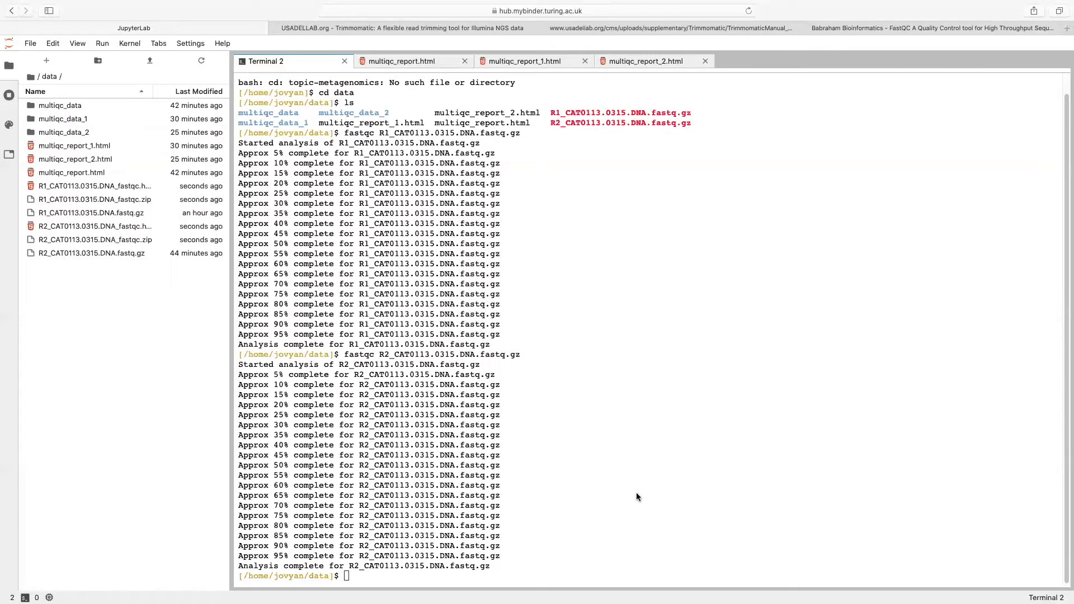
{"action": "type", "text": "multiqc"}
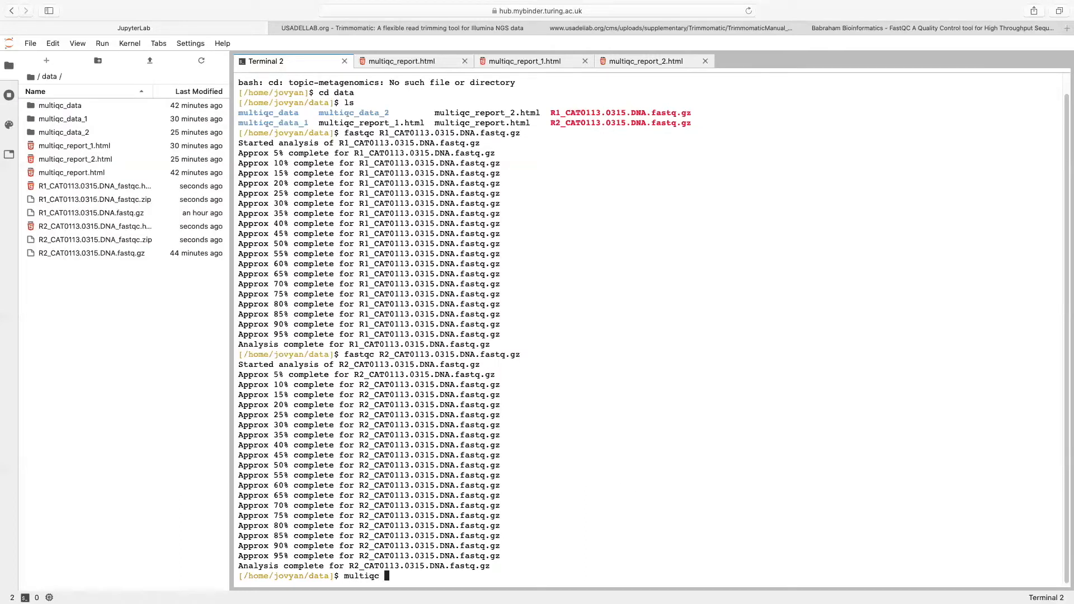
{"action": "type", "text": "."}
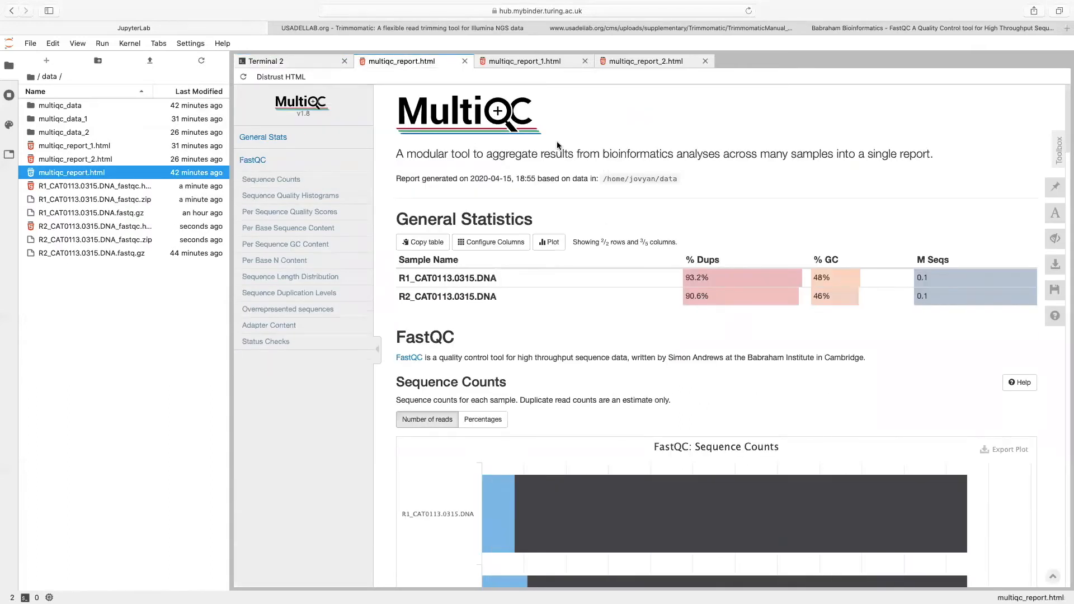
{"action": "mouse_move", "coordinate": [989, 242]}
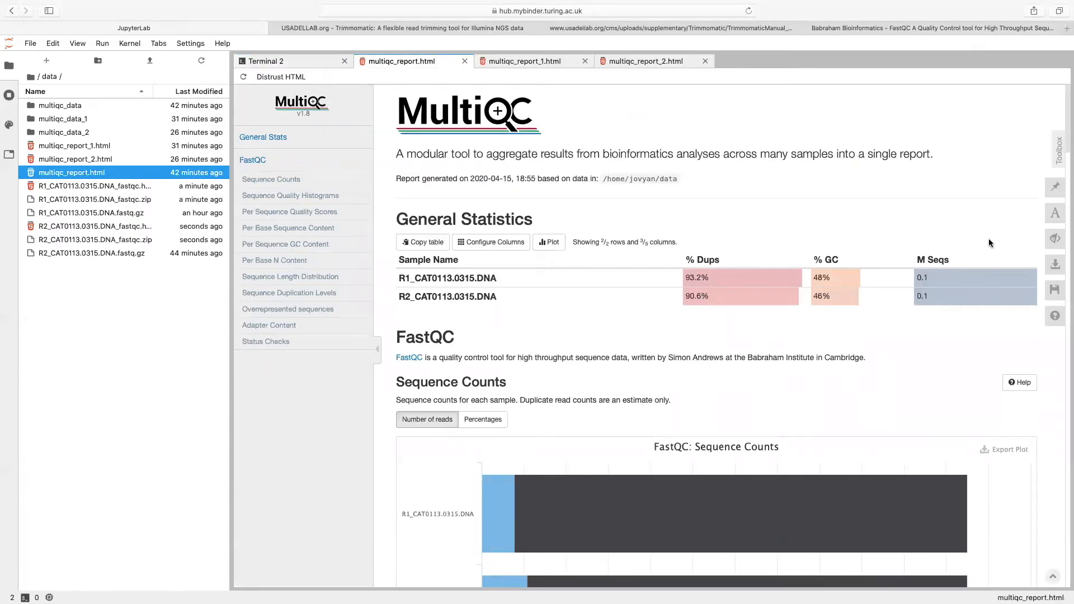
Step: Review Terminal 2 output of the MultiQC run producing multiqc_report_3.html and multiqc_data_3
{"action": "scroll", "scroll_direction": "down", "scroll_amount": 3}
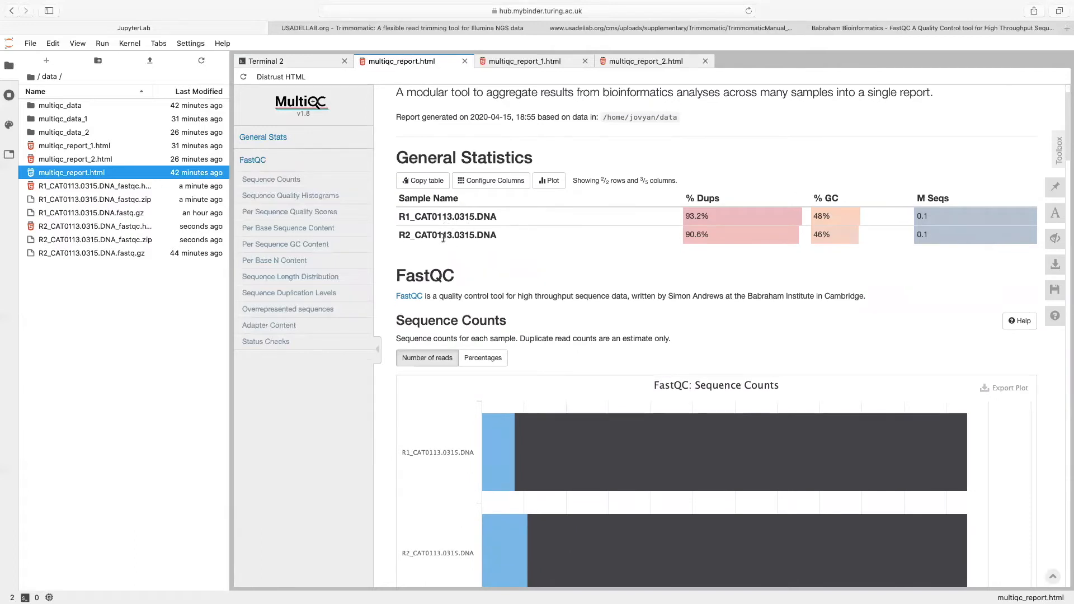
{"action": "scroll", "scroll_direction": "down", "scroll_amount": 3}
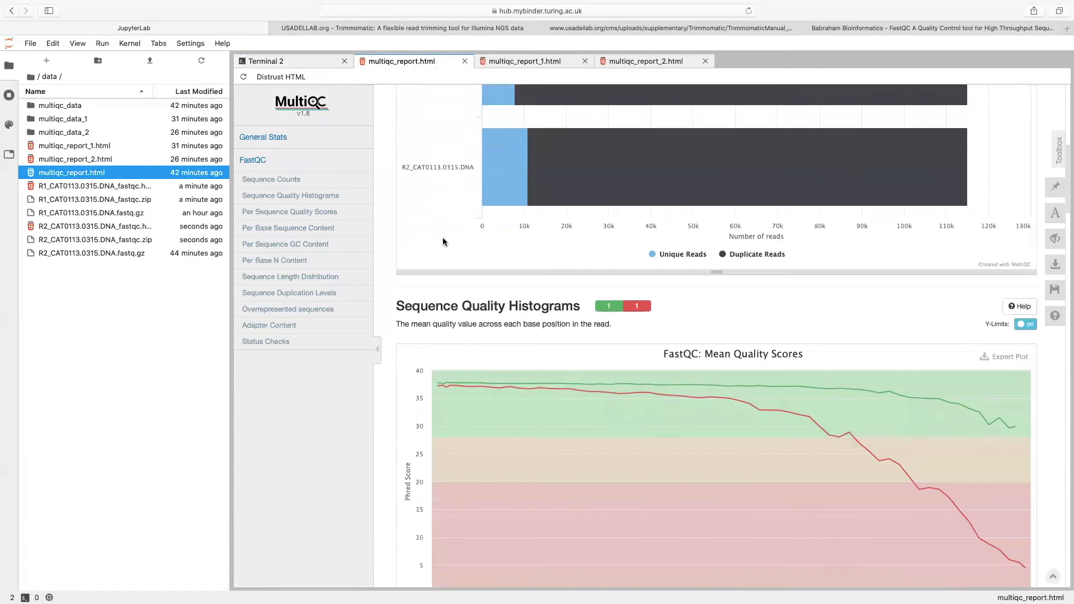
{"action": "scroll", "scroll_direction": "down", "scroll_amount": 3}
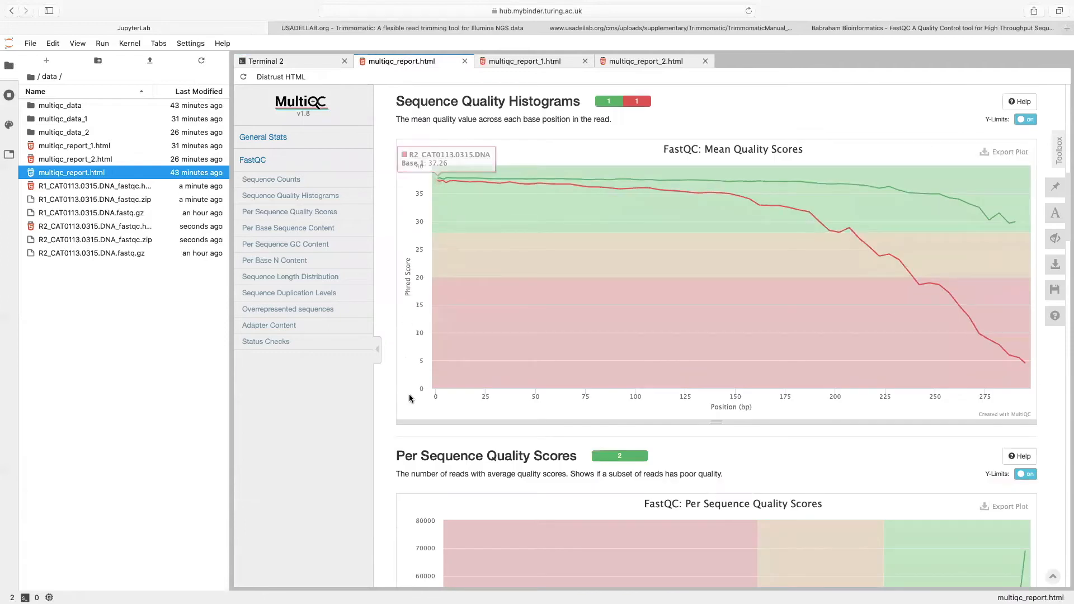
{"action": "mouse_move", "coordinate": [830, 395]}
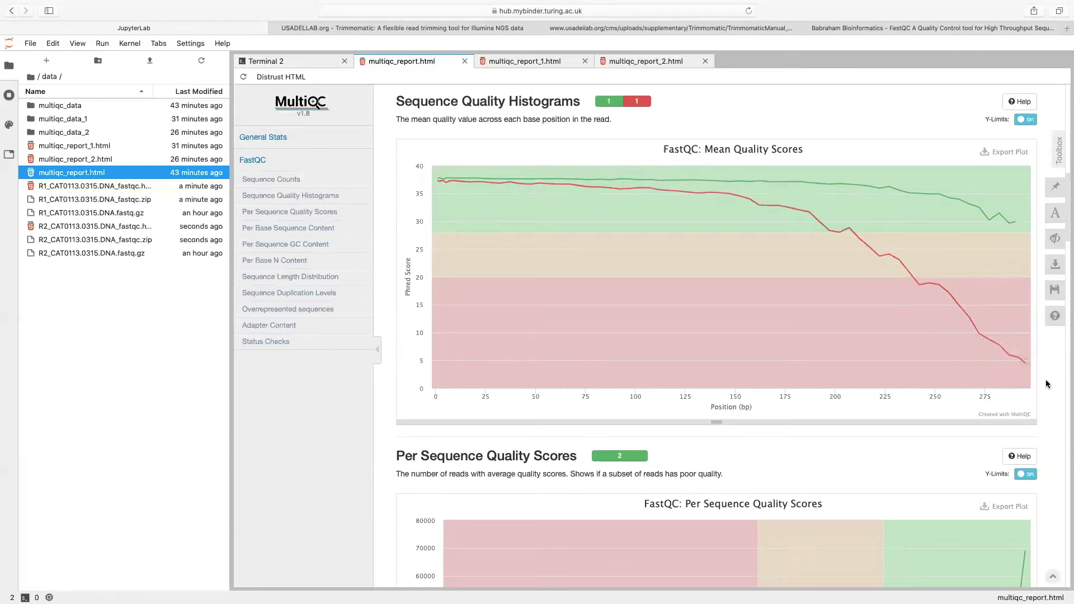
{"action": "mouse_move", "coordinate": [879, 257]}
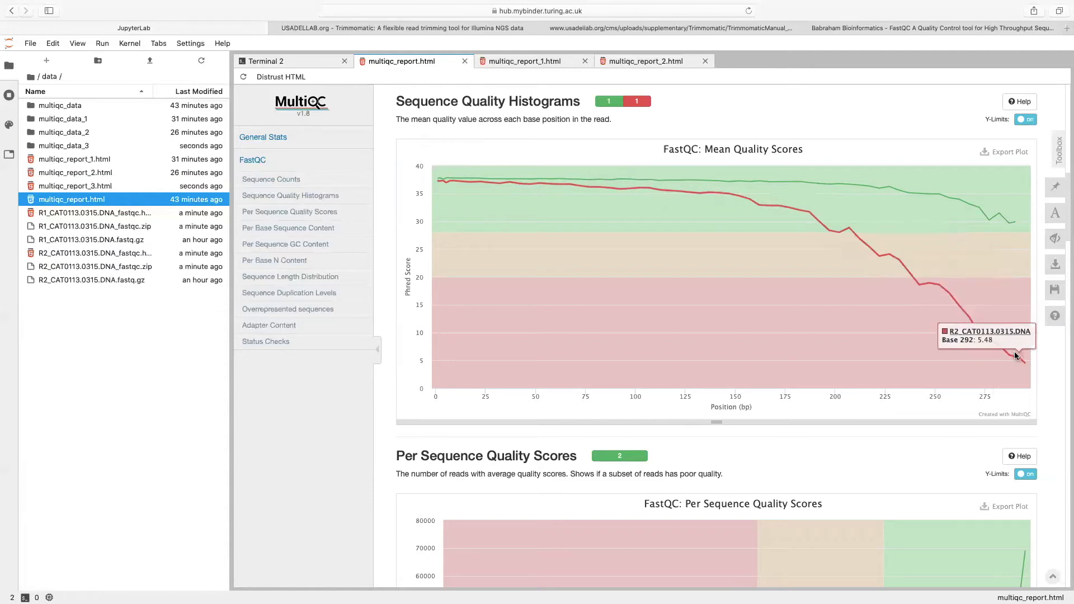
{"action": "mouse_move", "coordinate": [1024, 365]}
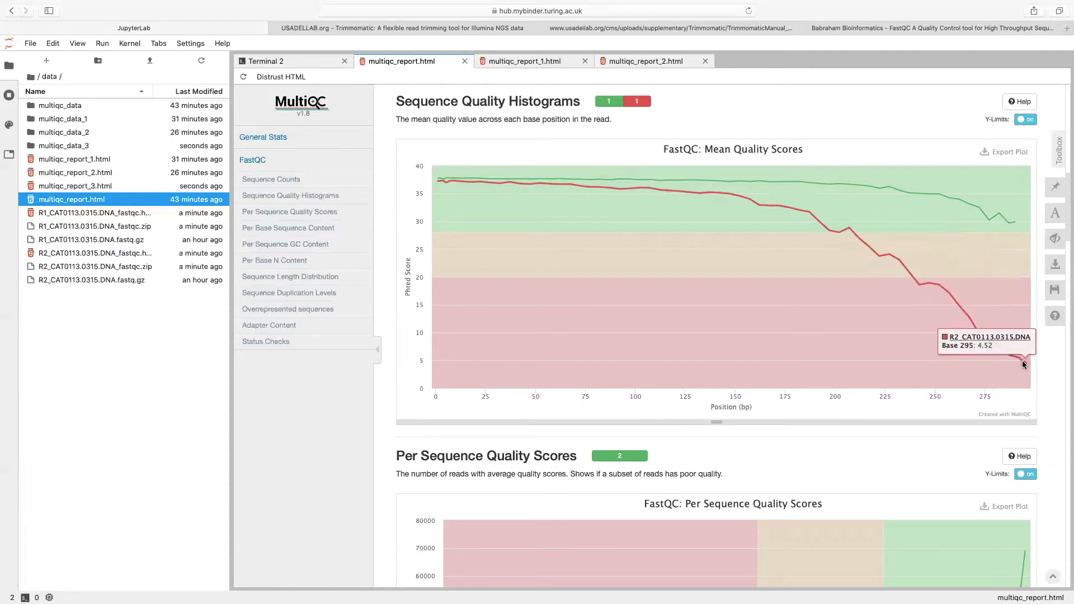
{"action": "mouse_move", "coordinate": [928, 291]}
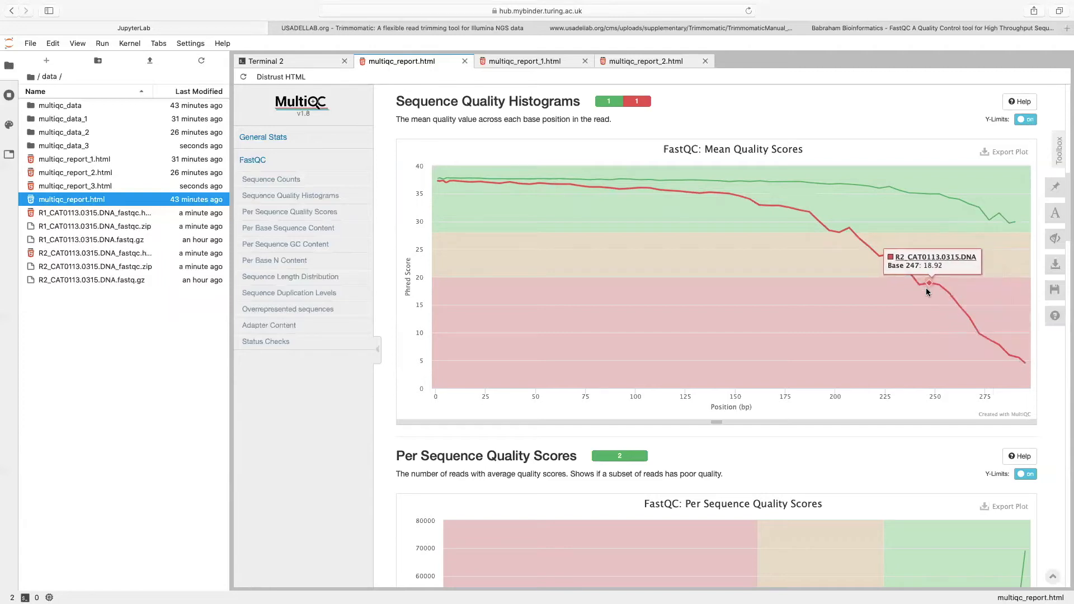
{"action": "mouse_move", "coordinate": [922, 281]}
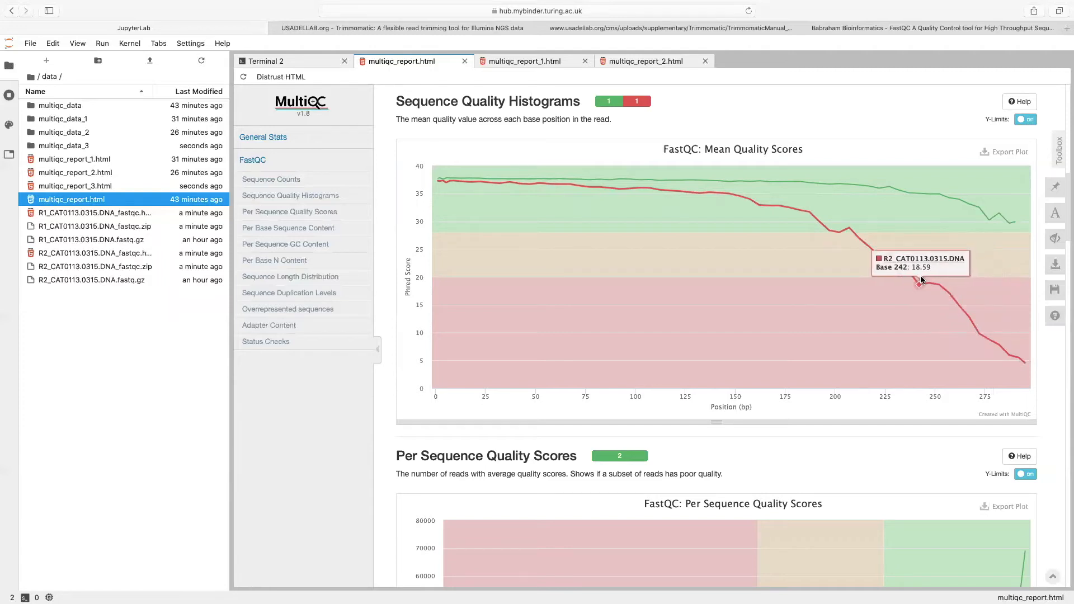
{"action": "mouse_move", "coordinate": [591, 117]}
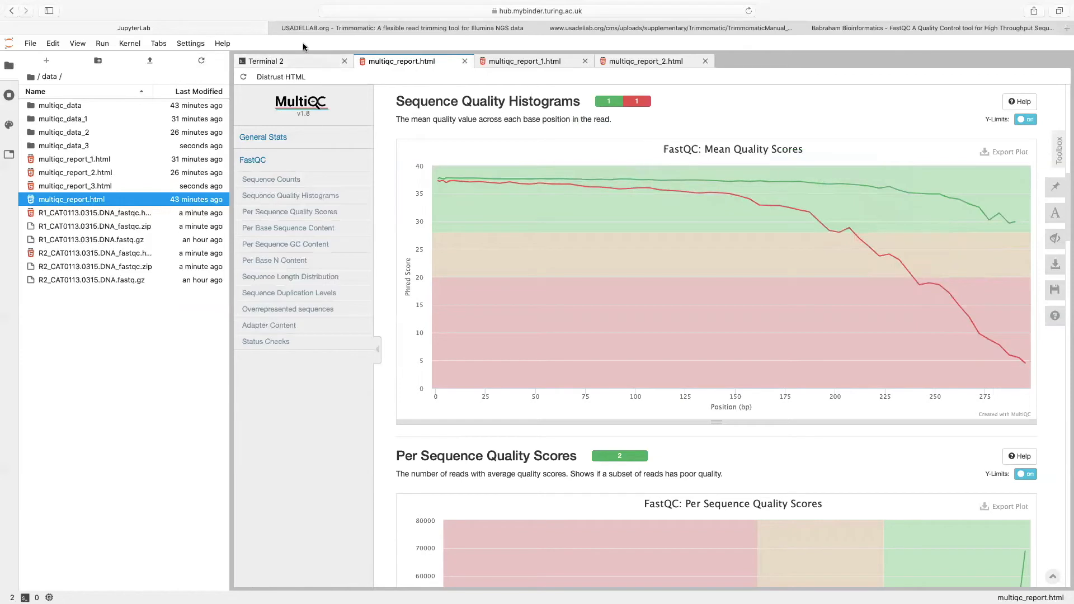
{"action": "left_click", "coordinate": [266, 61]}
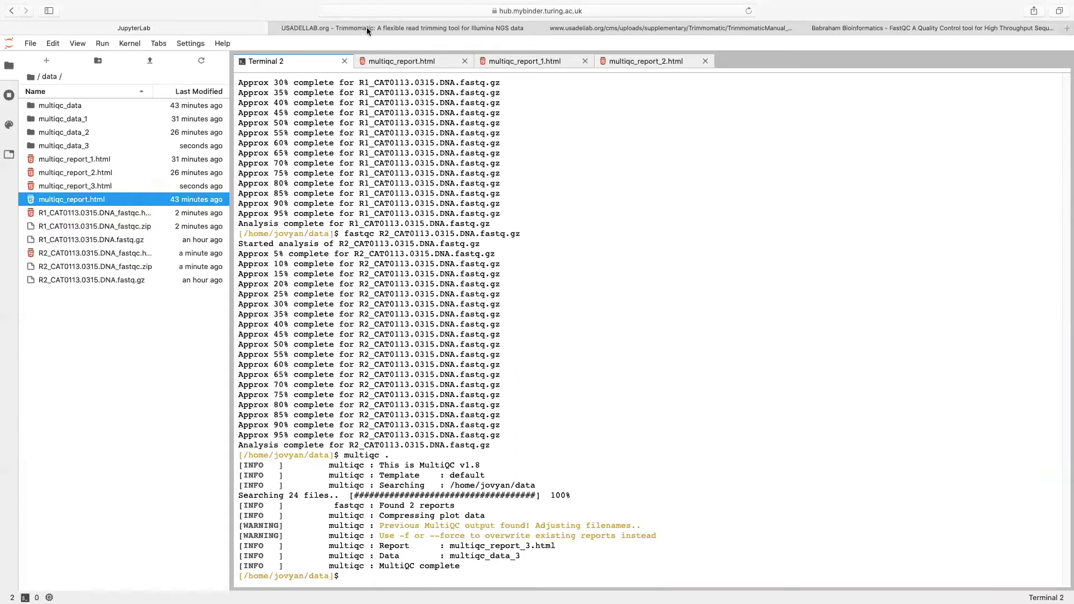
Step: Scroll the Trimmomatic manual to the trimming steps list and highlight CROP
{"action": "left_click", "coordinate": [401, 28]}
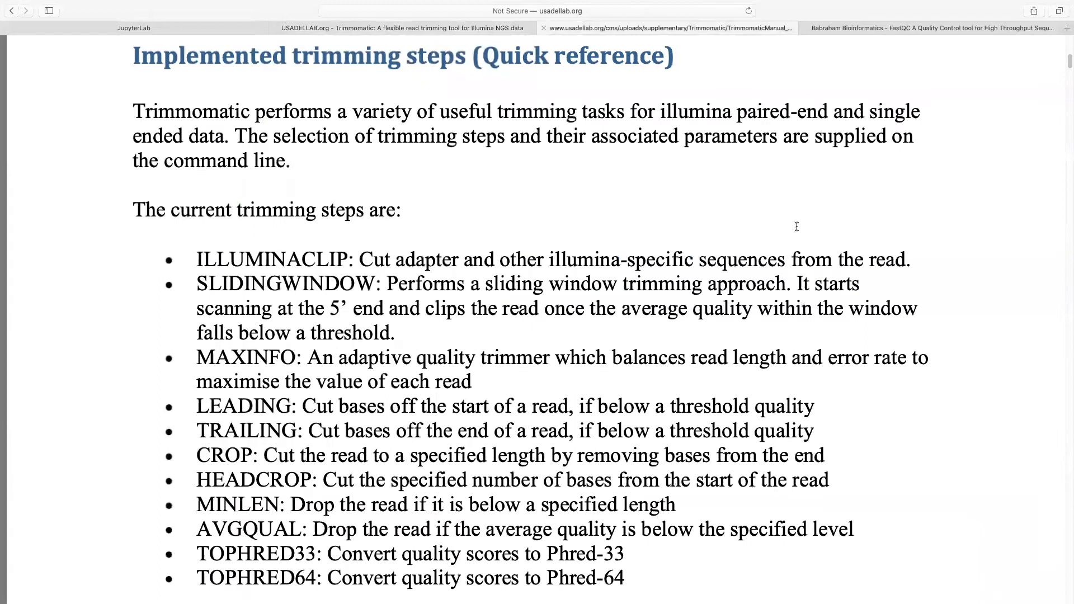
{"action": "scroll", "scroll_direction": "down", "scroll_amount": 3}
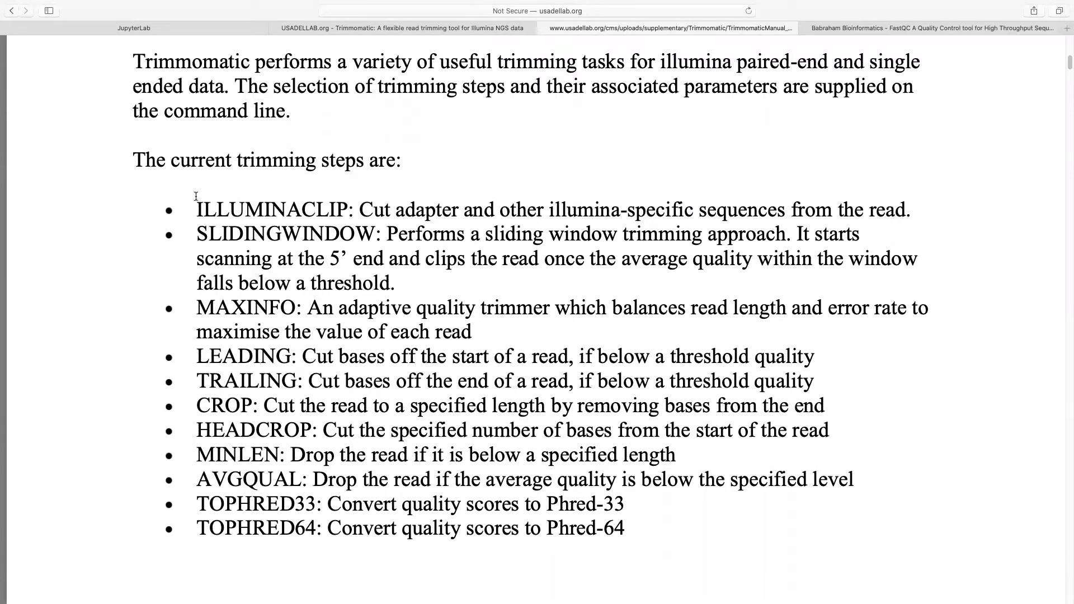
{"action": "mouse_move", "coordinate": [196, 405]}
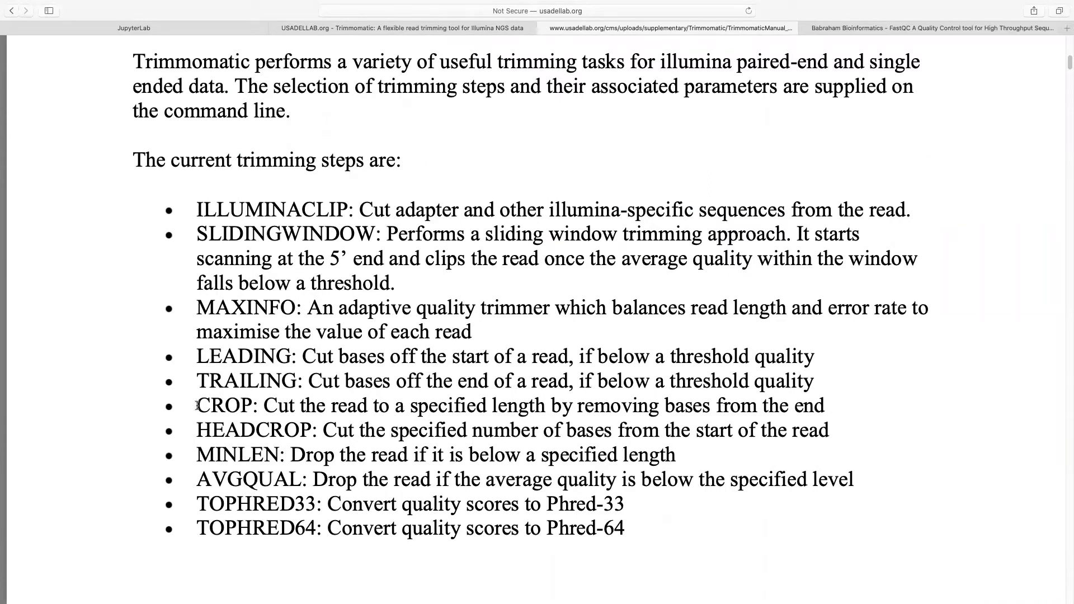
{"action": "double_click", "coordinate": [225, 405]}
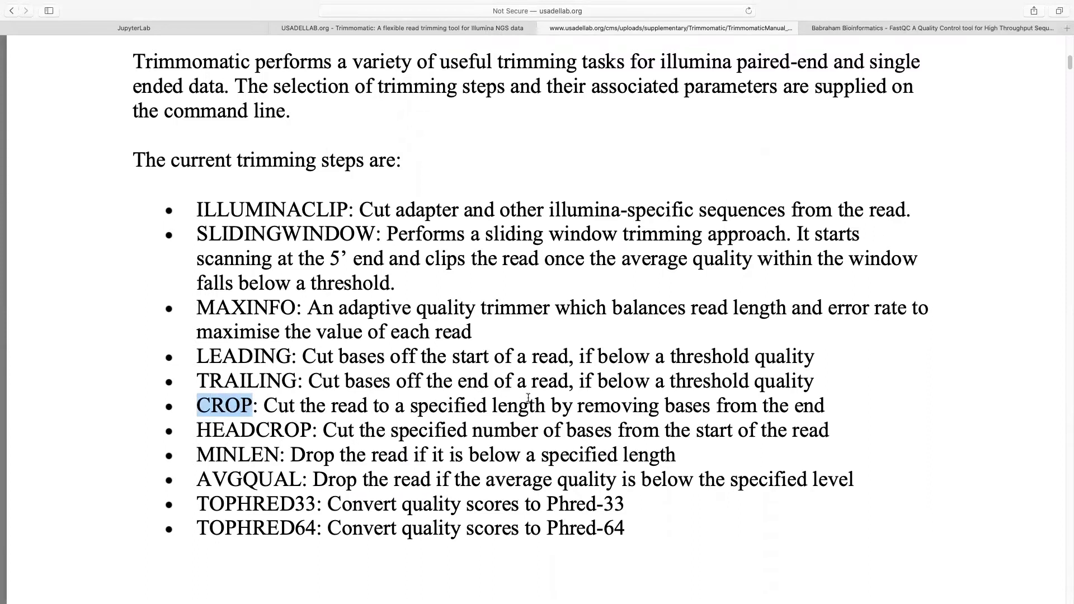
{"action": "mouse_move", "coordinate": [910, 415]}
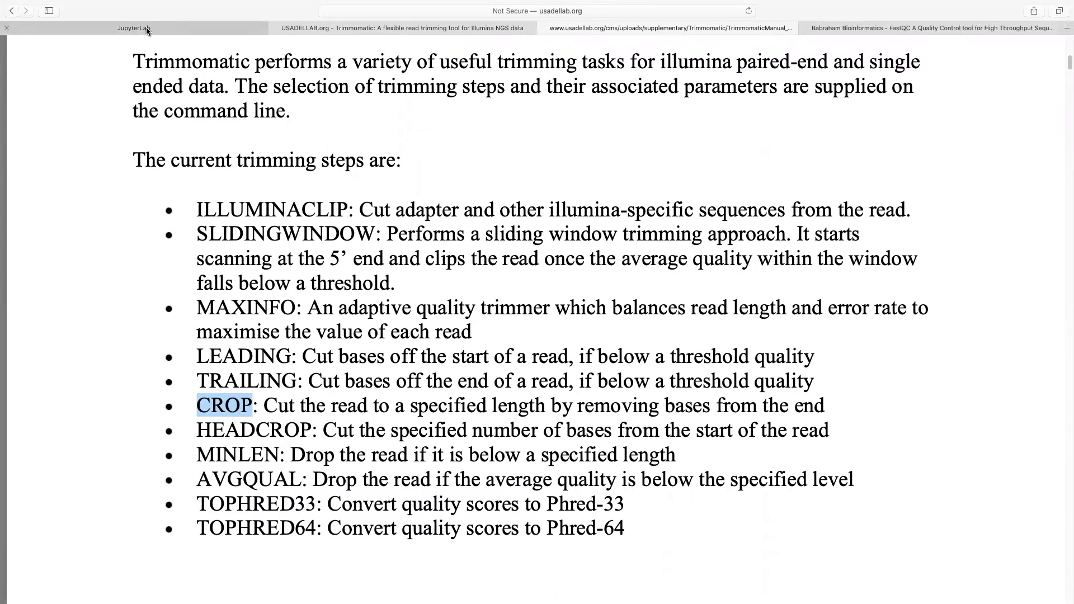
Step: Enter 'trimmomatic PE R1_CAT0113.0315.DNA.fastq.gz R2_CAT0113.0315.DNA.fastq.gz' in the terminal
{"action": "left_click", "coordinate": [133, 28]}
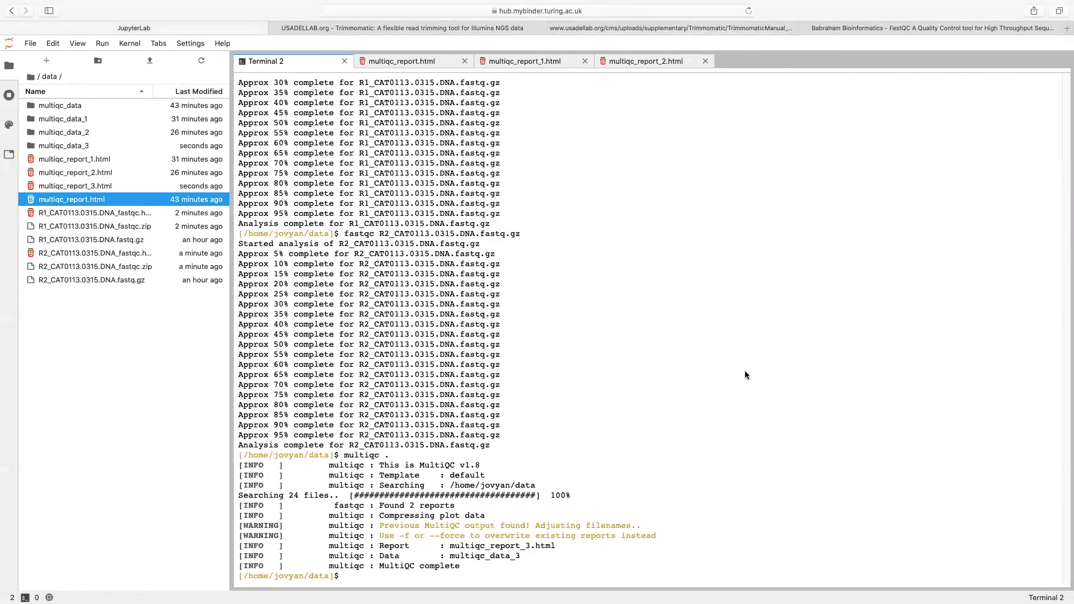
{"action": "type", "text": "trimmomatic"}
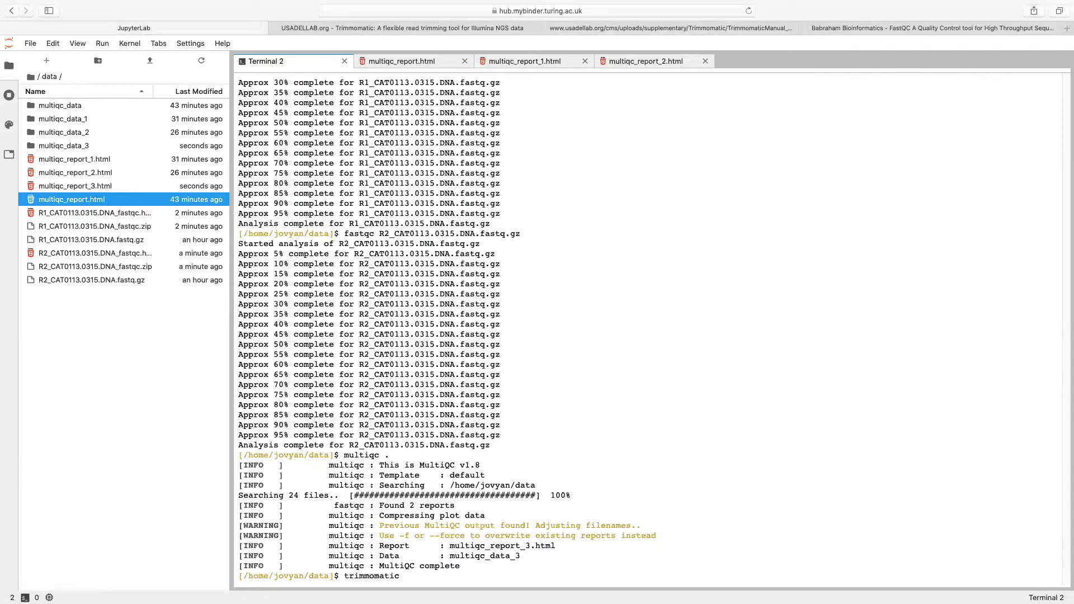
{"action": "type", "text": "P"}
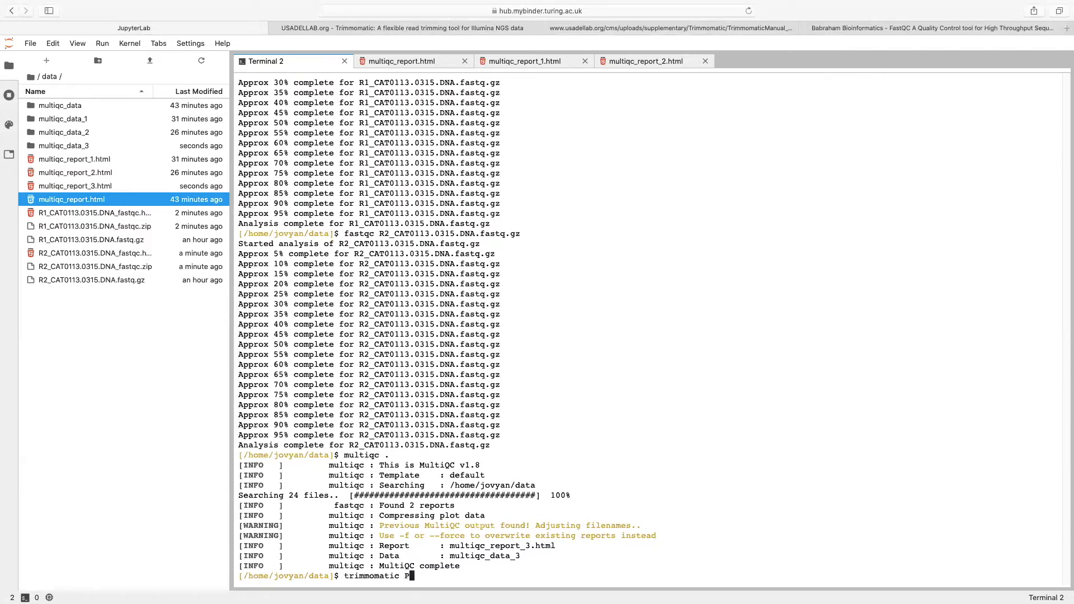
{"action": "type", "text": "E"}
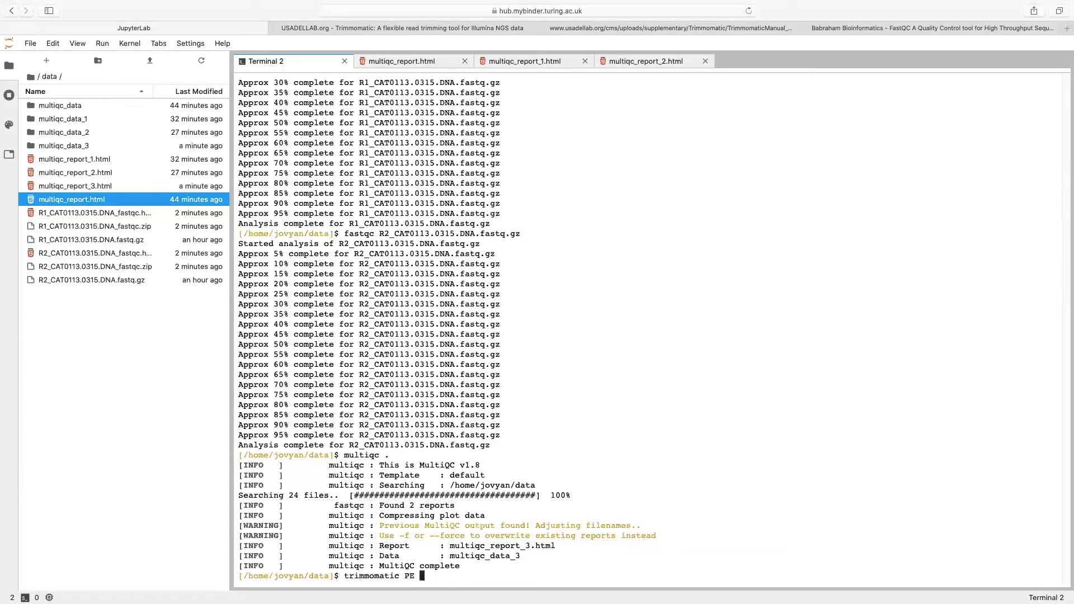
{"action": "type", "text": "R1_CAT0113.0315.DNA ."}
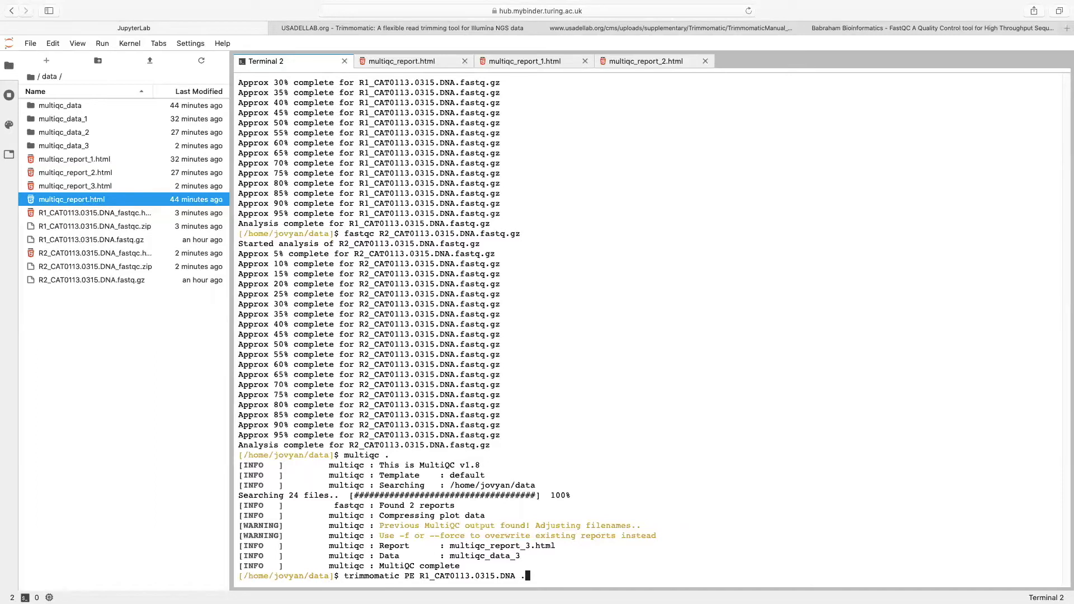
{"action": "type", "text": "fastq.gz"}
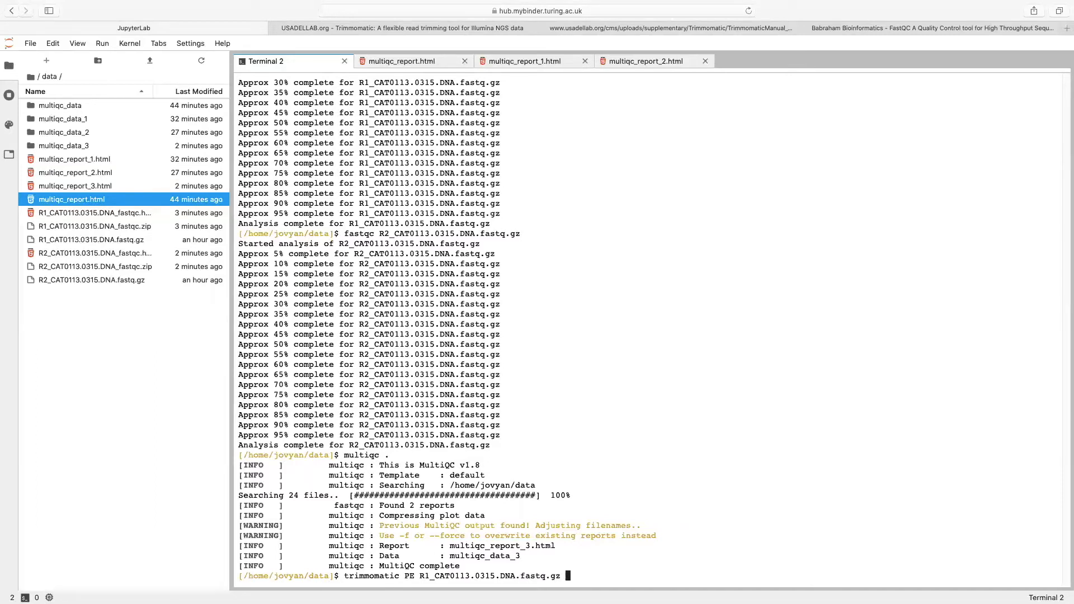
{"action": "type", "text": "R2_CAT0113.0315.DNA.fastq.gz"}
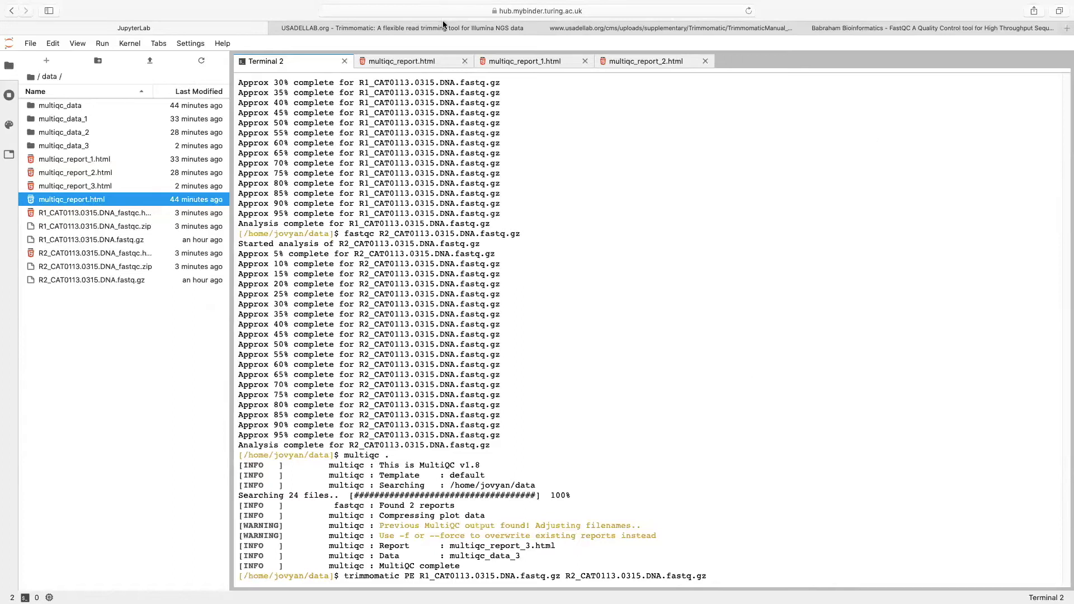
Step: View the paired-end quick start example and its four output file names
{"action": "left_click", "coordinate": [402, 27]}
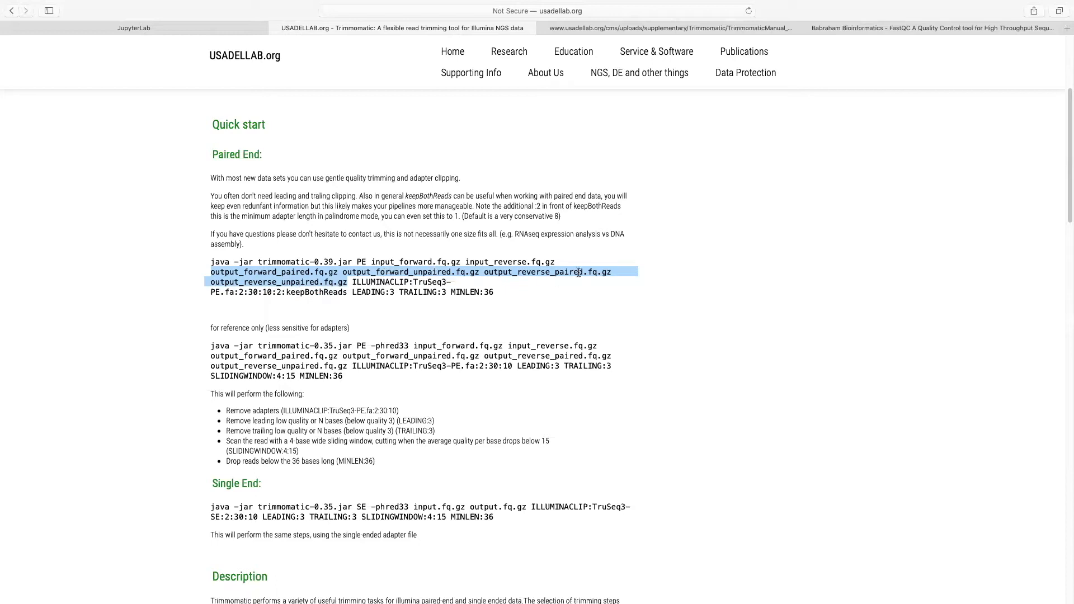
{"action": "mouse_move", "coordinate": [133, 119]}
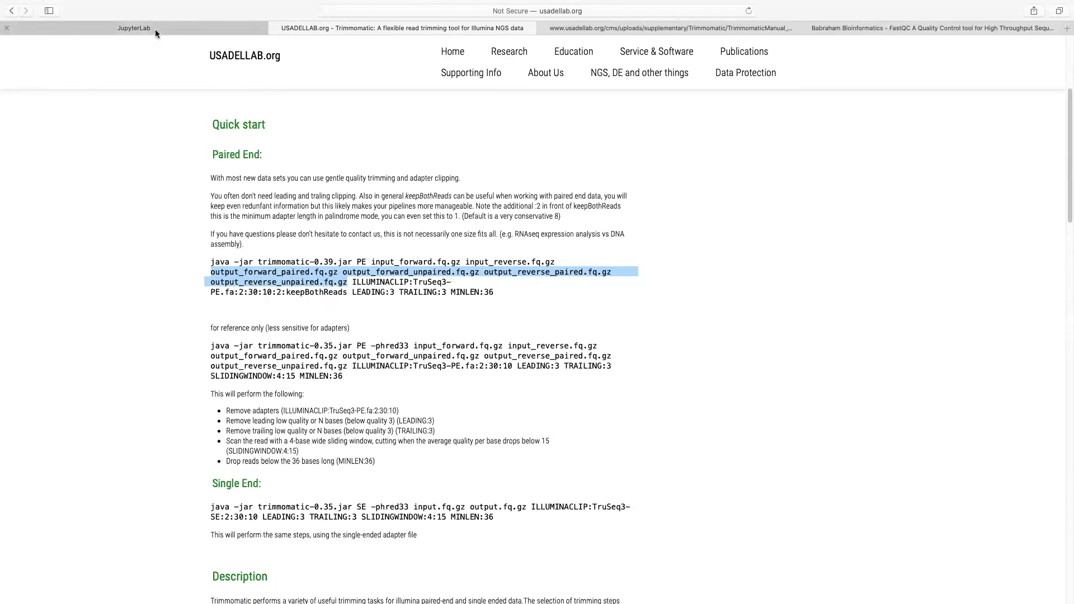
{"action": "left_click", "coordinate": [133, 28]}
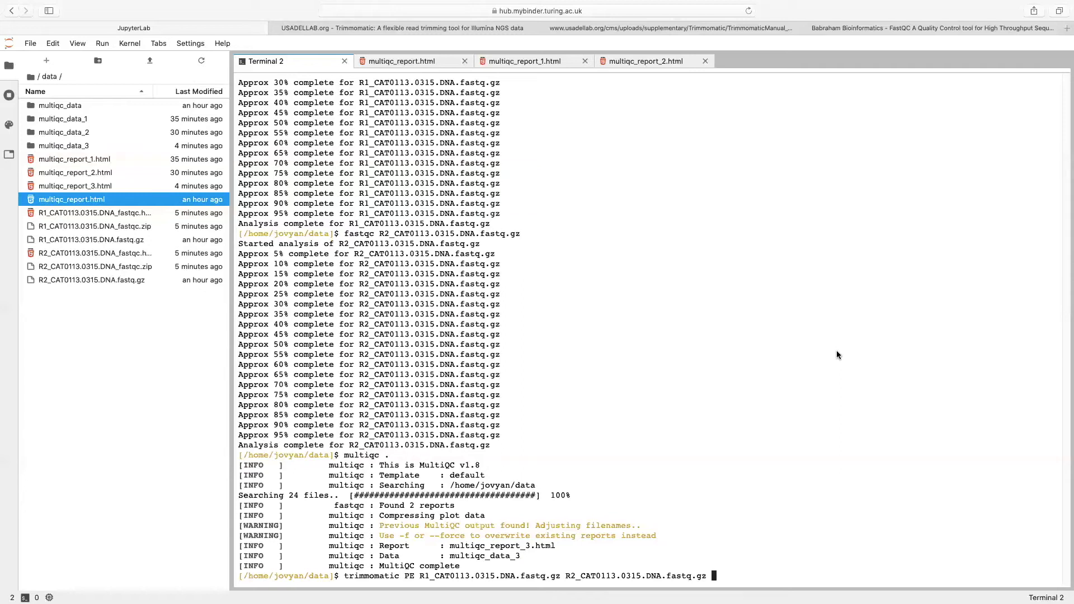
Step: Append outputs crop_R1_CAT0113 and crop_R2_CAT0113 paired and unpaired .fastq to the command
{"action": "type", "text": "crop_"}
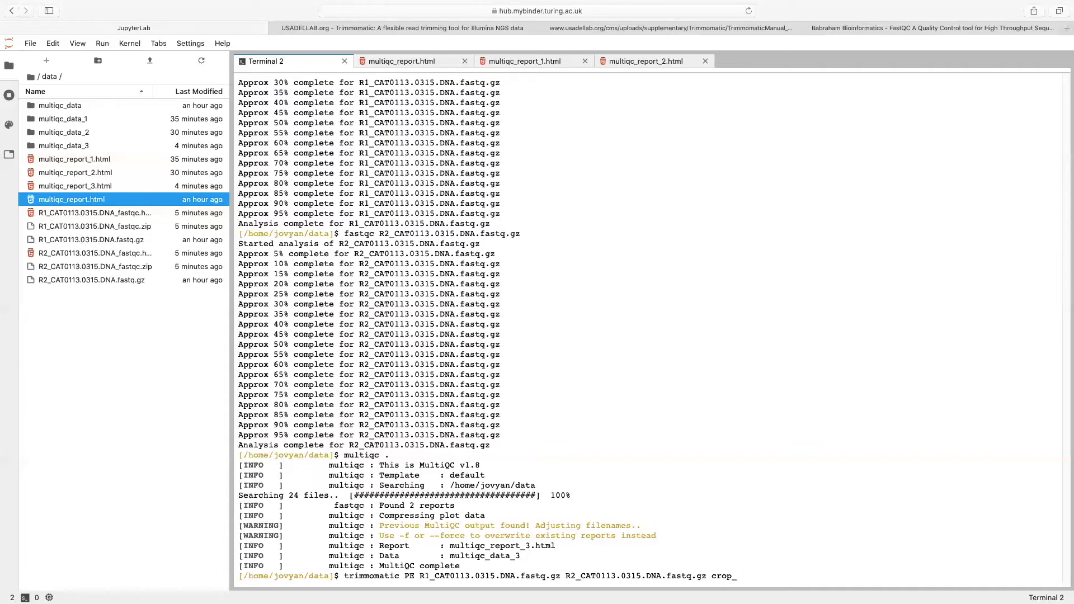
{"action": "mouse_move", "coordinate": [426, 580]}
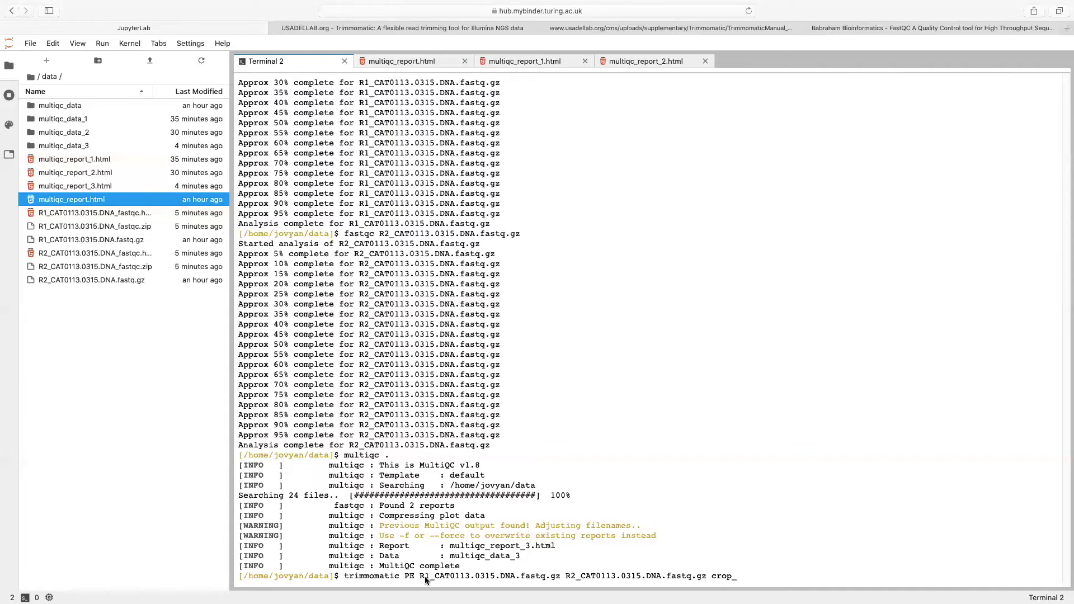
{"action": "double_click", "coordinate": [444, 576]}
{"action": "type", "text": "R1_CAT0113"}
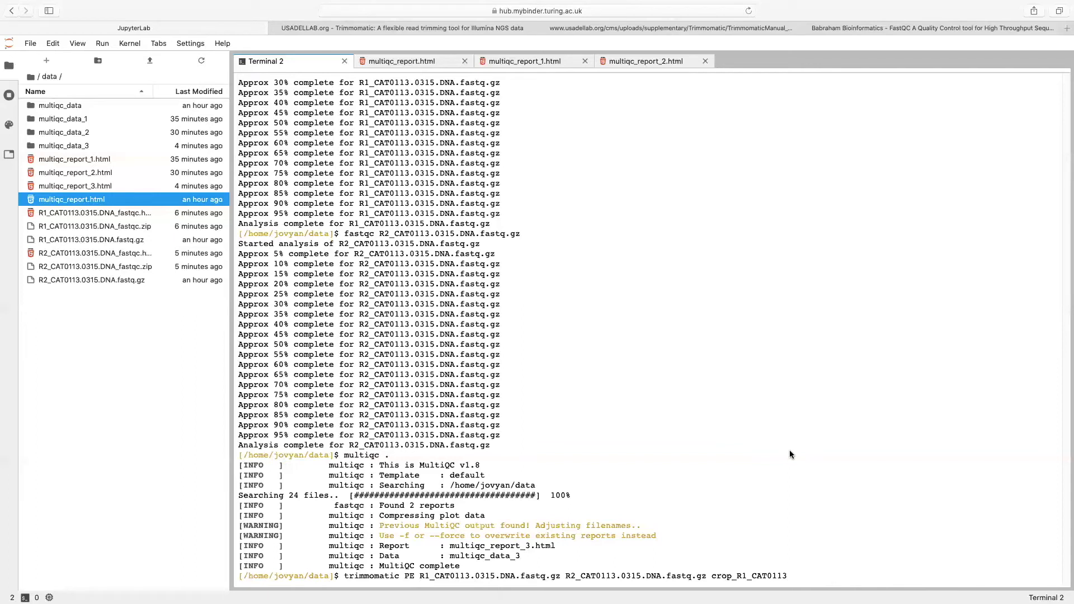
{"action": "type", "text": ".fastq"}
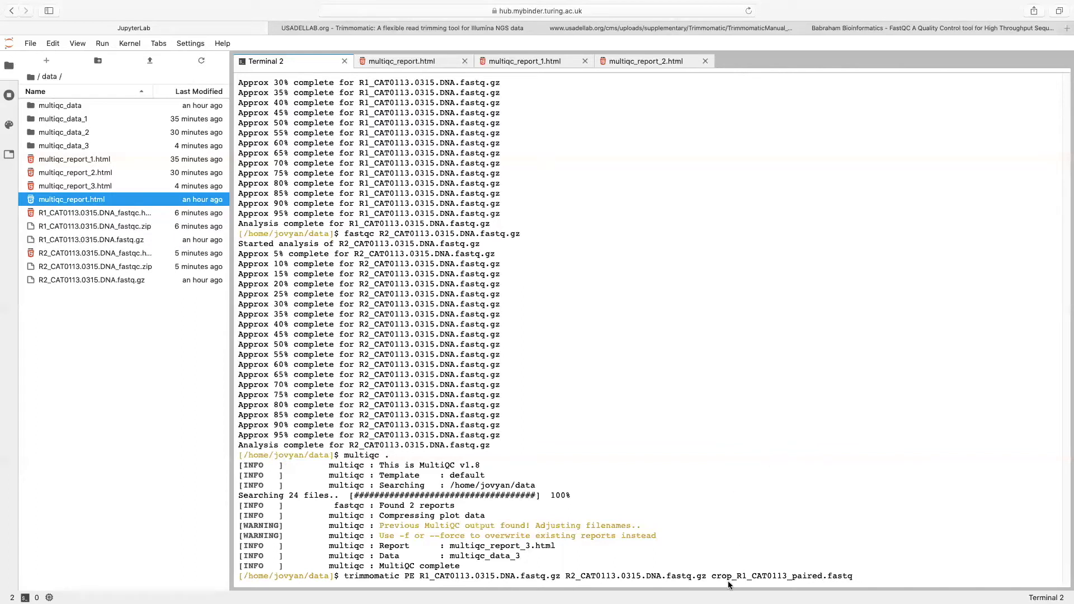
{"action": "double_click", "coordinate": [781, 575]}
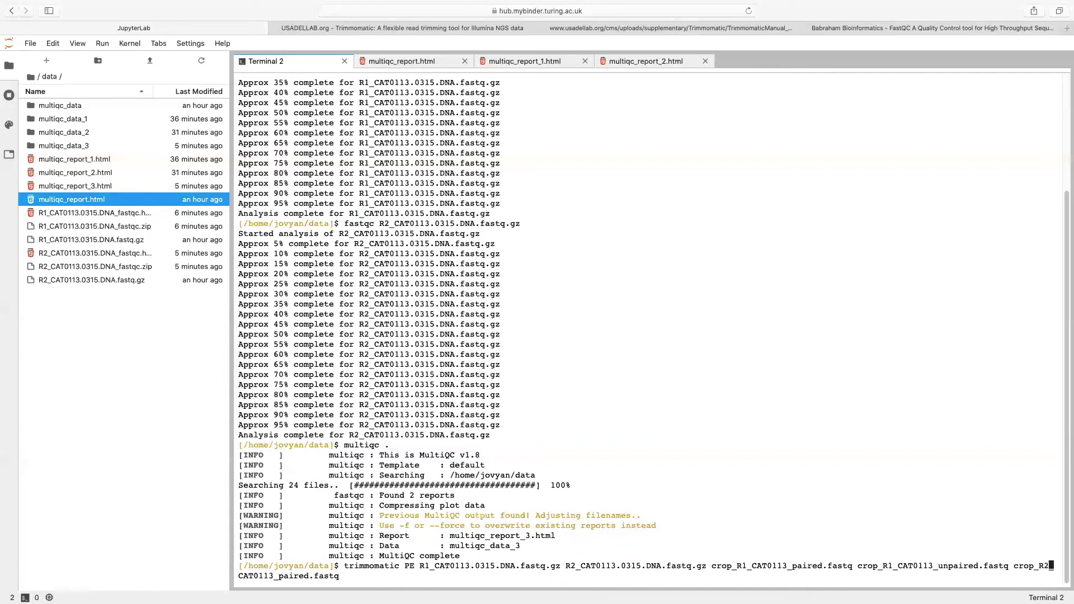
{"action": "mouse_move", "coordinate": [871, 589]}
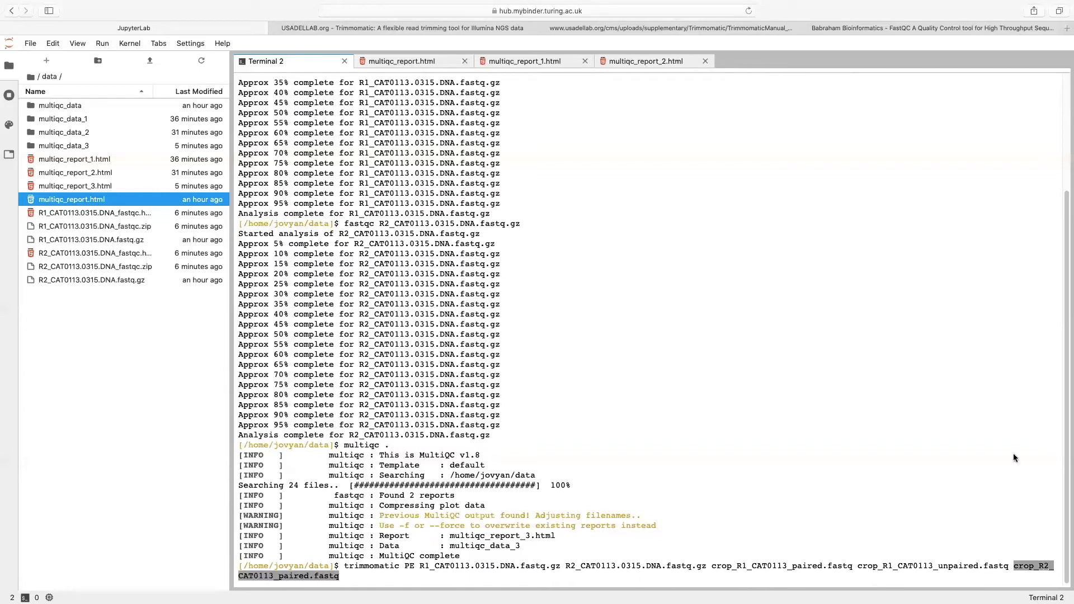
{"action": "type", "text": "crop_R2_CAT0113_paired.fastq"}
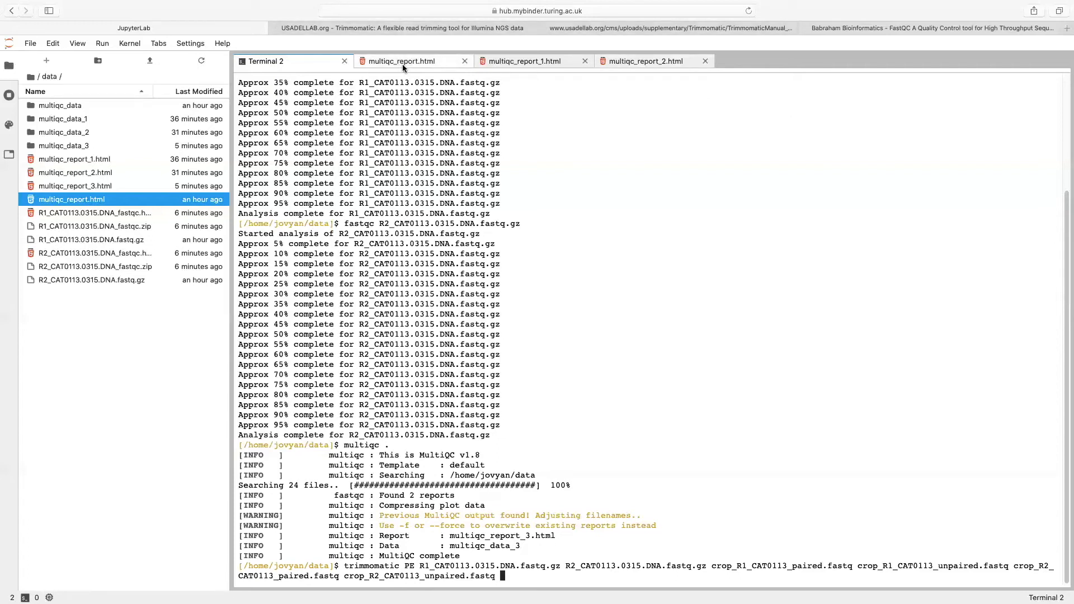
Step: Show multiqc_report.html's Sequence Quality Histograms, where R2 quality drops near read ends
{"action": "left_click", "coordinate": [400, 61]}
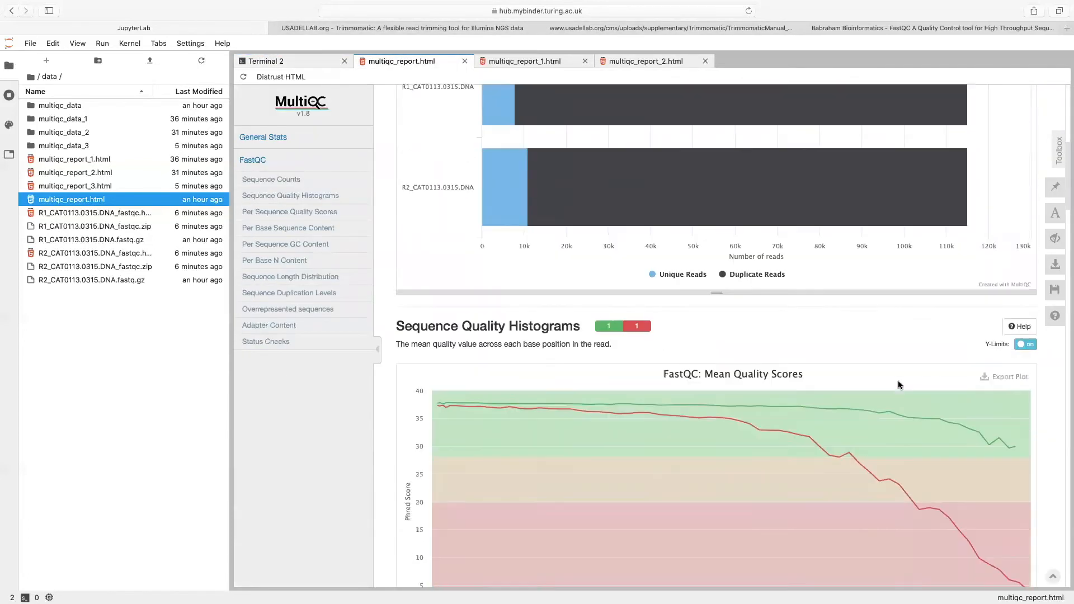
{"action": "scroll", "scroll_direction": "down", "scroll_amount": 3}
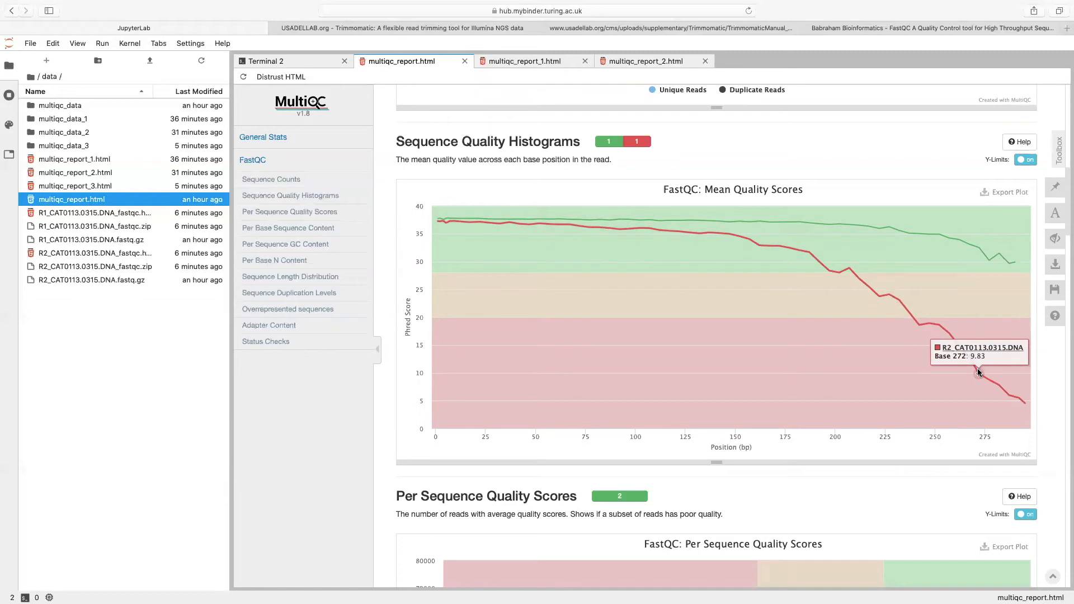
{"action": "mouse_move", "coordinate": [336, 278]}
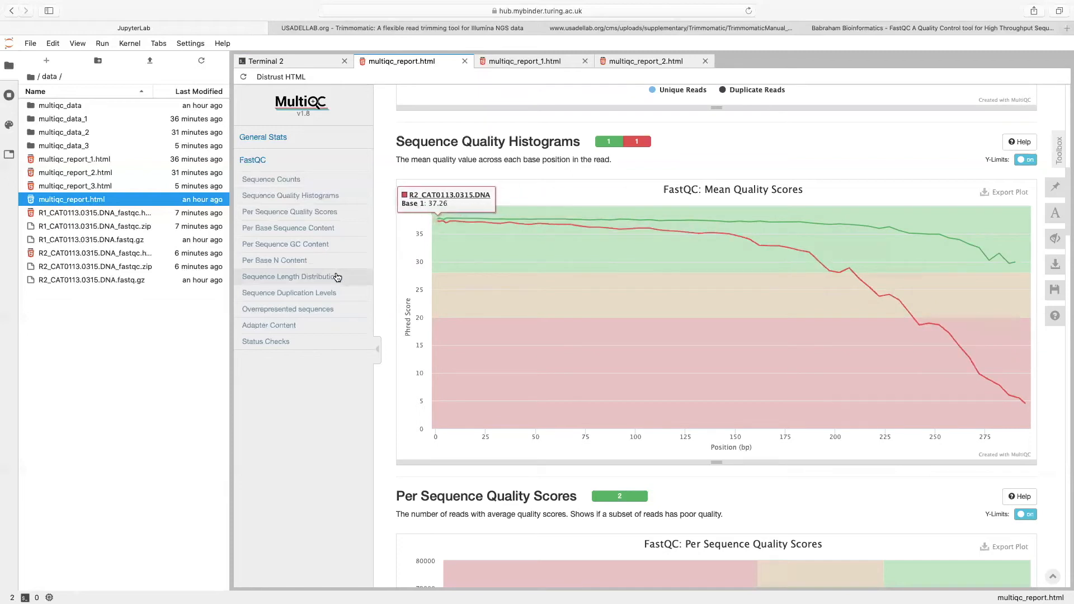
{"action": "mouse_move", "coordinate": [968, 237]}
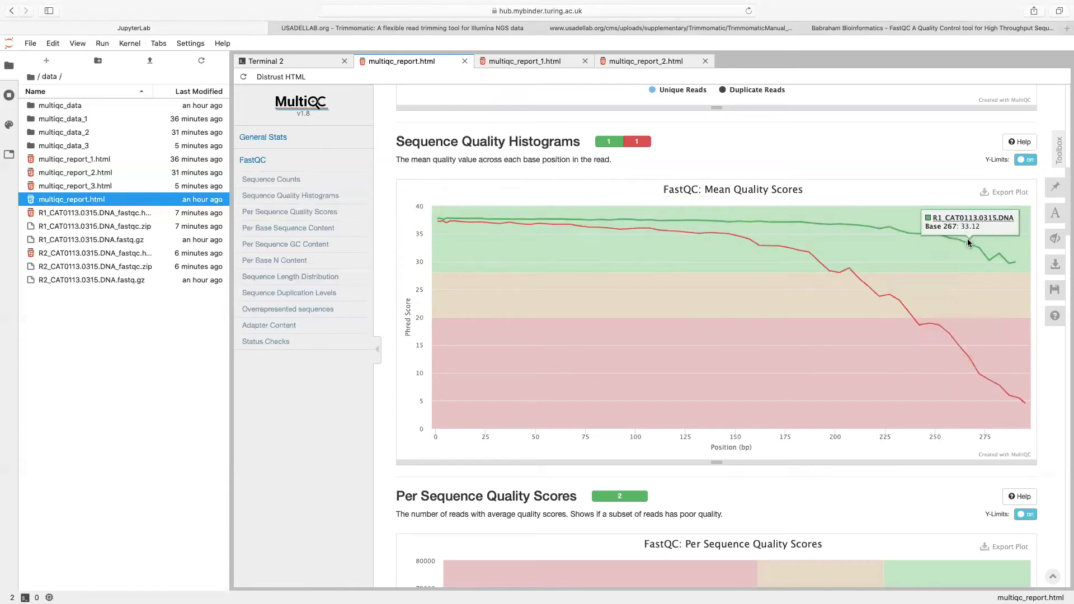
Step: Append CROP:275 and MINLEN:200 trimming steps to the trimmomatic PE command
{"action": "left_click", "coordinate": [266, 61]}
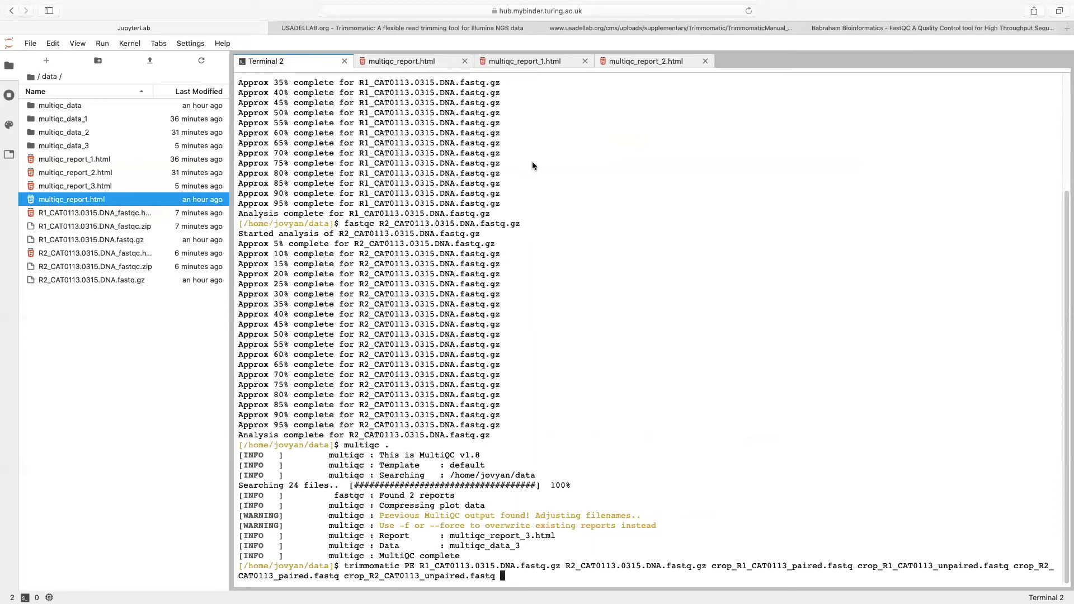
{"action": "type", "text": "CRO"}
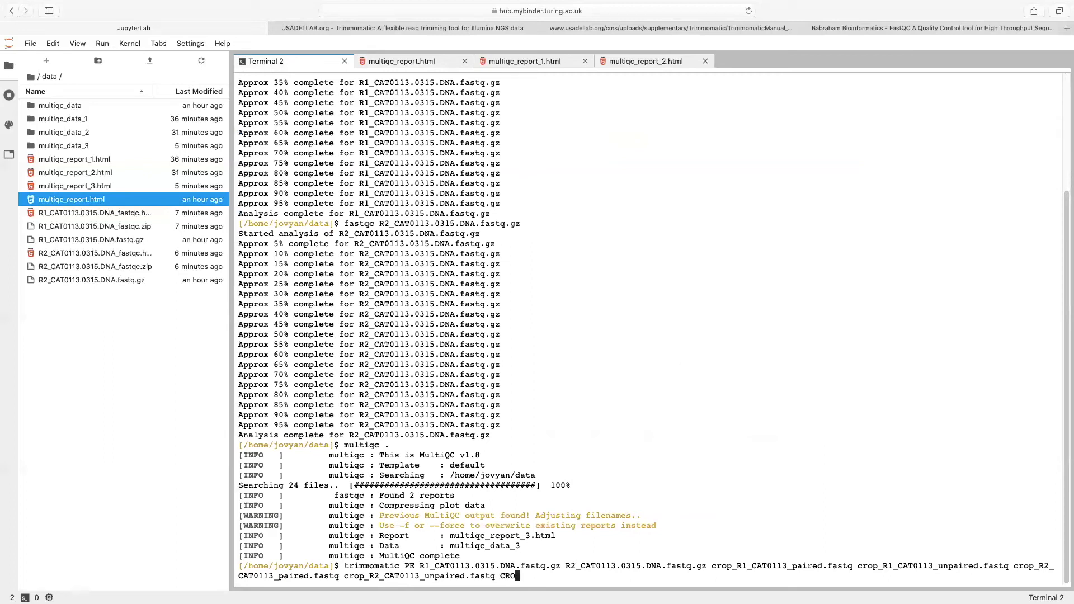
{"action": "type", "text": "P:"}
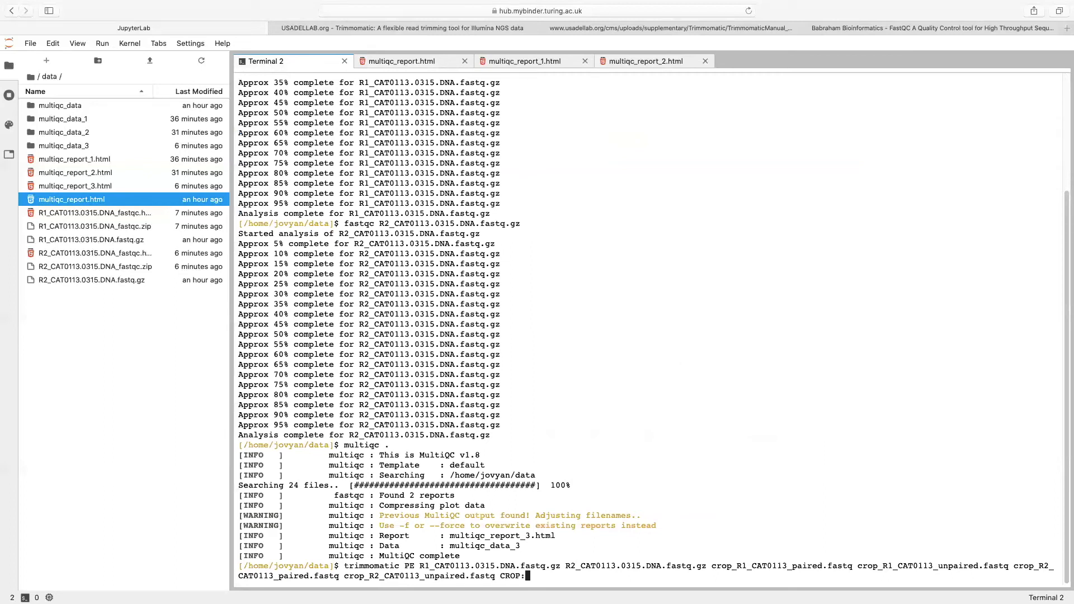
{"action": "type", "text": "275"}
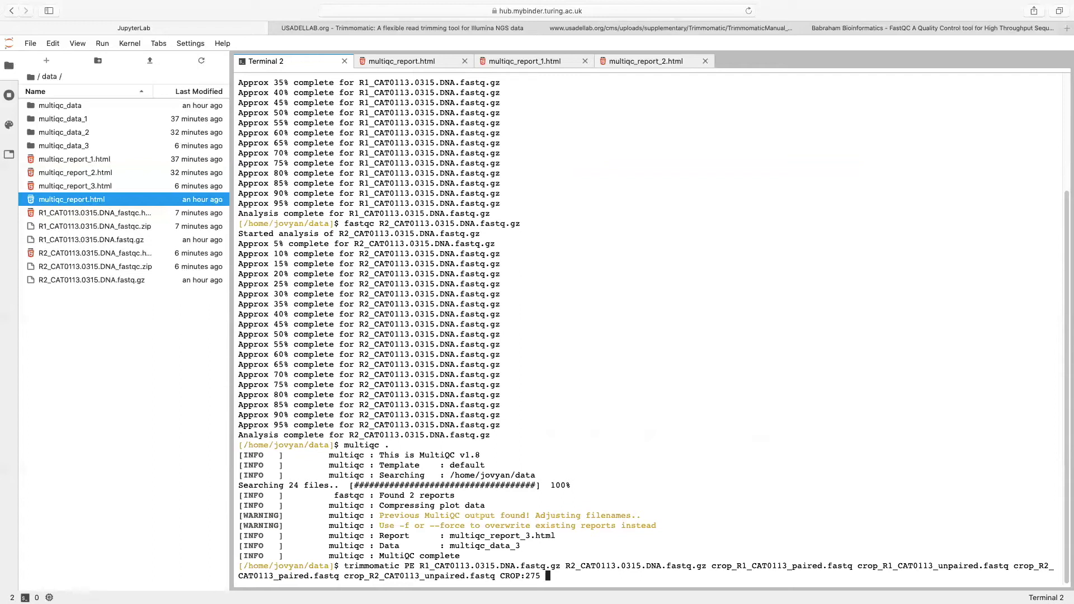
{"action": "type", "text": "M"}
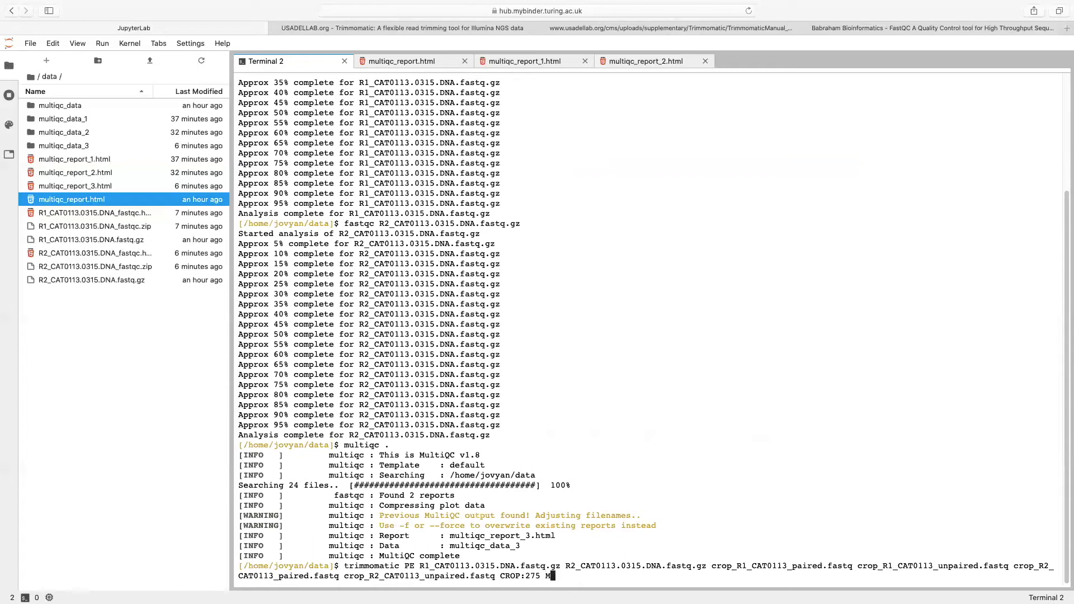
{"action": "type", "text": "INL"}
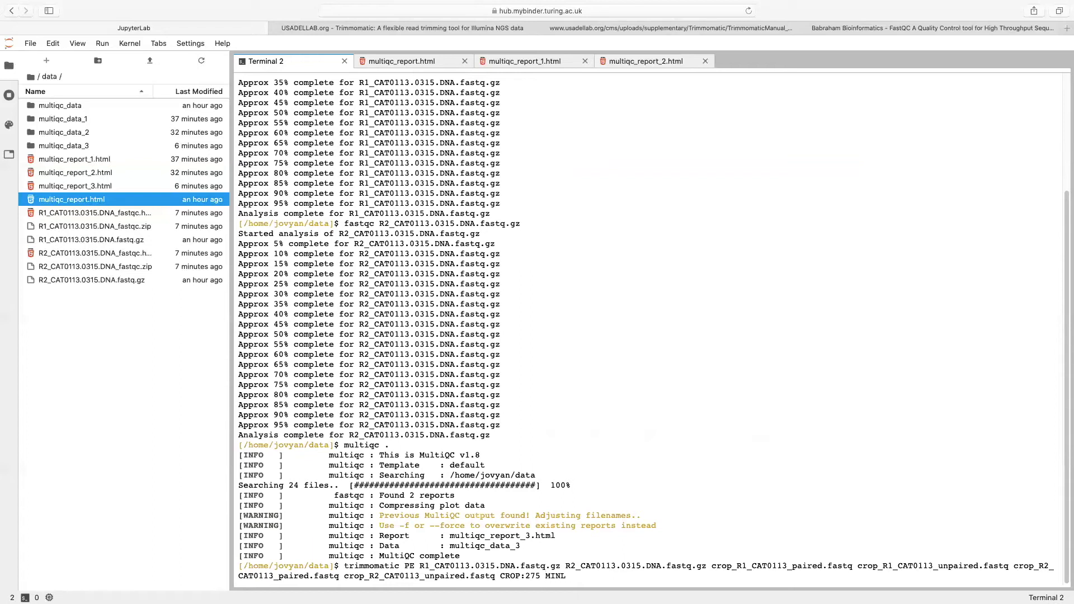
{"action": "type", "text": "MINLEN:"}
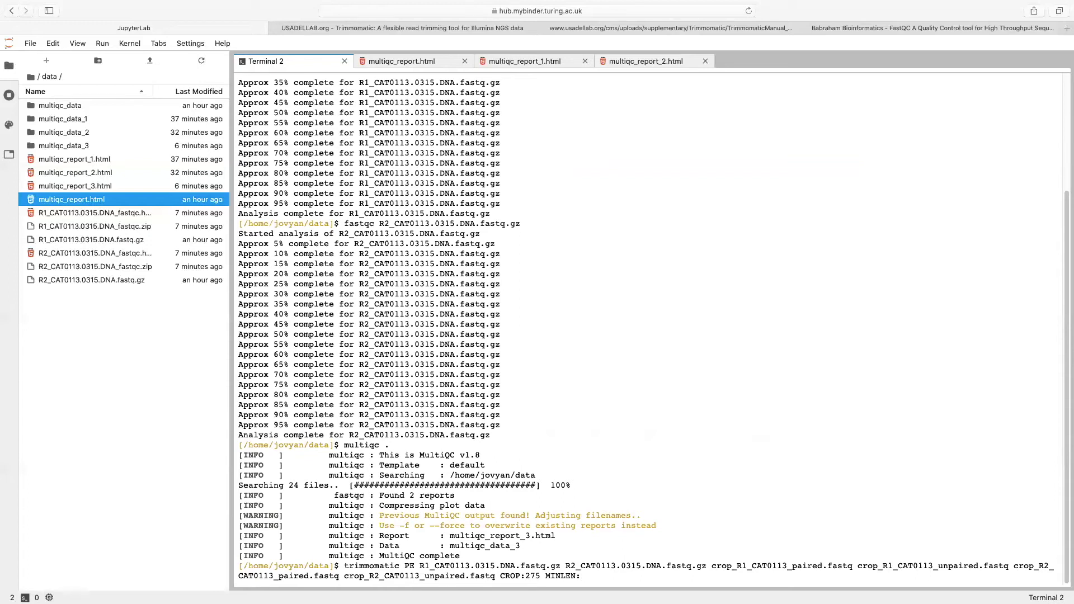
{"action": "type", "text": "2"}
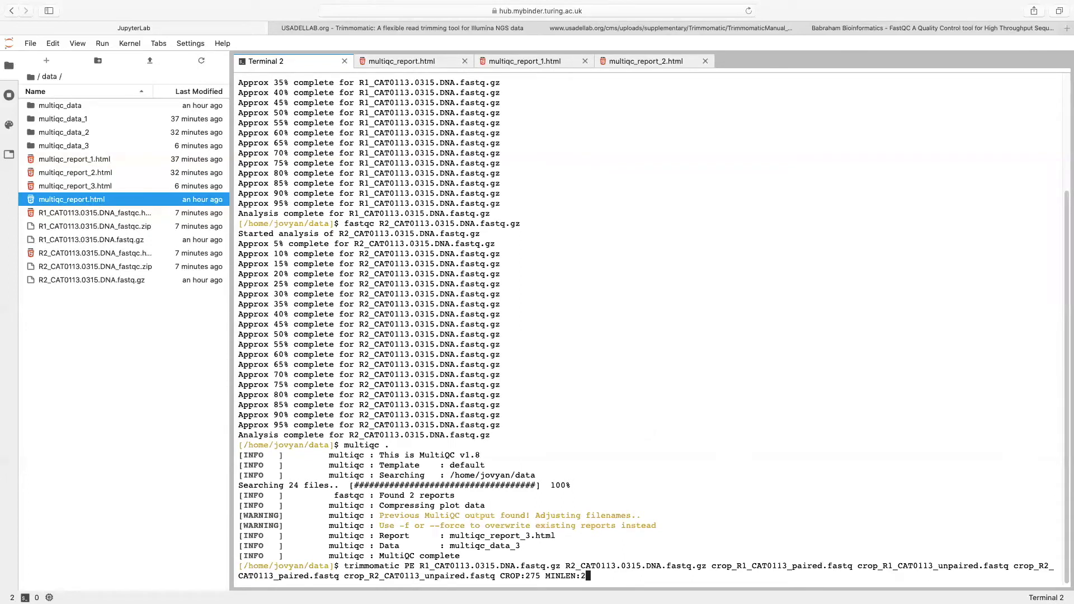
{"action": "type", "text": "00"}
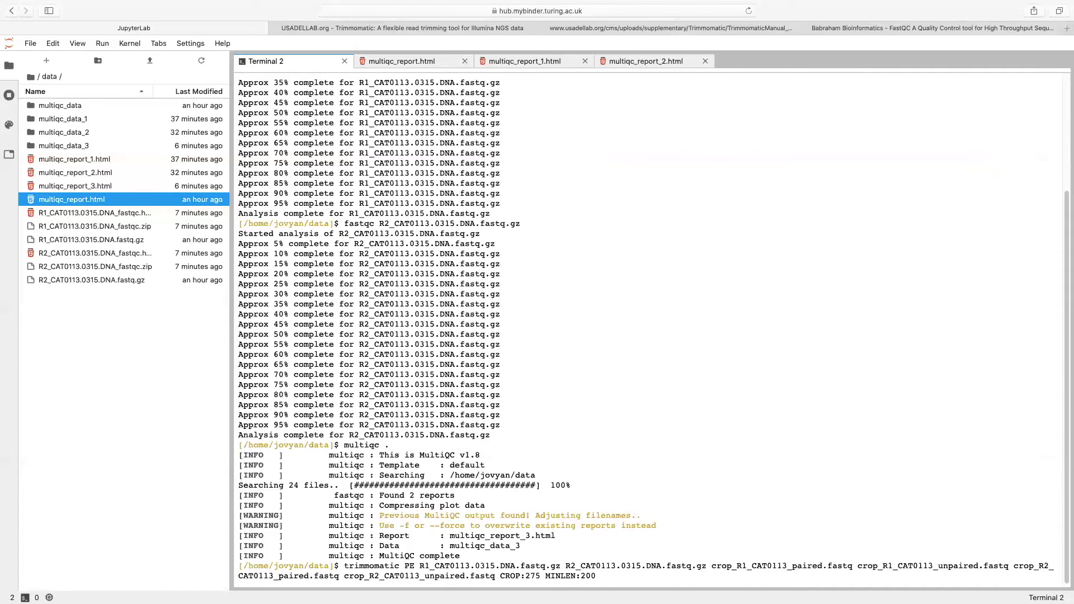
{"action": "mouse_move", "coordinate": [643, 413]}
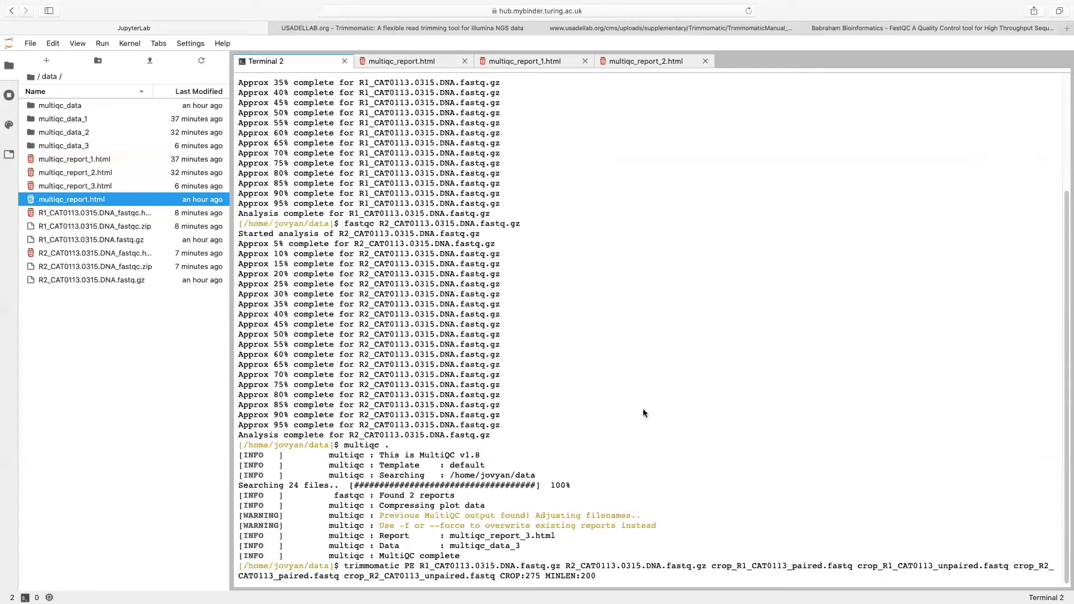
Step: Scroll through Trimmomatic's summary showing all 115056 read pairs surviving
{"action": "scroll", "scroll_direction": "down", "scroll_amount": 3}
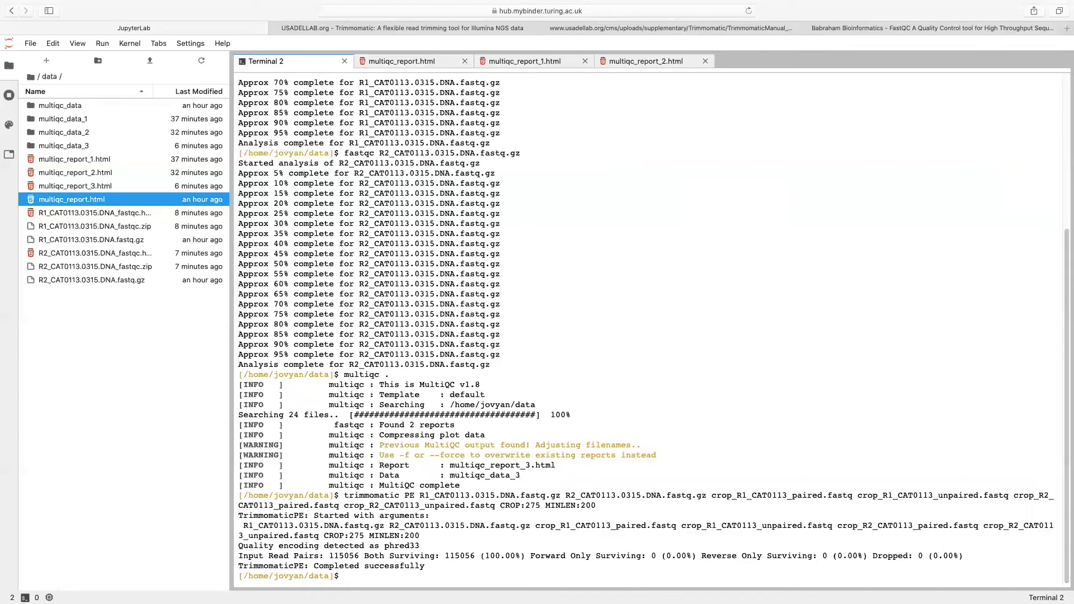
{"action": "mouse_move", "coordinate": [552, 528]}
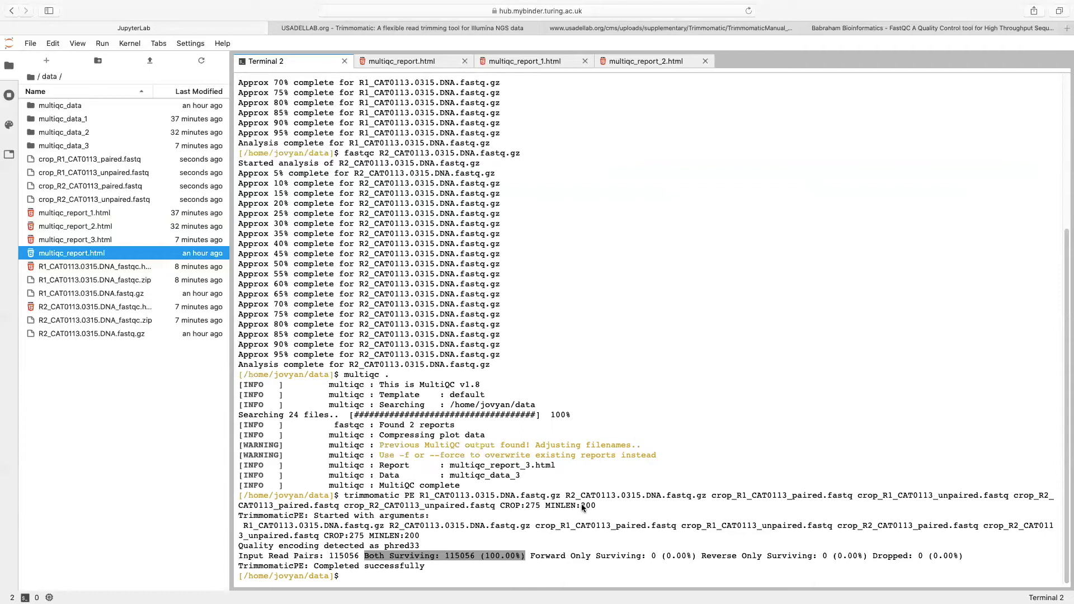
{"action": "mouse_move", "coordinate": [576, 578]}
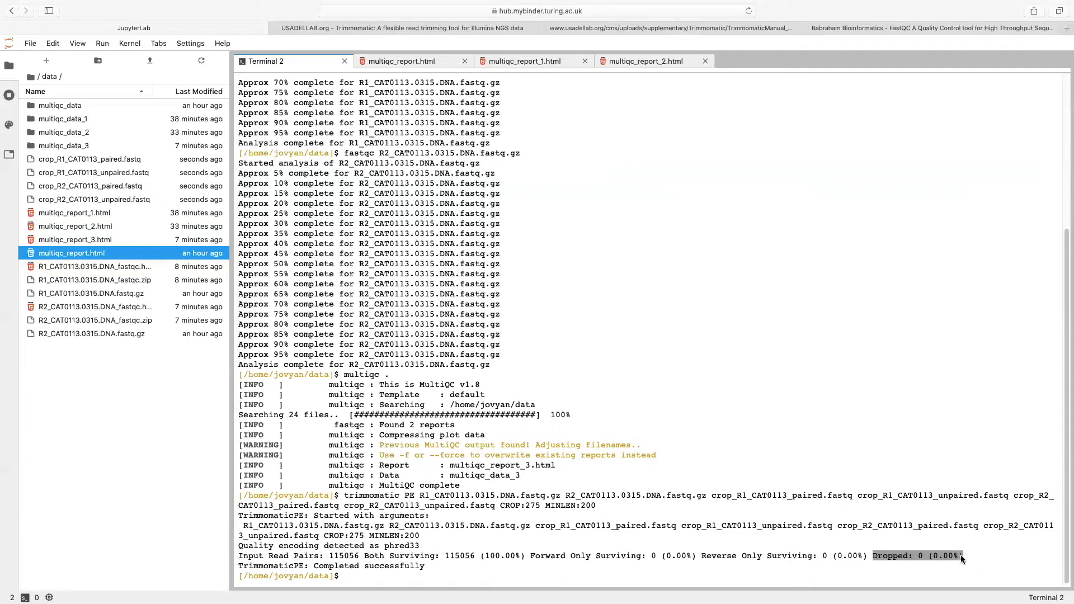
{"action": "mouse_move", "coordinate": [779, 454]}
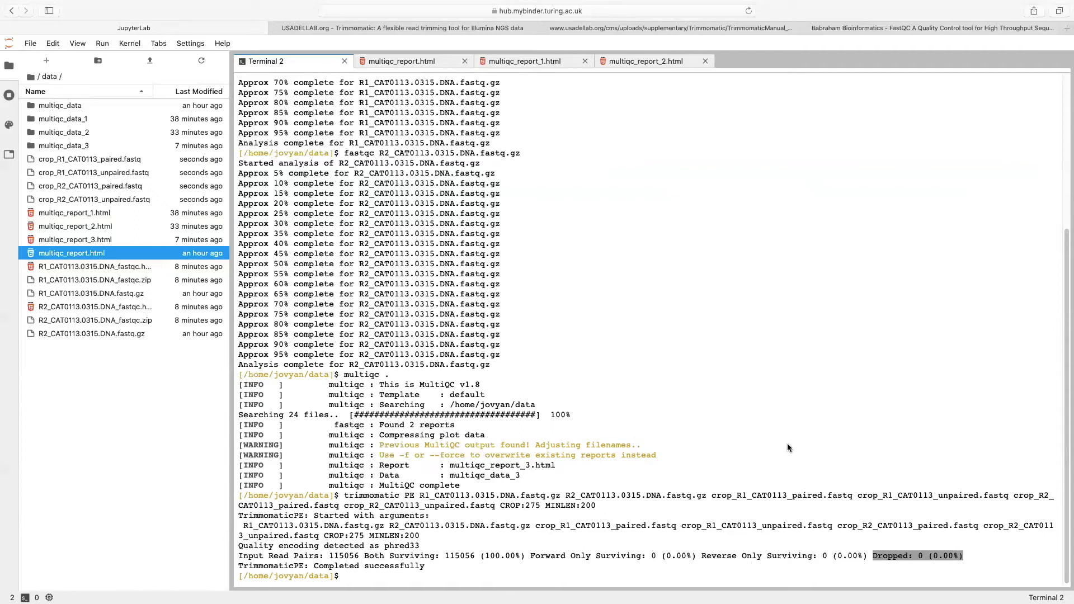
{"action": "mouse_move", "coordinate": [781, 451]}
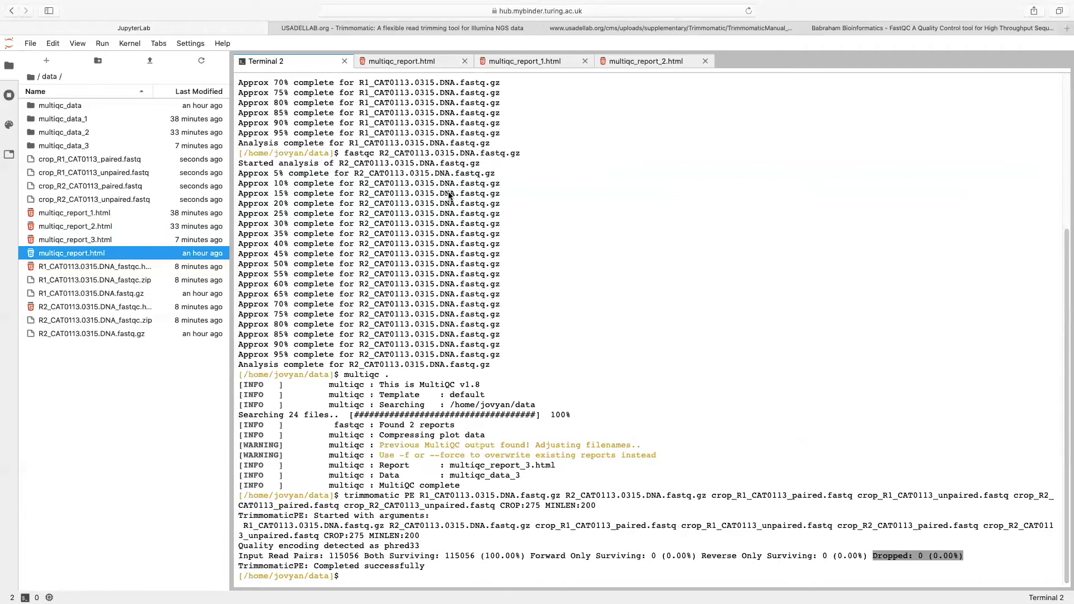
{"action": "mouse_move", "coordinate": [687, 199]}
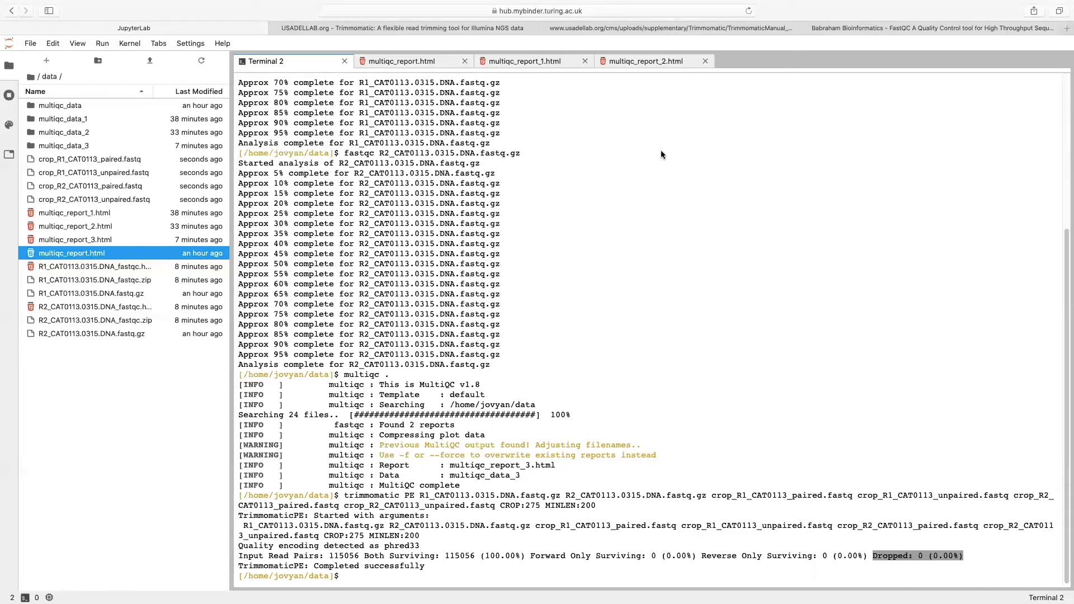
Step: Run FastQC on crop_R1_CAT0113_paired.fastq, copying its file name from the listing
{"action": "type", "text": "fastqc"}
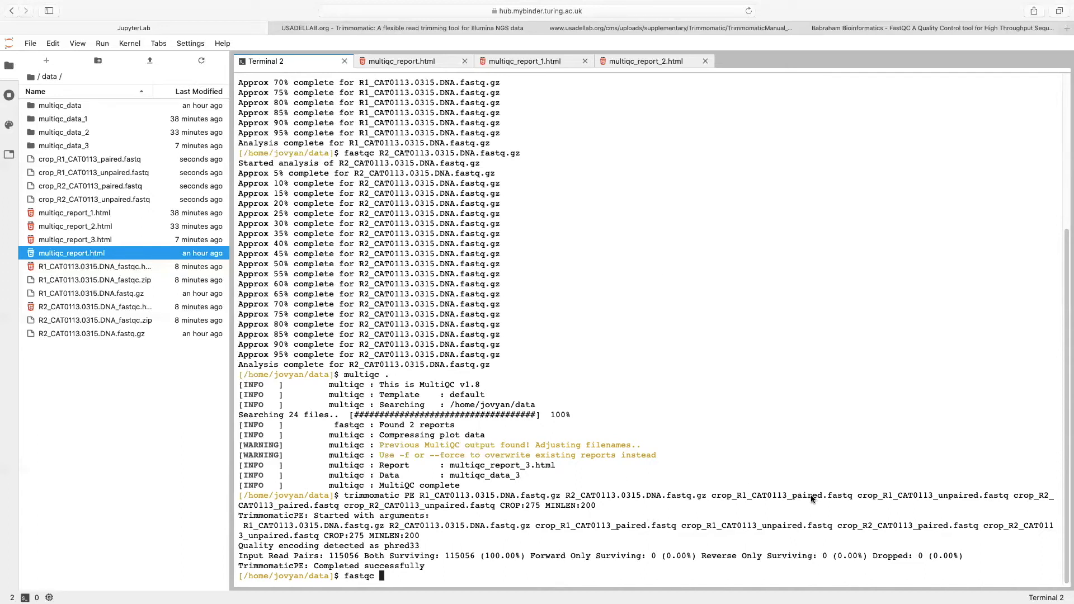
{"action": "double_click", "coordinate": [782, 496]}
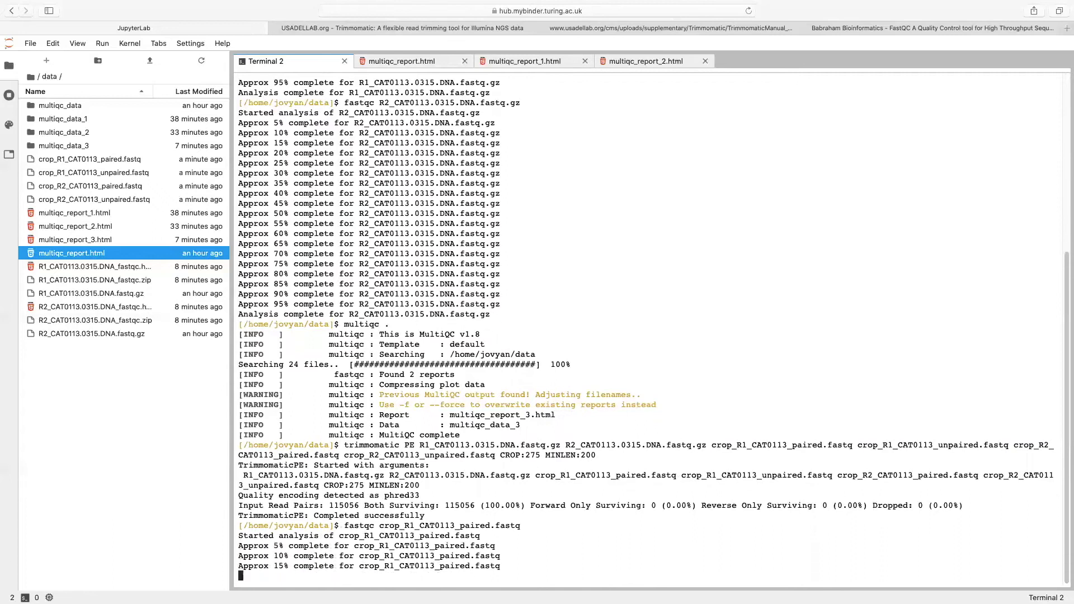
{"action": "scroll", "scroll_direction": "down", "scroll_amount": 3}
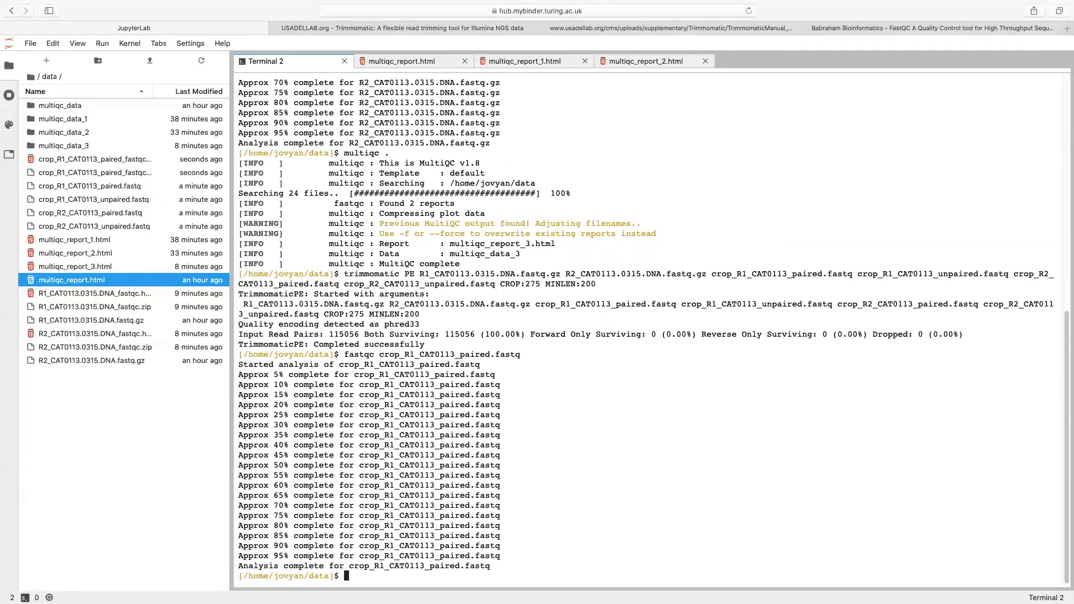
{"action": "type", "text": "fastqc crop_R1_CAT0113_paired.fastq"}
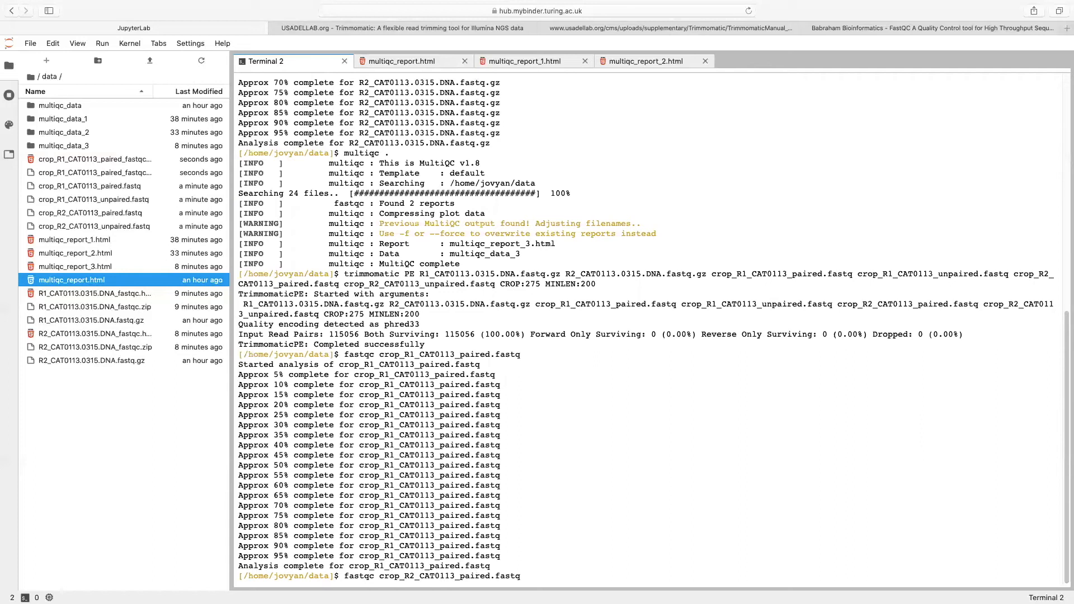
Step: Follow the FastQC output for crop_R2_CAT0113_paired.fastq until its analysis finishes
{"action": "scroll", "scroll_direction": "down", "scroll_amount": 3}
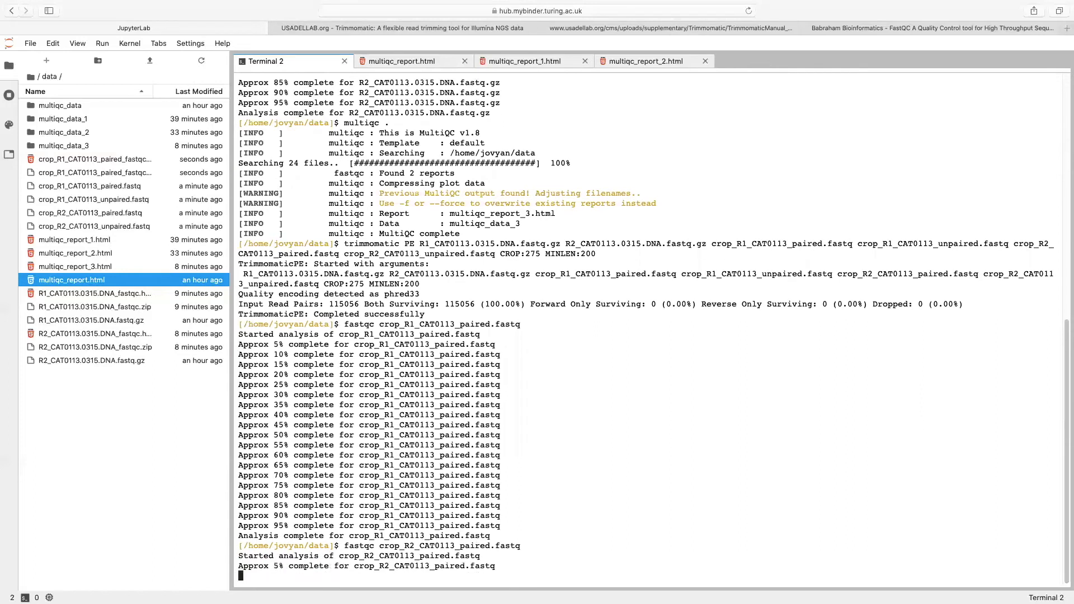
{"action": "scroll", "scroll_direction": "down", "scroll_amount": 3}
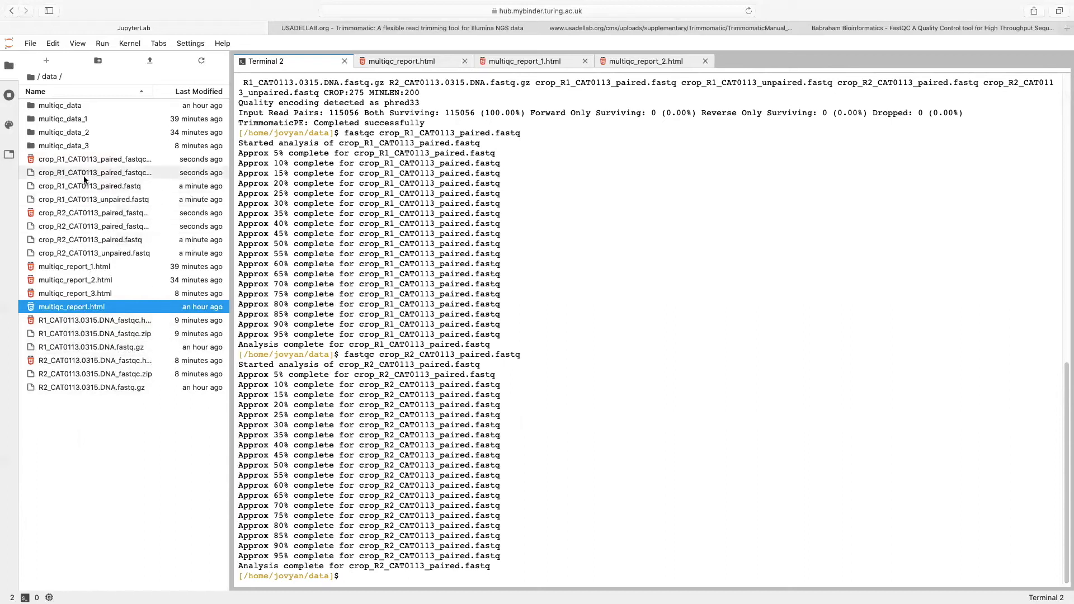
{"action": "mouse_move", "coordinate": [92, 164]}
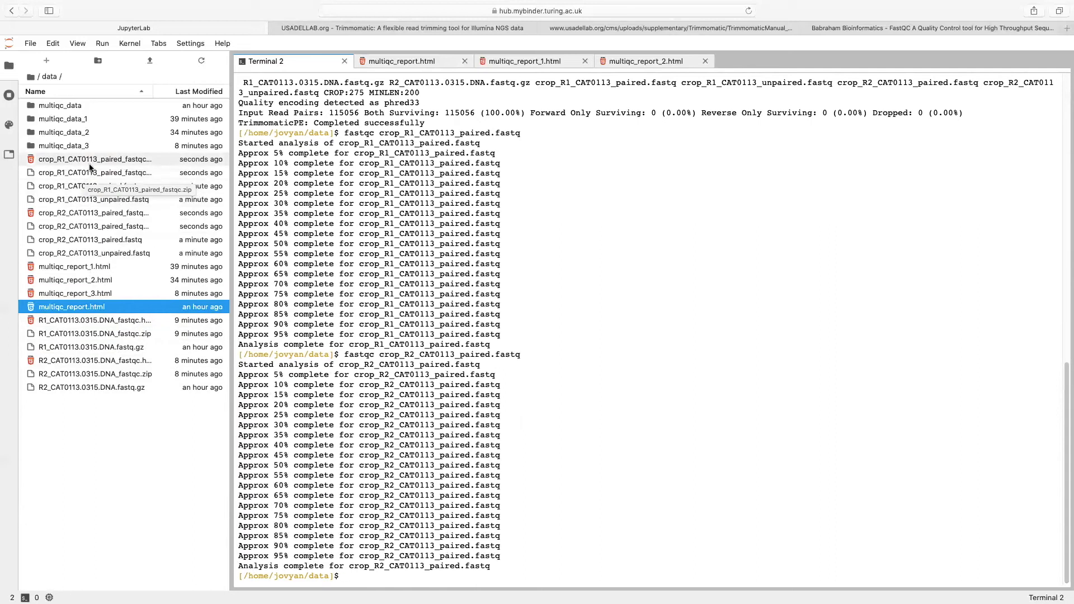
{"action": "double_click", "coordinate": [98, 159]}
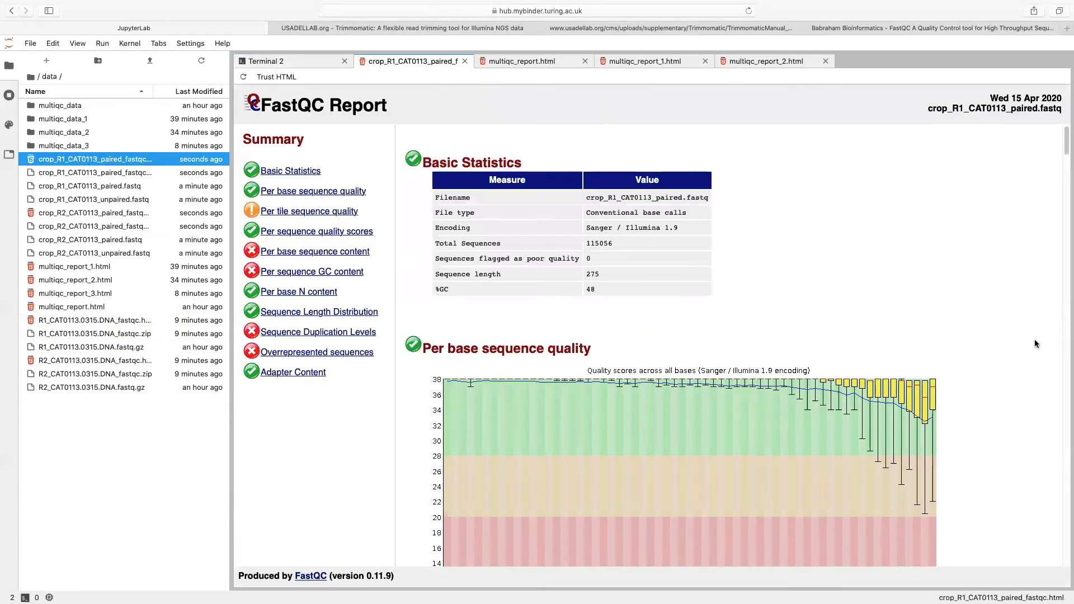
{"action": "scroll", "scroll_direction": "down", "scroll_amount": 3}
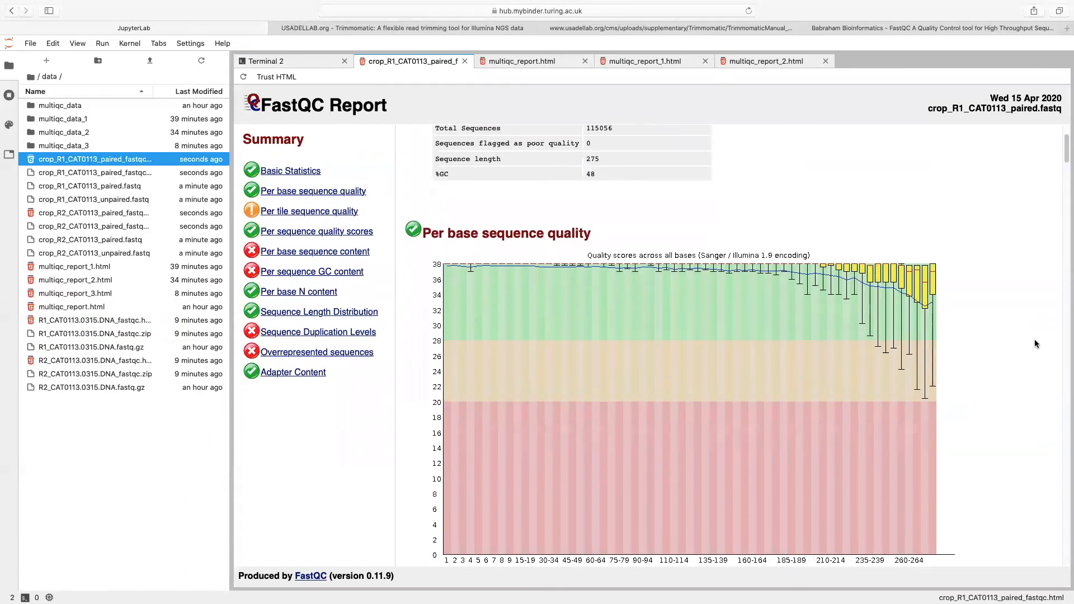
{"action": "scroll", "scroll_direction": "down", "scroll_amount": 3}
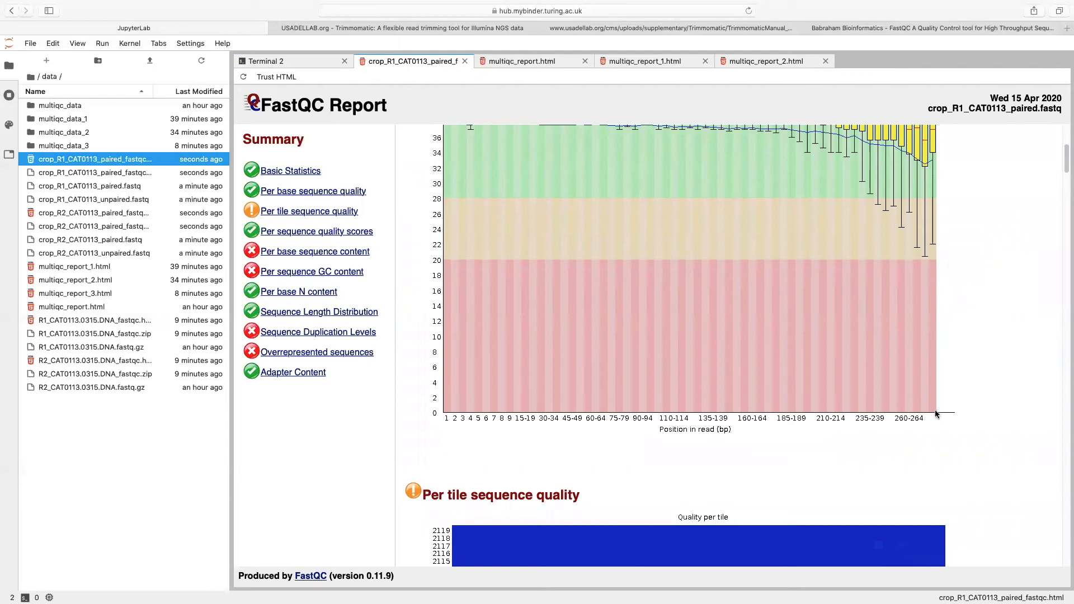
{"action": "scroll", "scroll_direction": "down", "scroll_amount": 3}
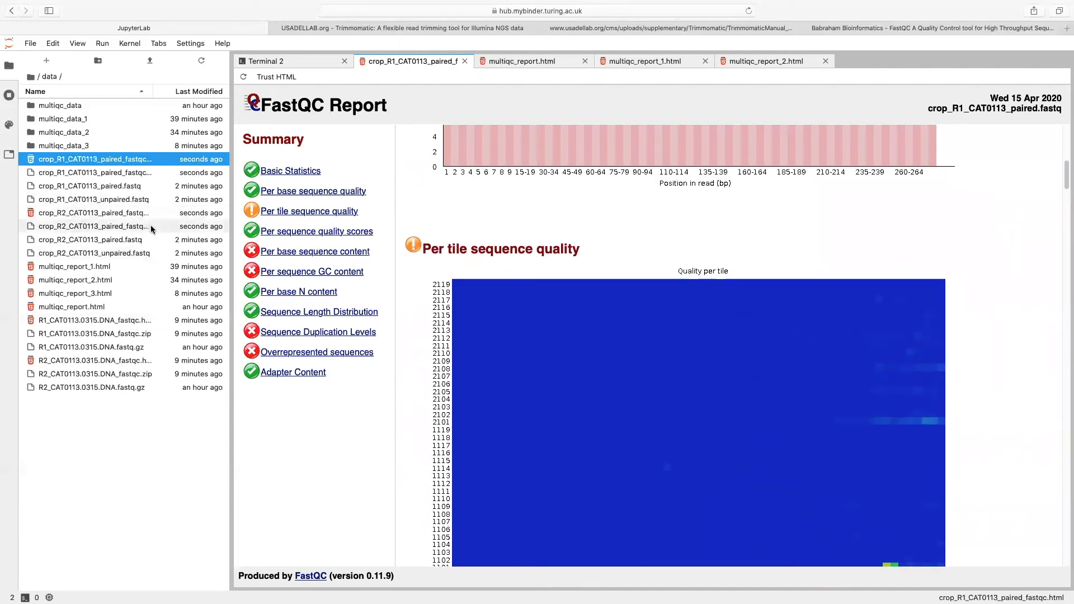
{"action": "left_click", "coordinate": [92, 226]}
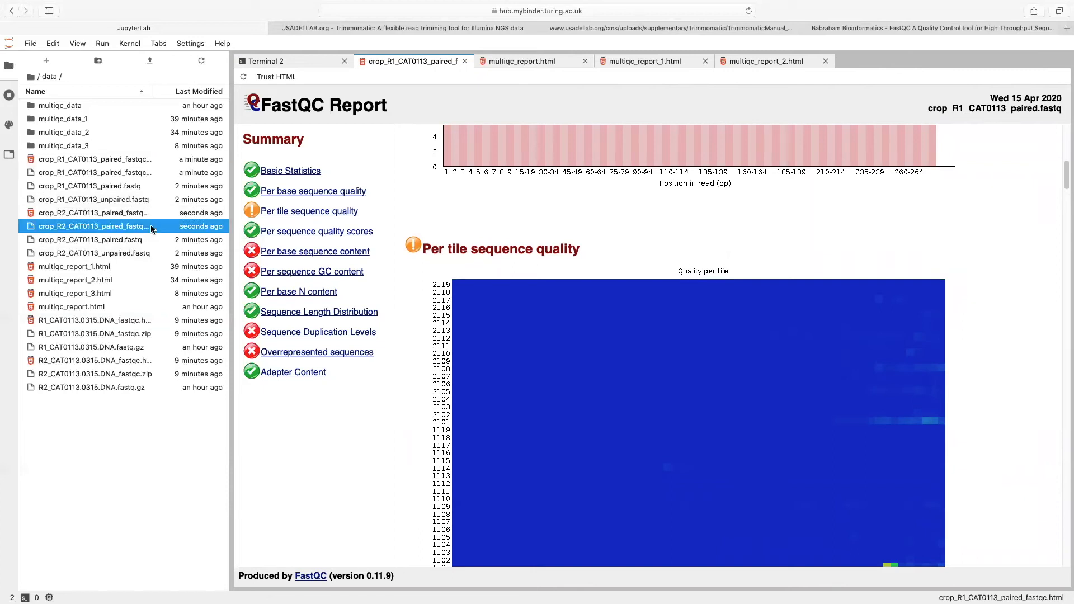
{"action": "mouse_move", "coordinate": [135, 226]}
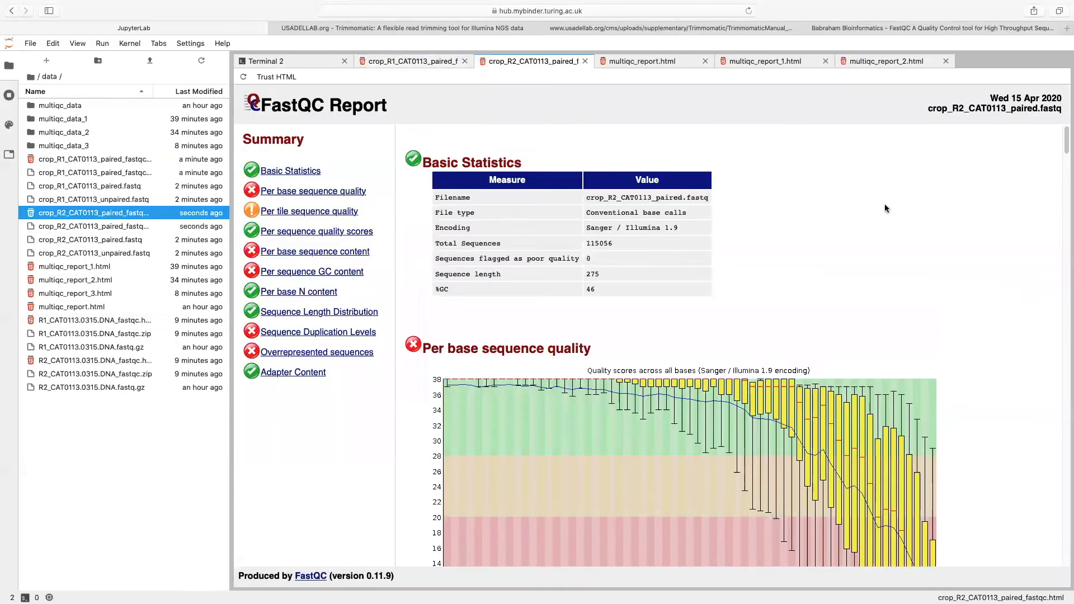
{"action": "scroll", "scroll_direction": "down", "scroll_amount": 3}
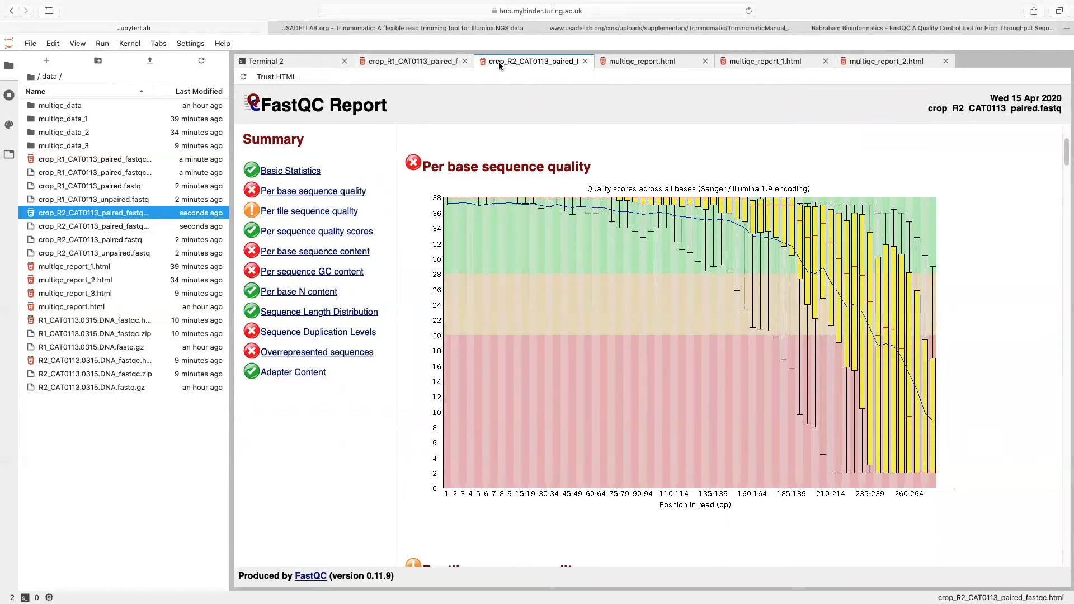
{"action": "left_click", "coordinate": [408, 61]}
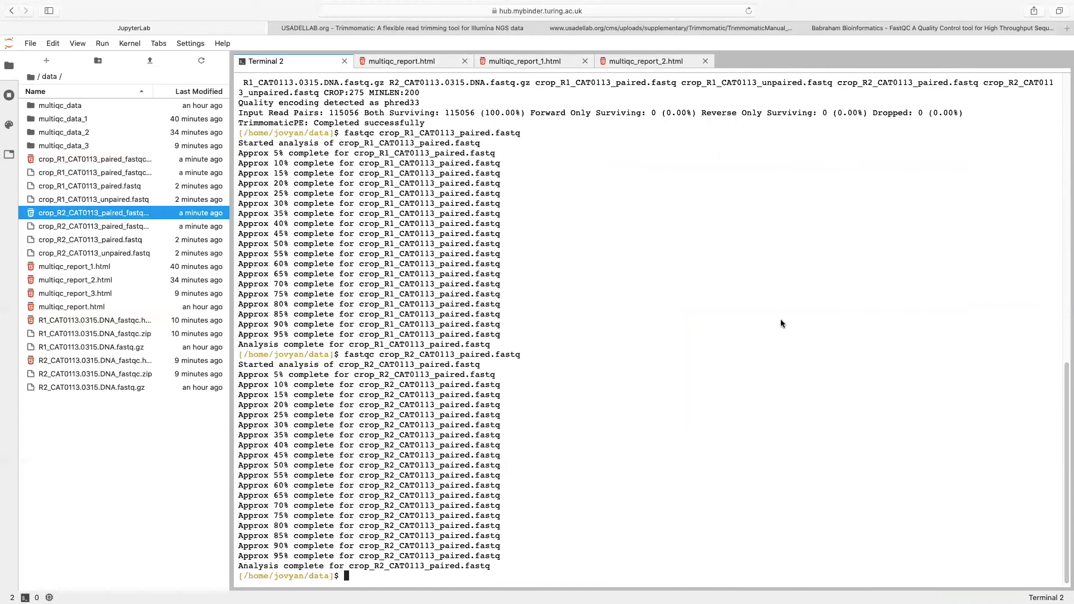
Step: Recall the Trimmomatic command, drop CROP:275, and check SLIDINGWINDOW syntax in the Usadellab docs
{"action": "type", "text": "multiqc ."}
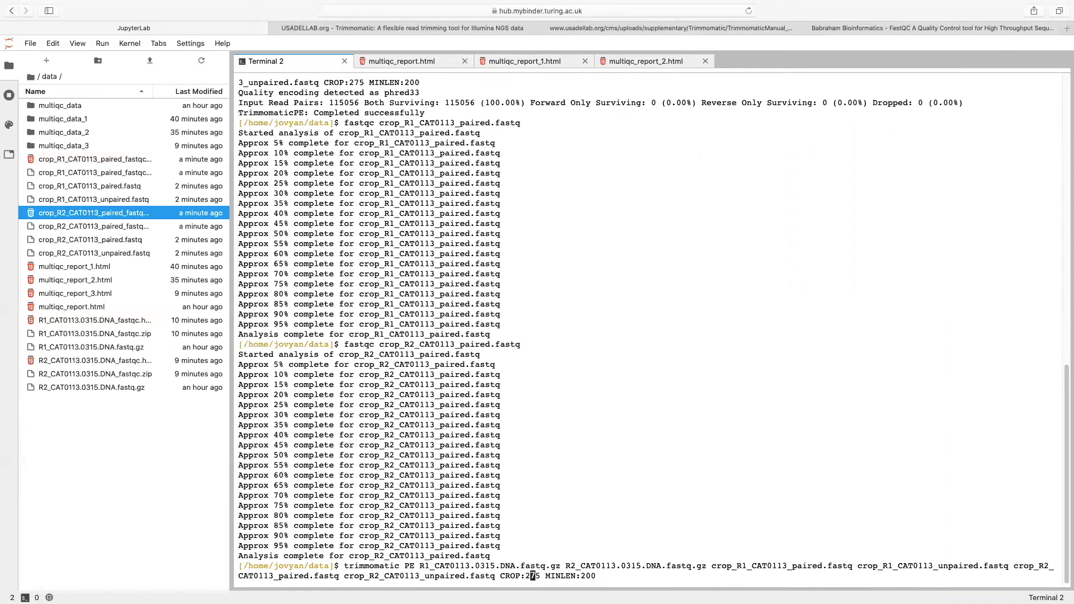
{"action": "key", "text": "Backspace"}
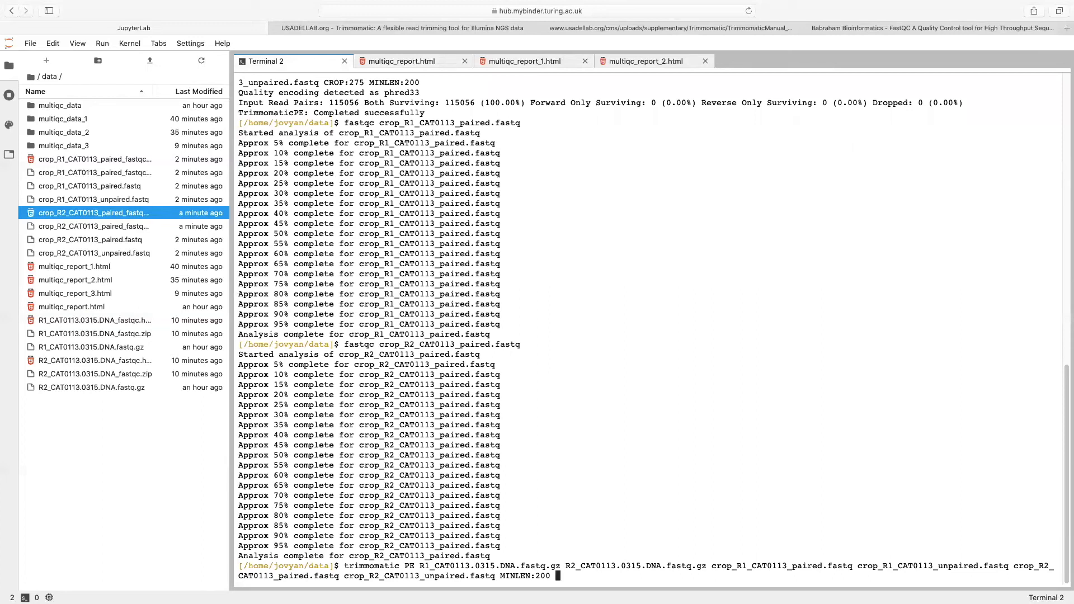
{"action": "mouse_move", "coordinate": [594, 46]}
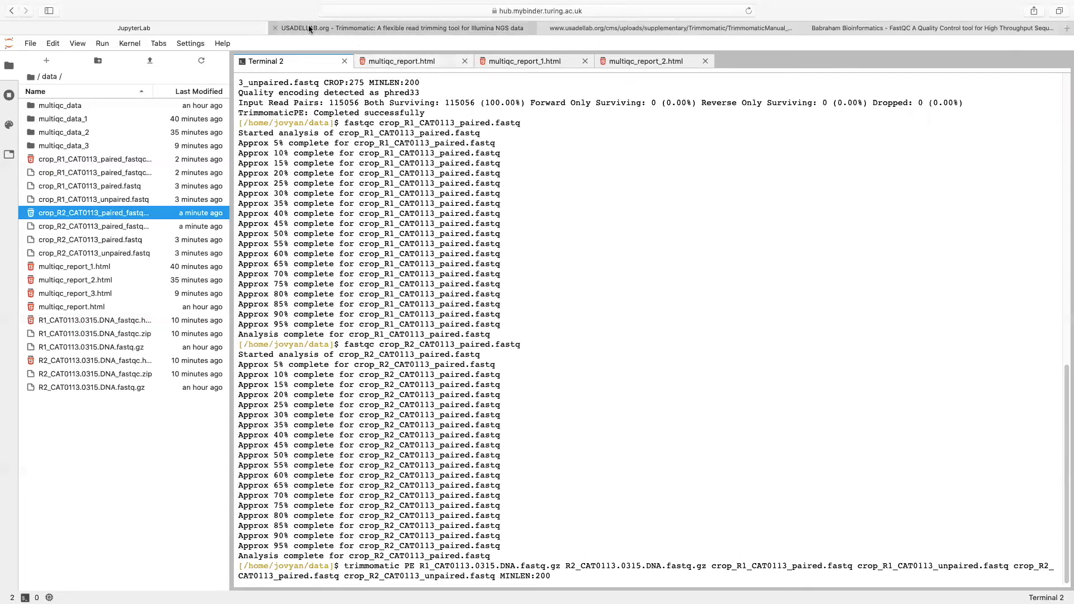
{"action": "left_click", "coordinate": [401, 28]}
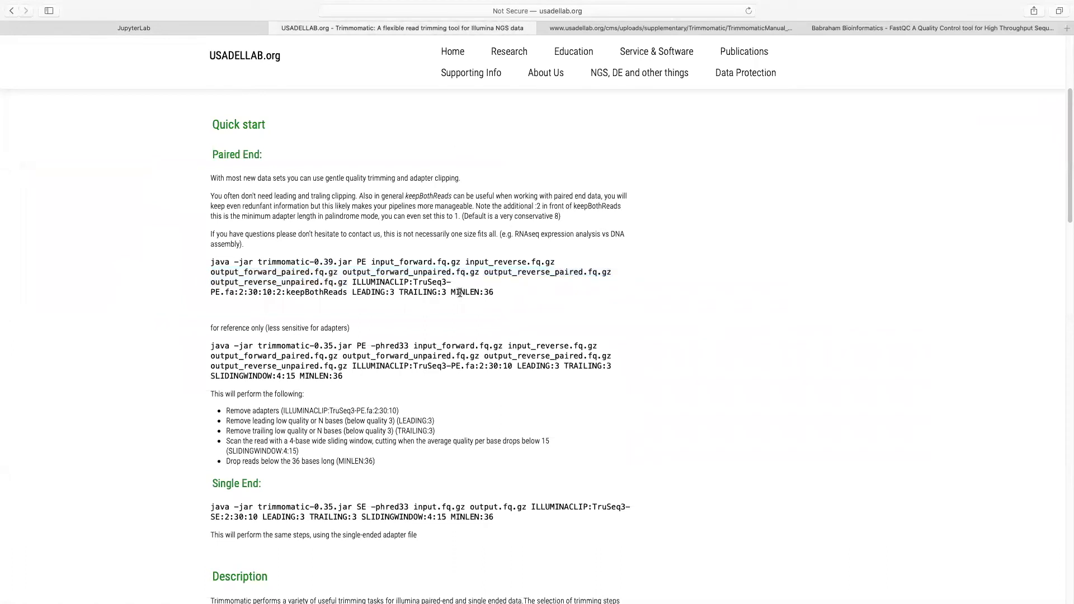
{"action": "double_click", "coordinate": [251, 376]}
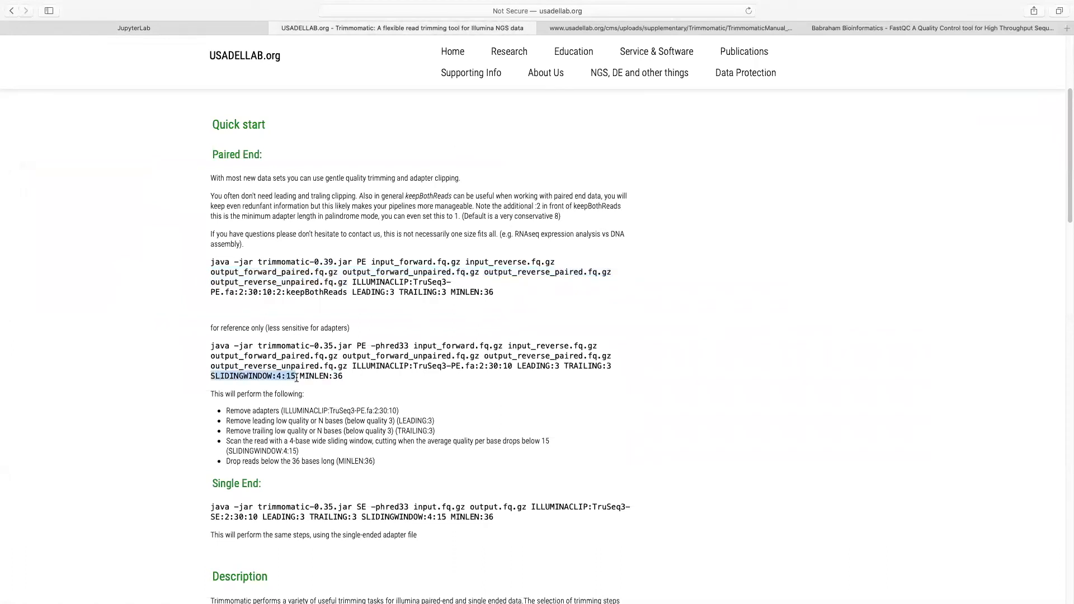
{"action": "left_click", "coordinate": [134, 28]}
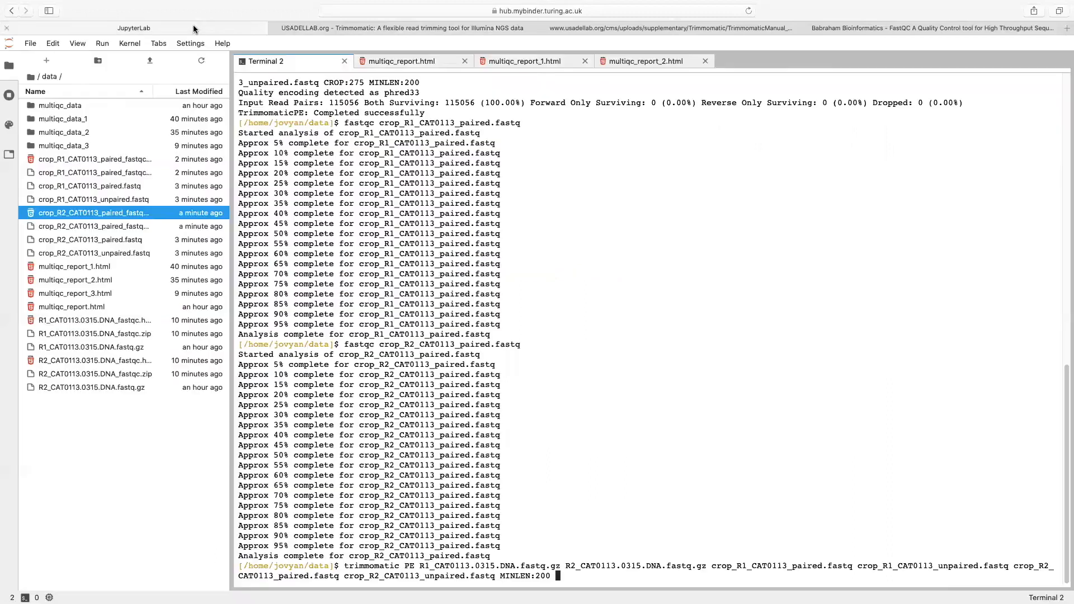
Step: Append SLIDINGWINDOW:4:15 after MINLEN:200 in the Trimmomatic command
{"action": "type", "text": "SLIDINGWINDOW:4:15"}
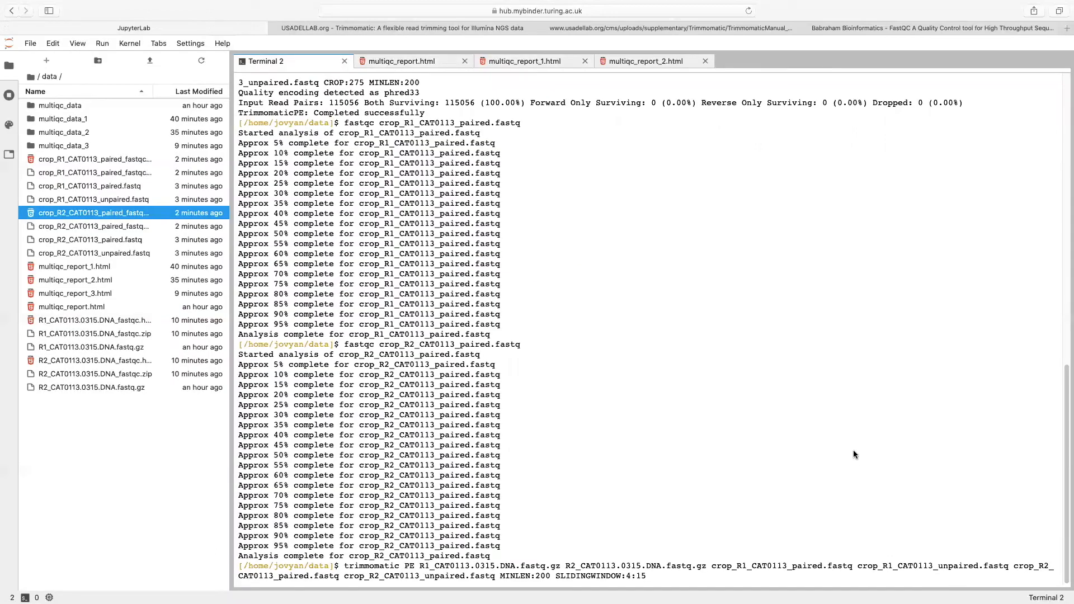
{"action": "mouse_move", "coordinate": [875, 488]}
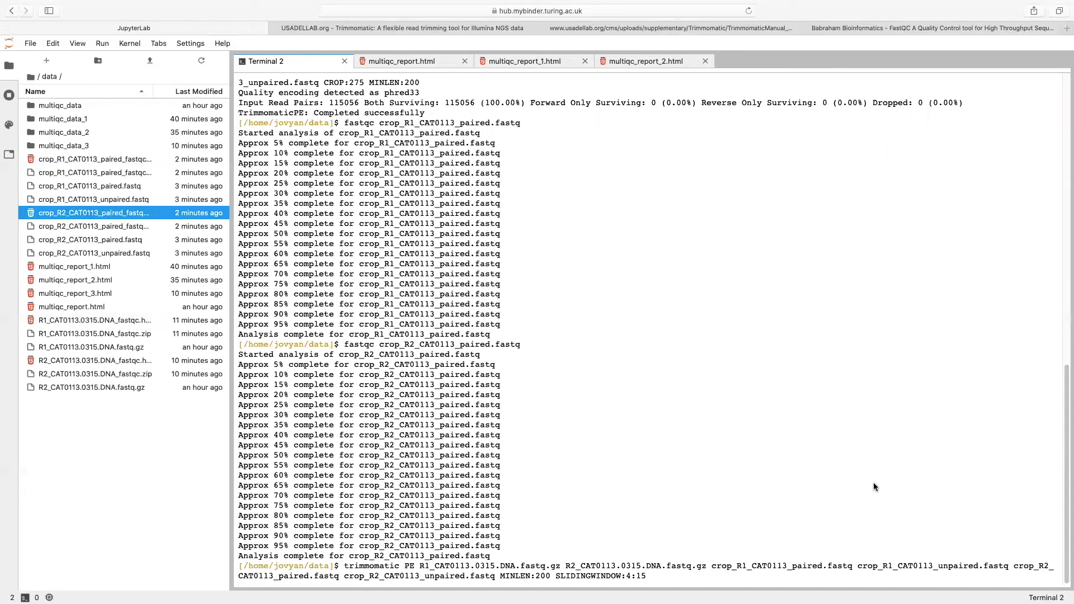
{"action": "mouse_move", "coordinate": [627, 581]}
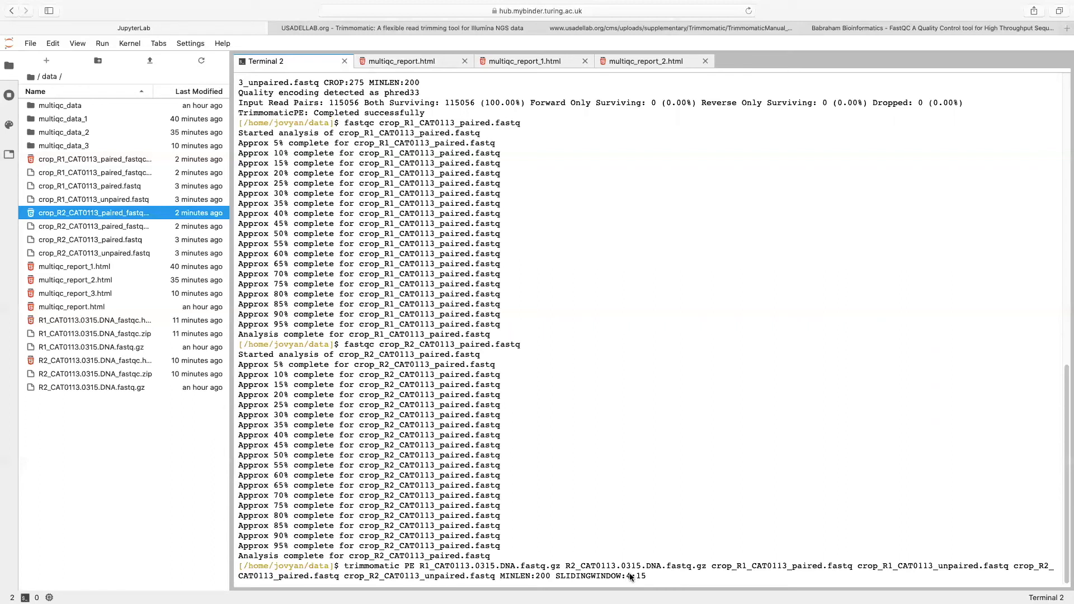
{"action": "mouse_move", "coordinate": [666, 578]}
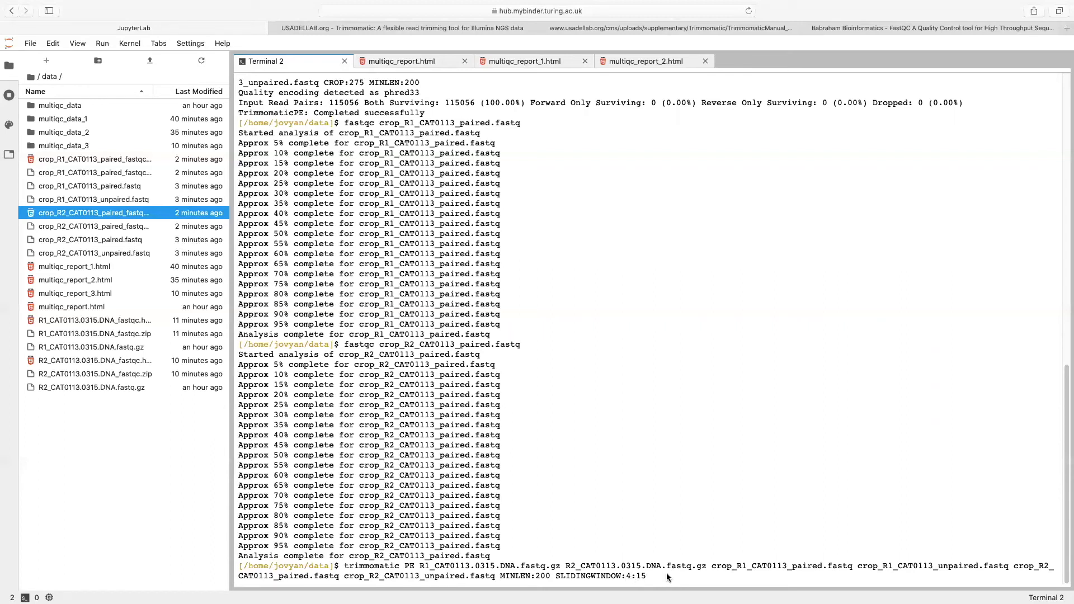
{"action": "mouse_move", "coordinate": [656, 591]}
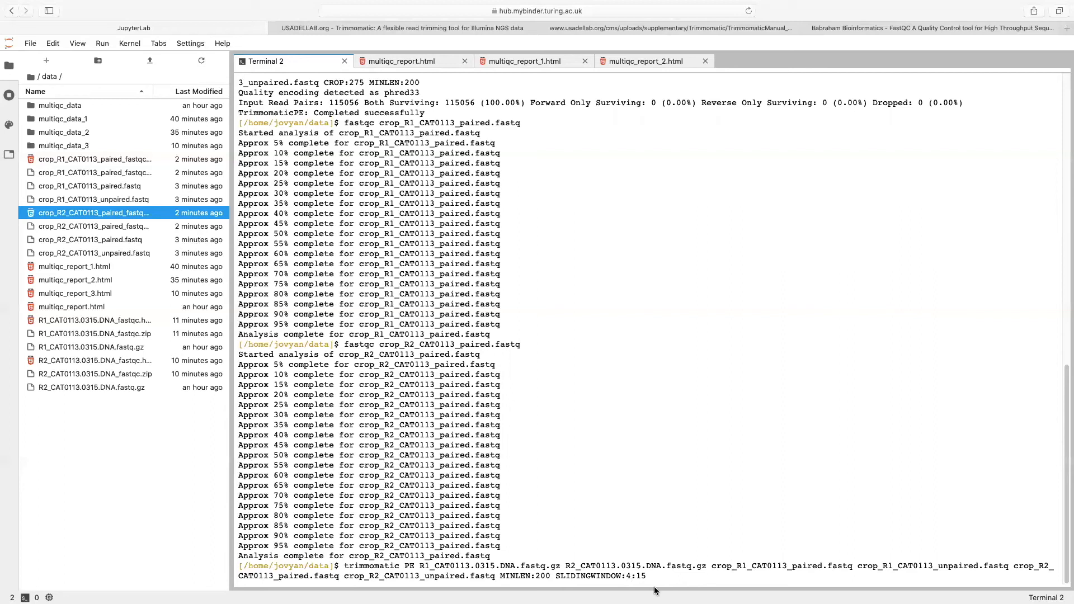
{"action": "mouse_move", "coordinate": [641, 580]}
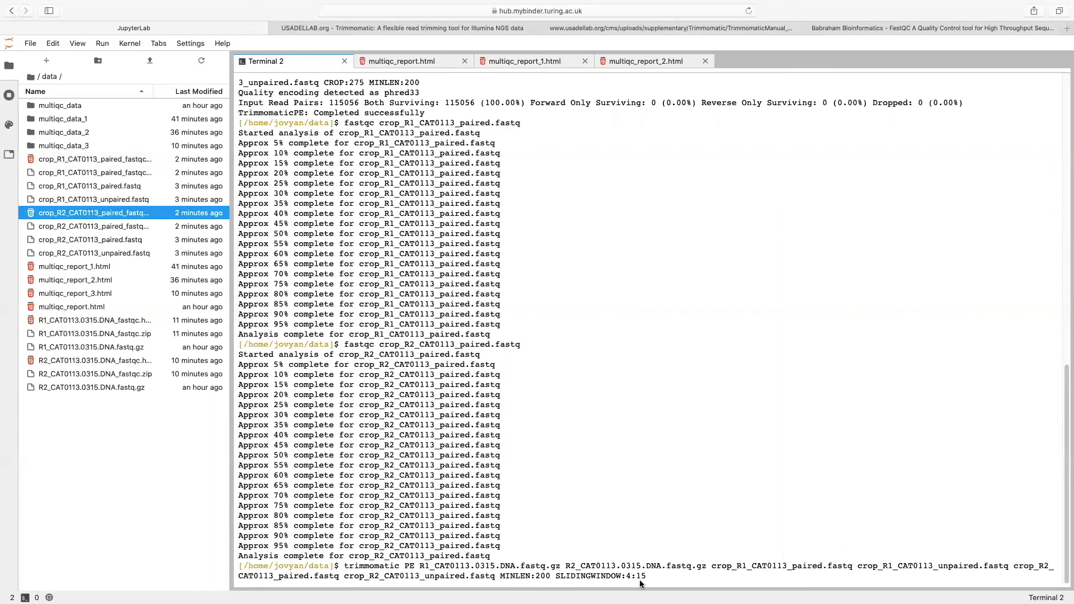
{"action": "mouse_move", "coordinate": [687, 587]}
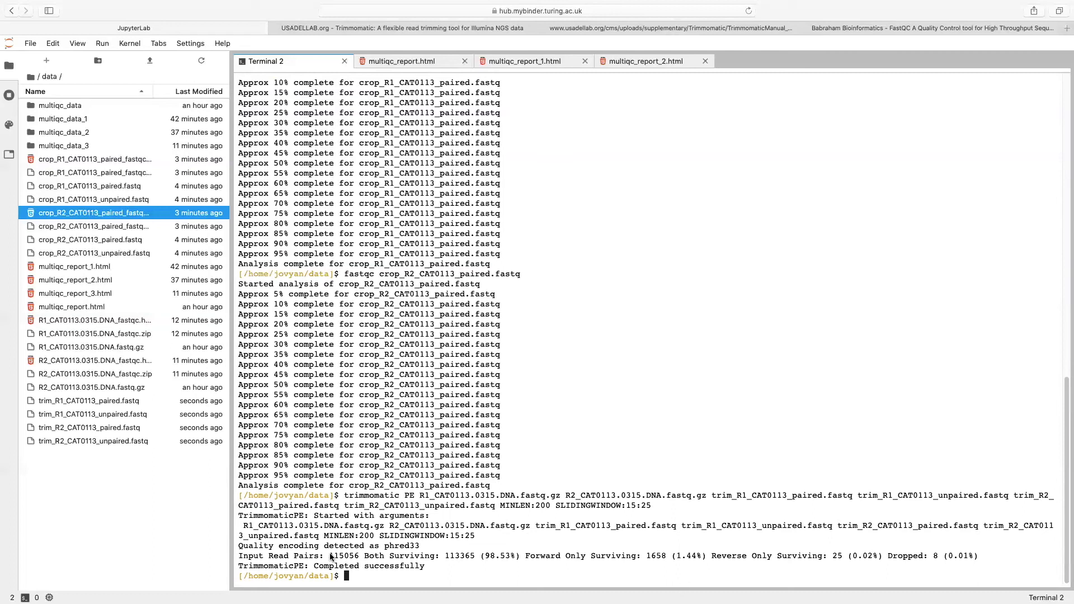
{"action": "double_click", "coordinate": [345, 555]}
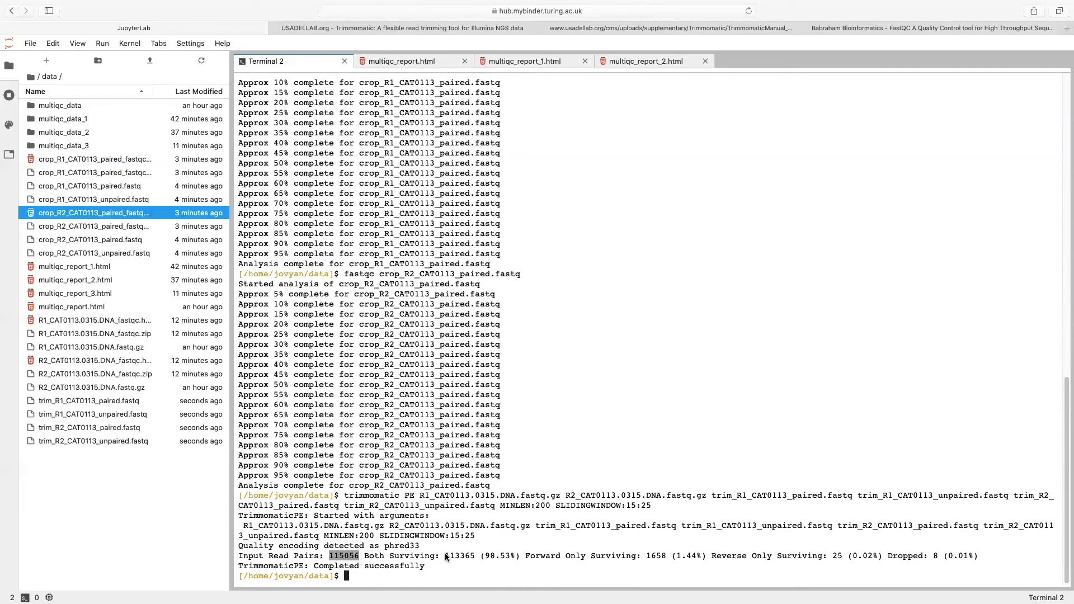
{"action": "double_click", "coordinate": [460, 556]}
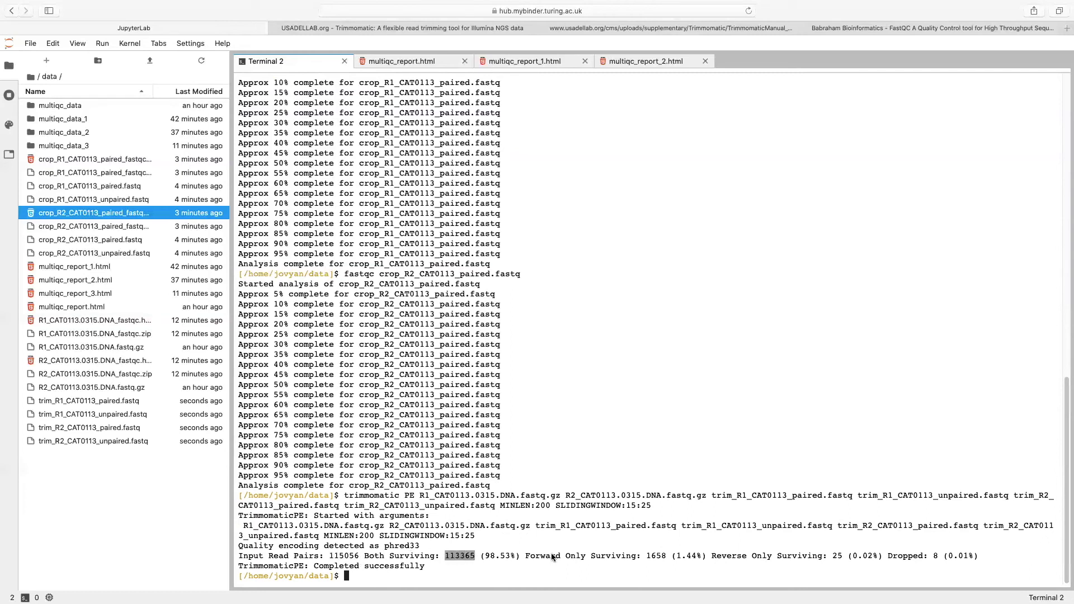
{"action": "mouse_move", "coordinate": [566, 458]}
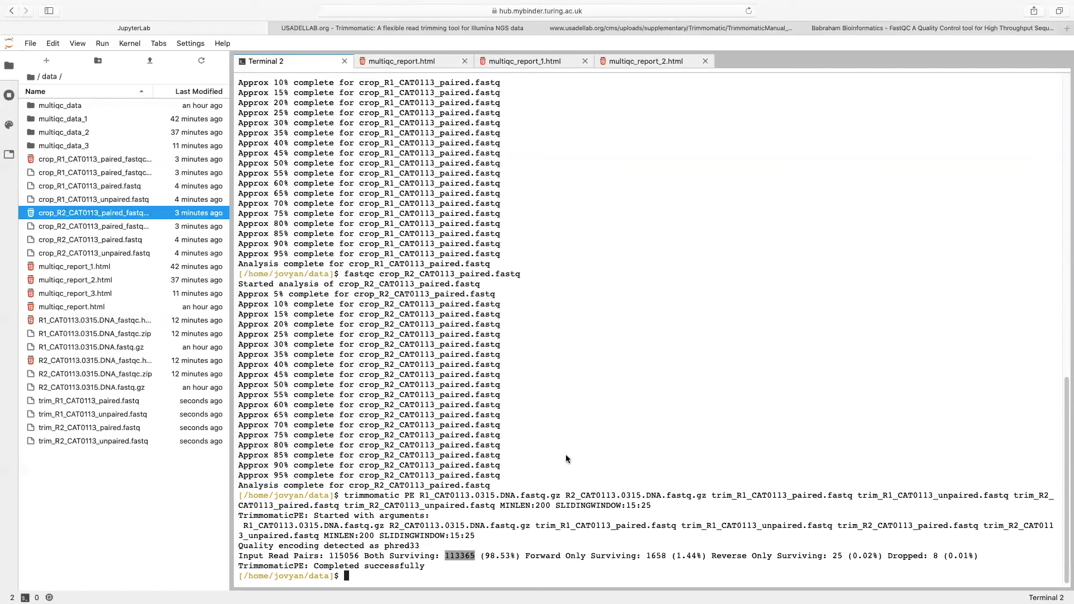
{"action": "mouse_move", "coordinate": [479, 535]}
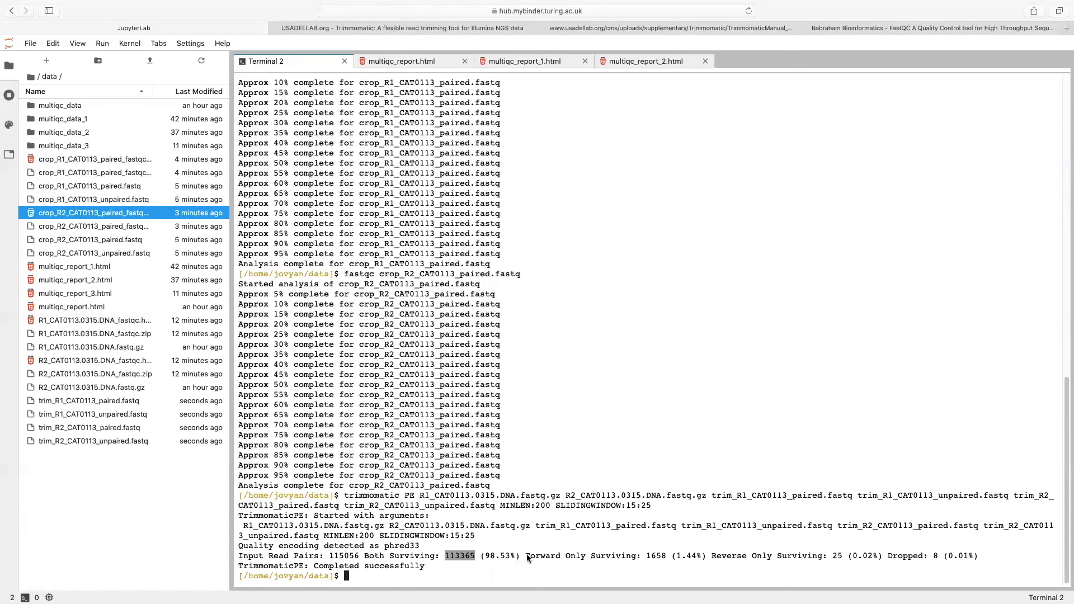
{"action": "left_click_drag", "start_coordinate": [526, 556], "coordinate": [705, 556]}
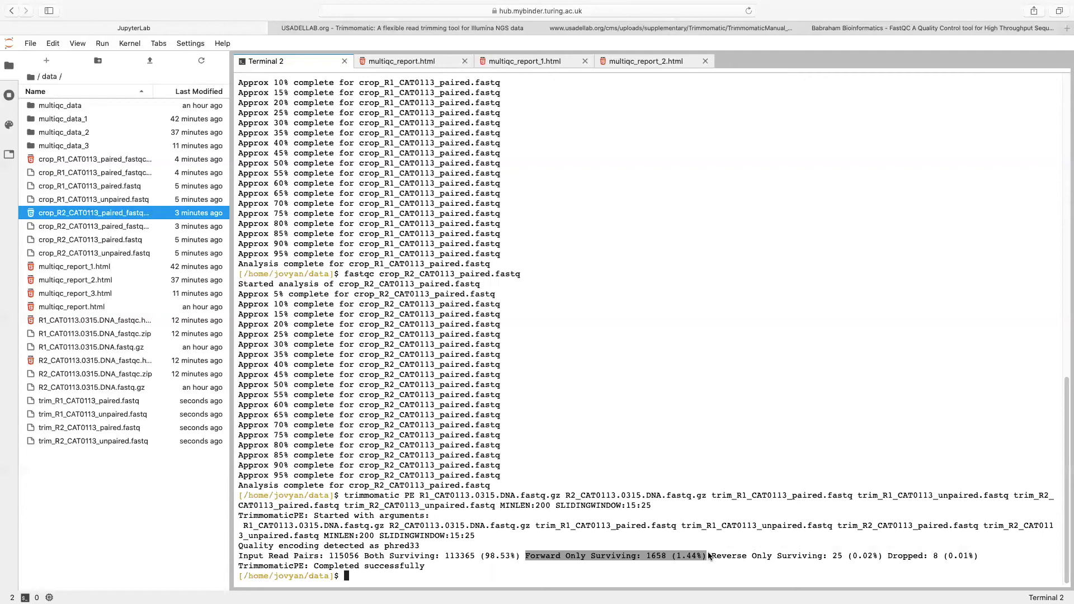
{"action": "mouse_move", "coordinate": [712, 556]}
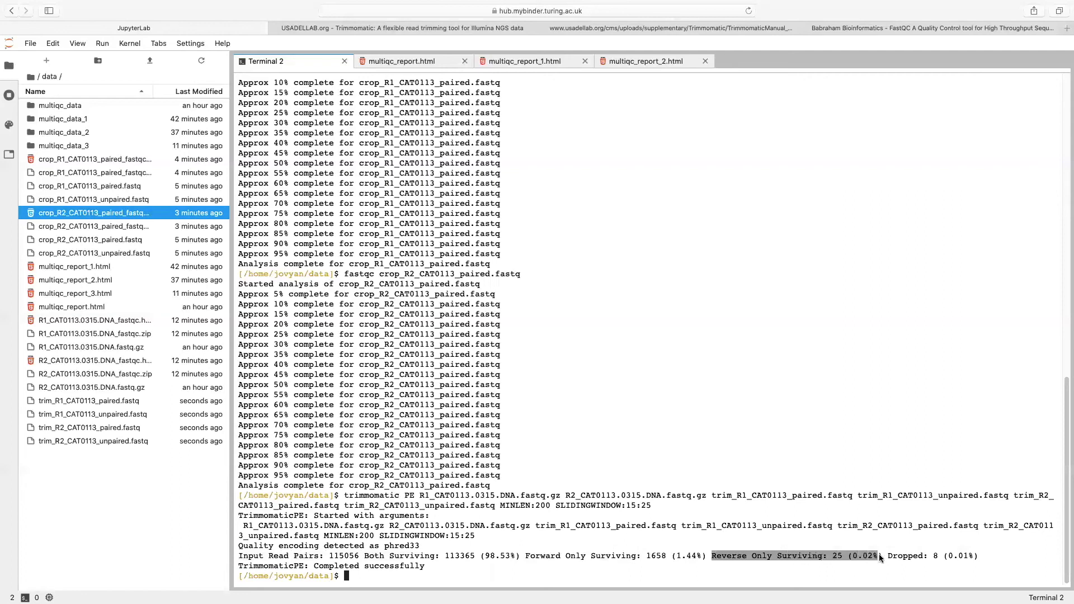
{"action": "mouse_move", "coordinate": [779, 439]}
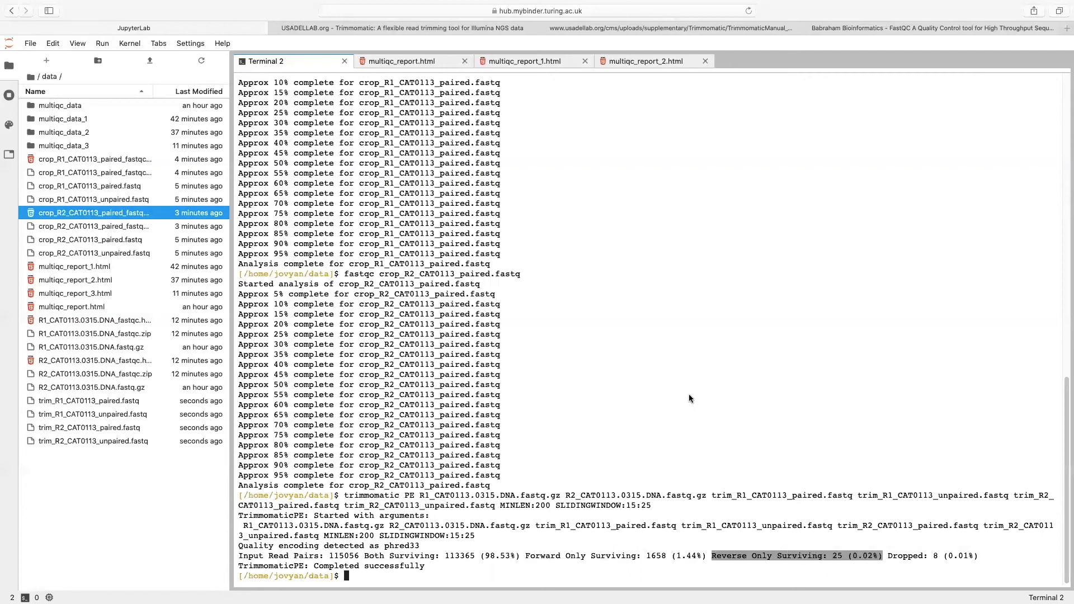
{"action": "mouse_move", "coordinate": [708, 420]}
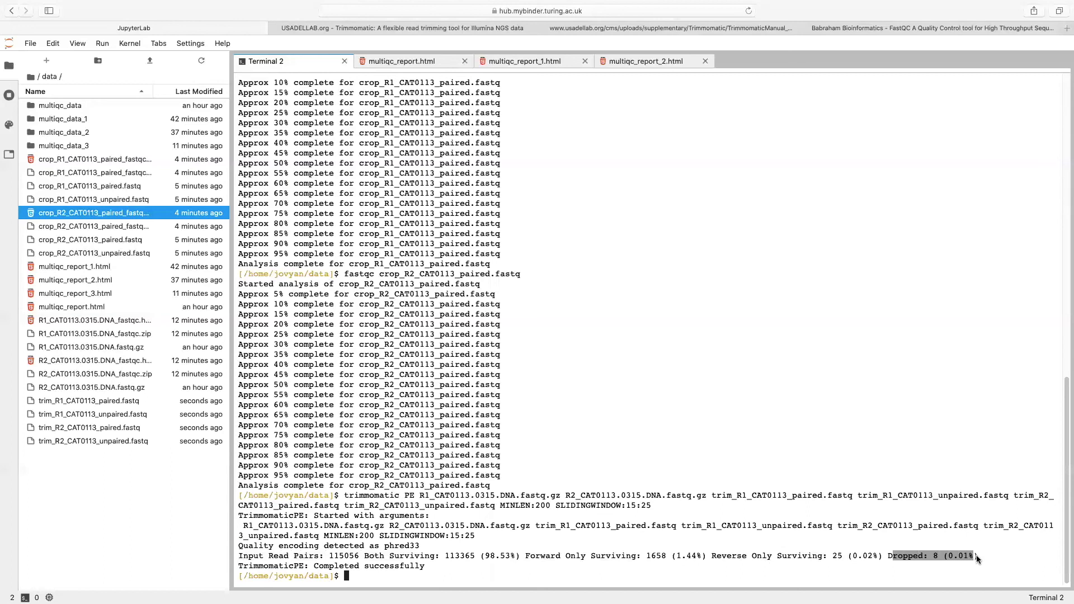
{"action": "mouse_move", "coordinate": [822, 566]}
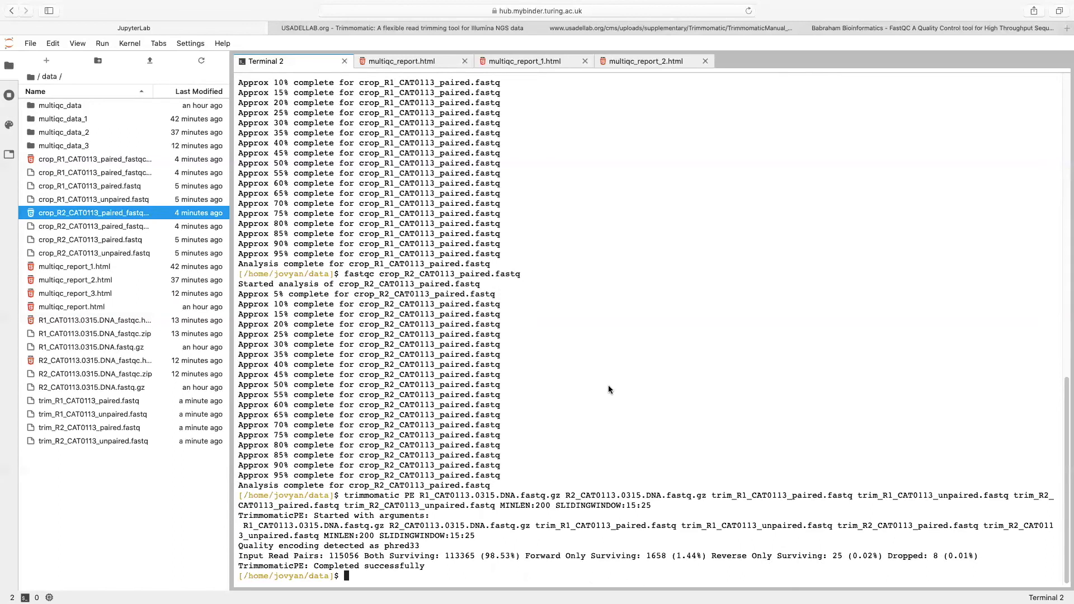
{"action": "mouse_move", "coordinate": [613, 543]}
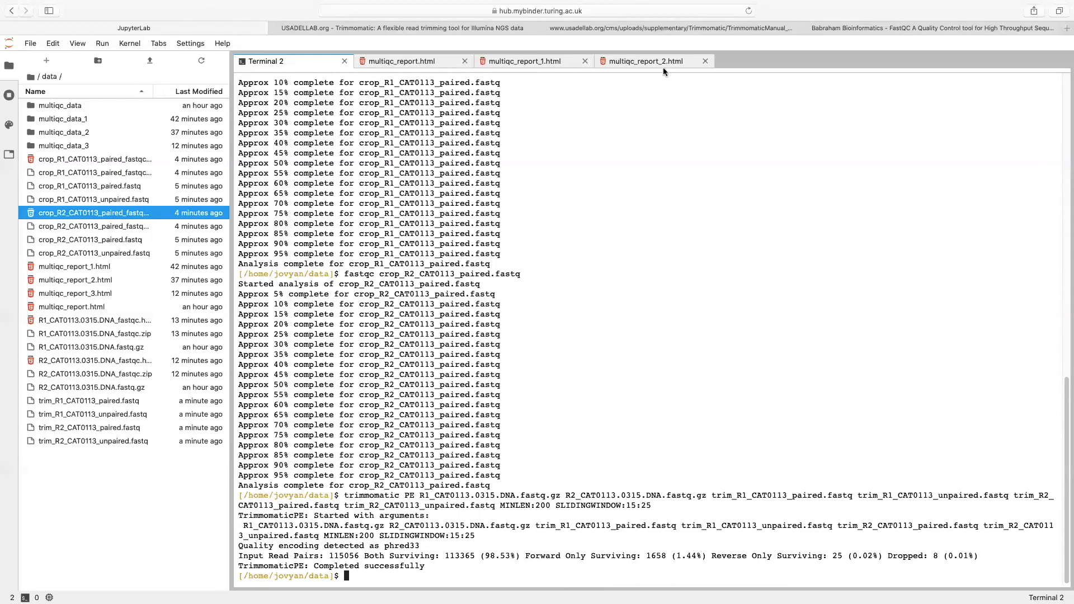
{"action": "mouse_move", "coordinate": [645, 61]}
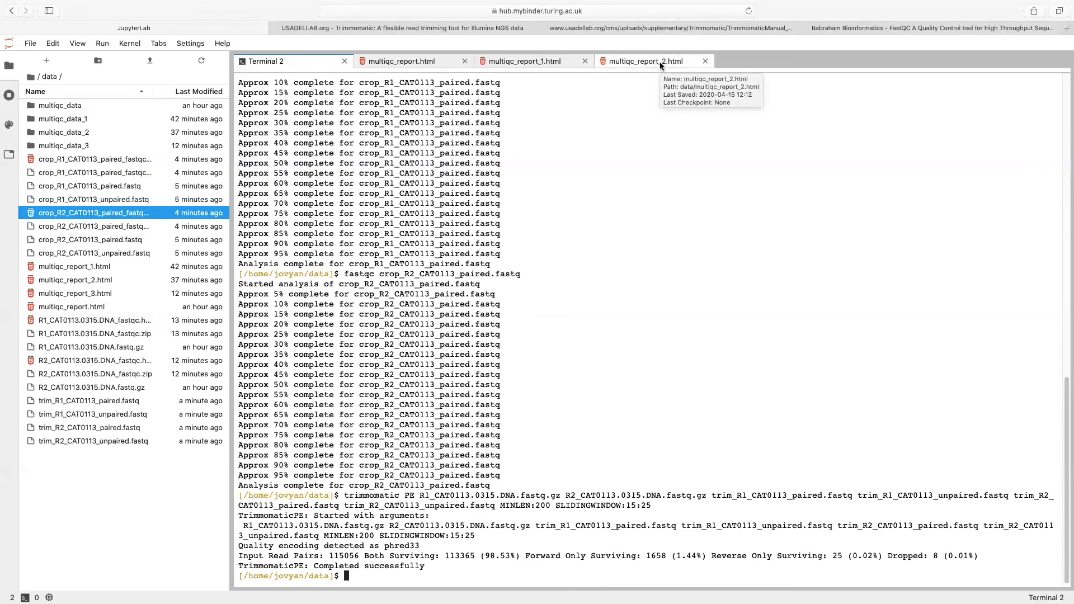
Step: Show multiqc_report_2.html listing original, crop_ and trim_ paired R1/R2 samples
{"action": "left_click", "coordinate": [645, 61]}
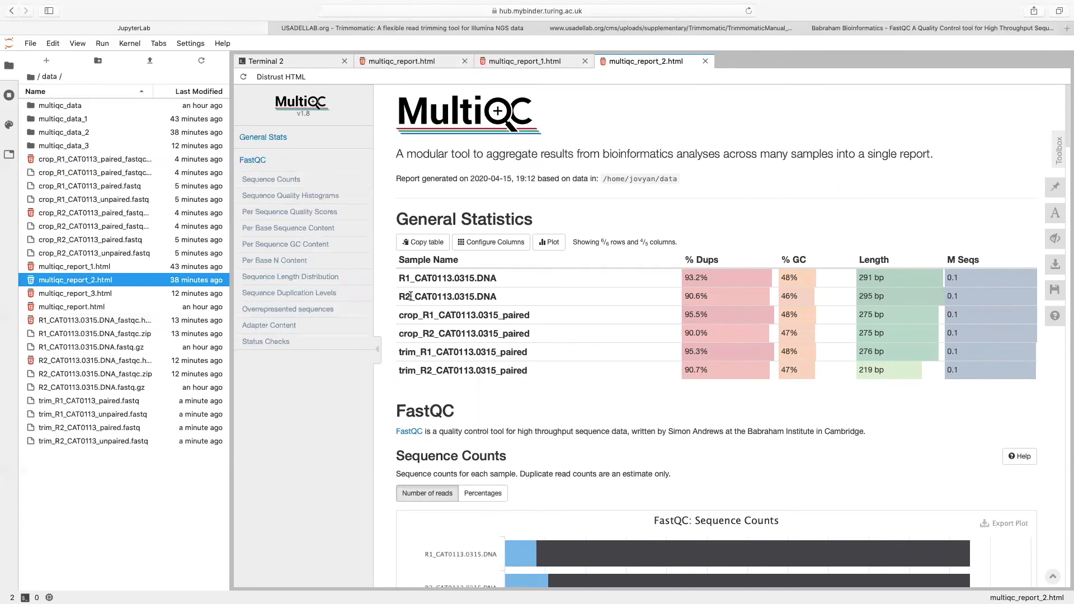
{"action": "mouse_move", "coordinate": [407, 327]}
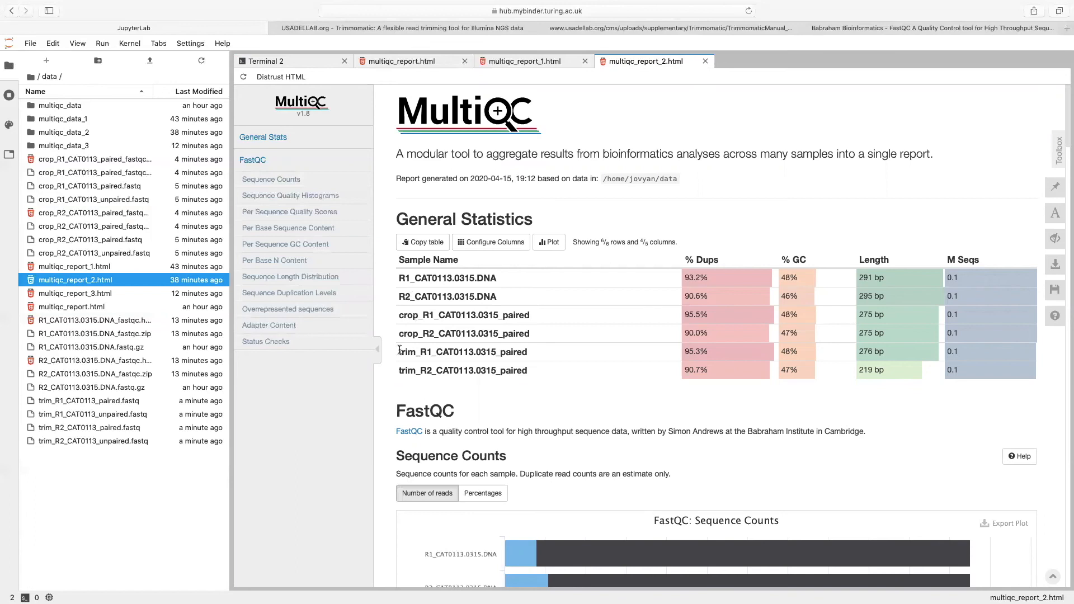
{"action": "mouse_move", "coordinate": [411, 348]}
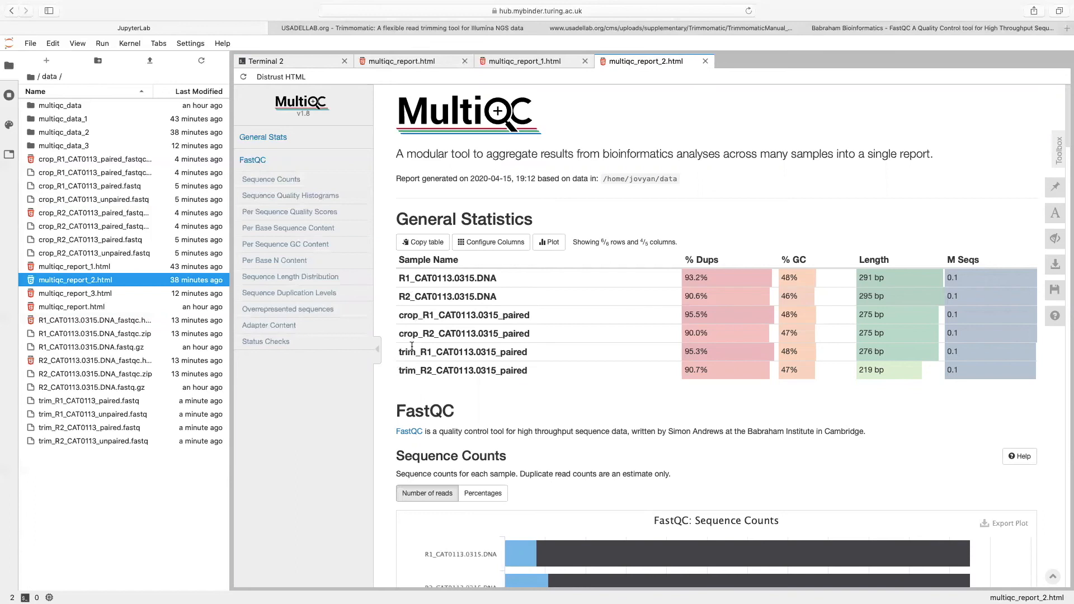
{"action": "mouse_move", "coordinate": [915, 437]}
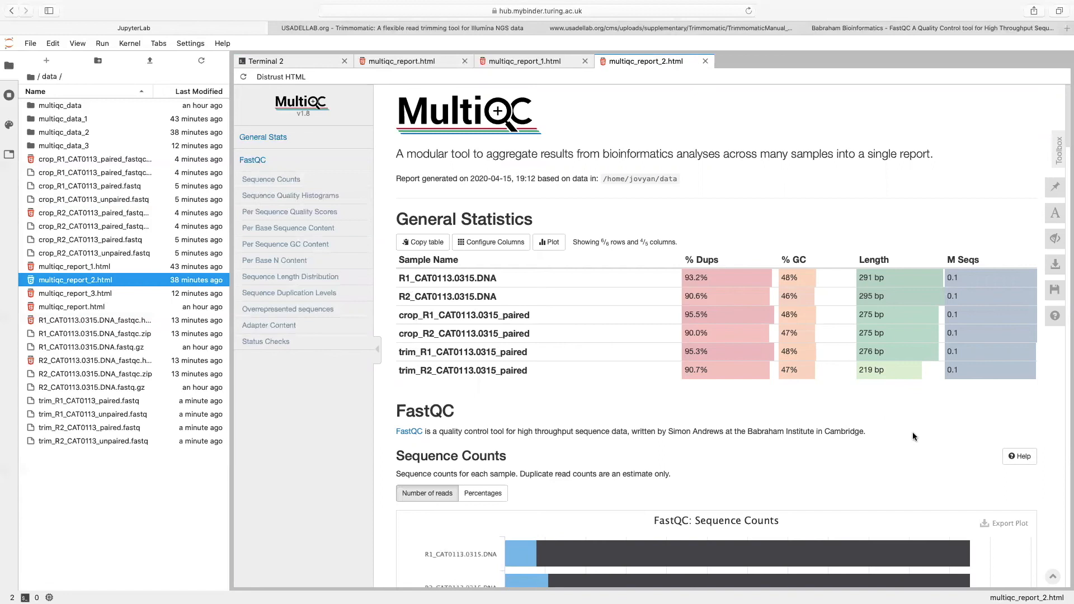
Step: Review the Sequence Quality Histograms mean quality curves, then return to Terminal 2
{"action": "scroll", "scroll_direction": "down", "scroll_amount": 3}
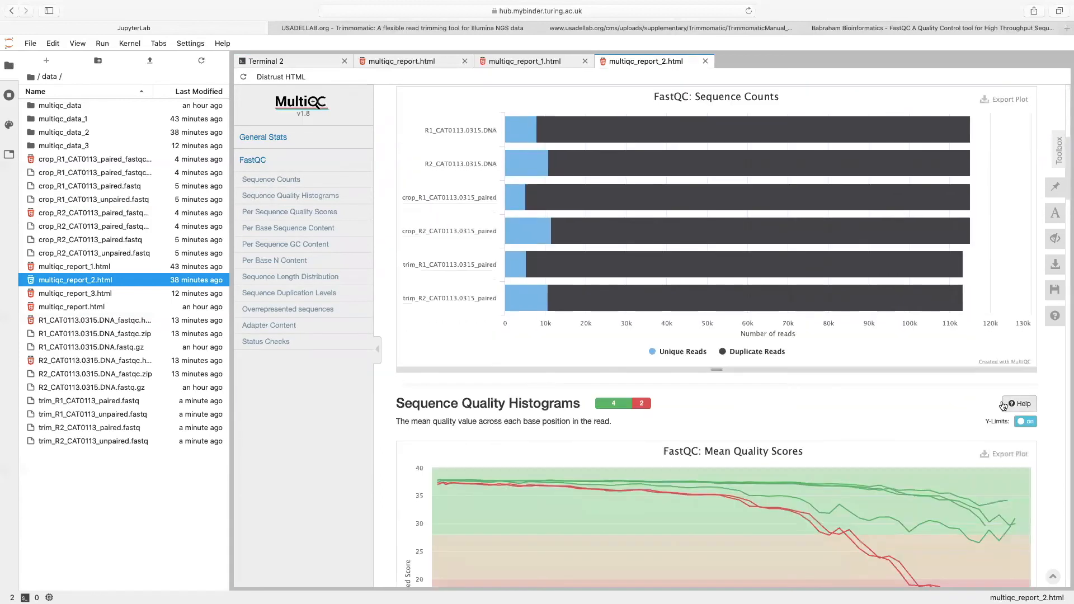
{"action": "scroll", "scroll_direction": "down", "scroll_amount": 3}
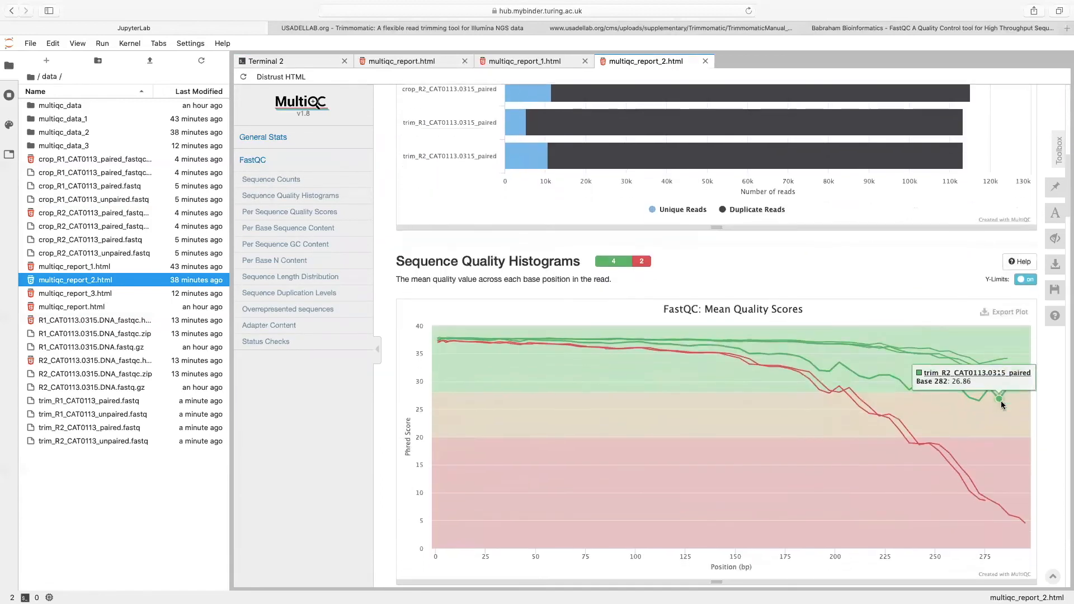
{"action": "scroll", "scroll_direction": "down", "scroll_amount": 3}
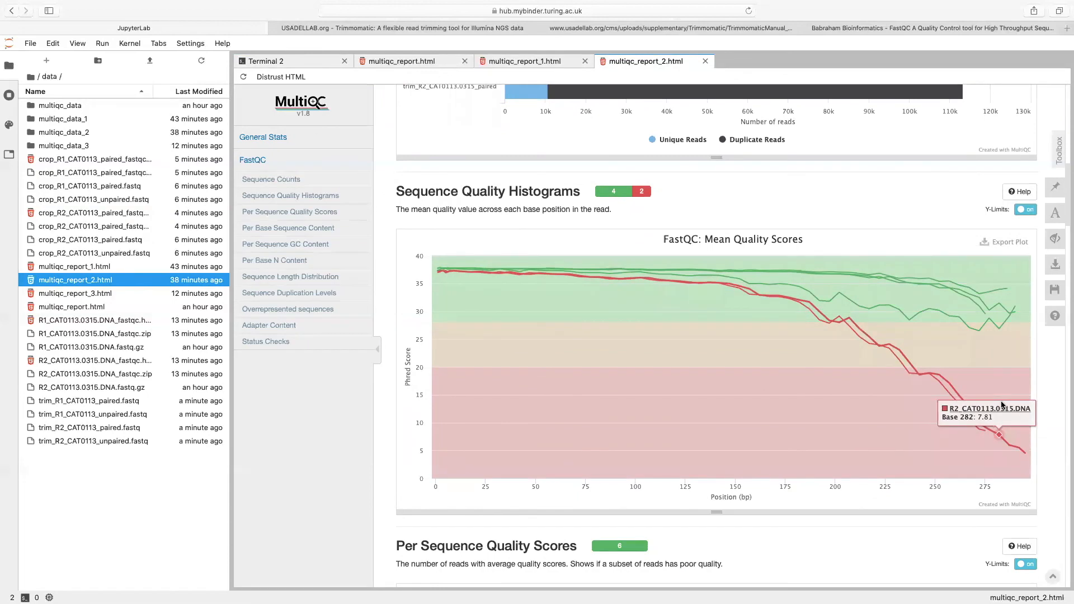
{"action": "mouse_move", "coordinate": [968, 406]}
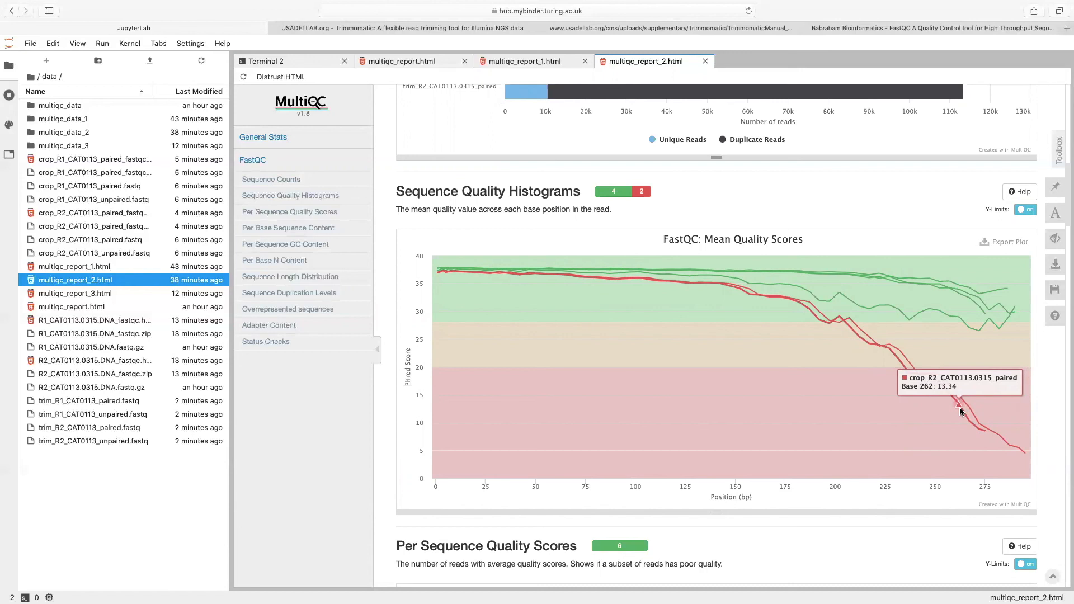
{"action": "mouse_move", "coordinate": [967, 329]}
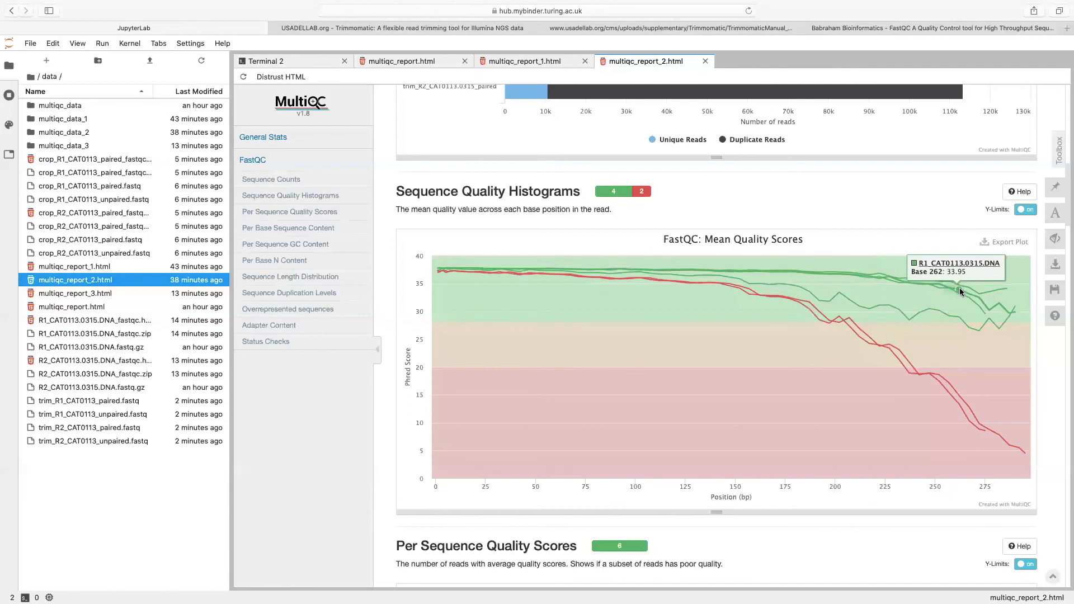
{"action": "mouse_move", "coordinate": [976, 296]}
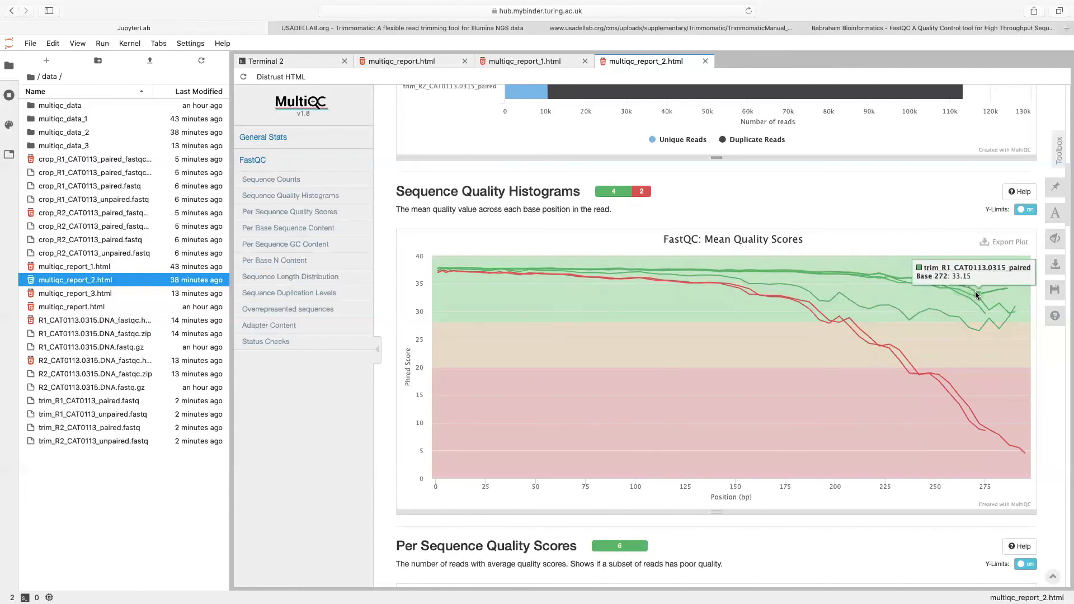
{"action": "mouse_move", "coordinate": [990, 312]}
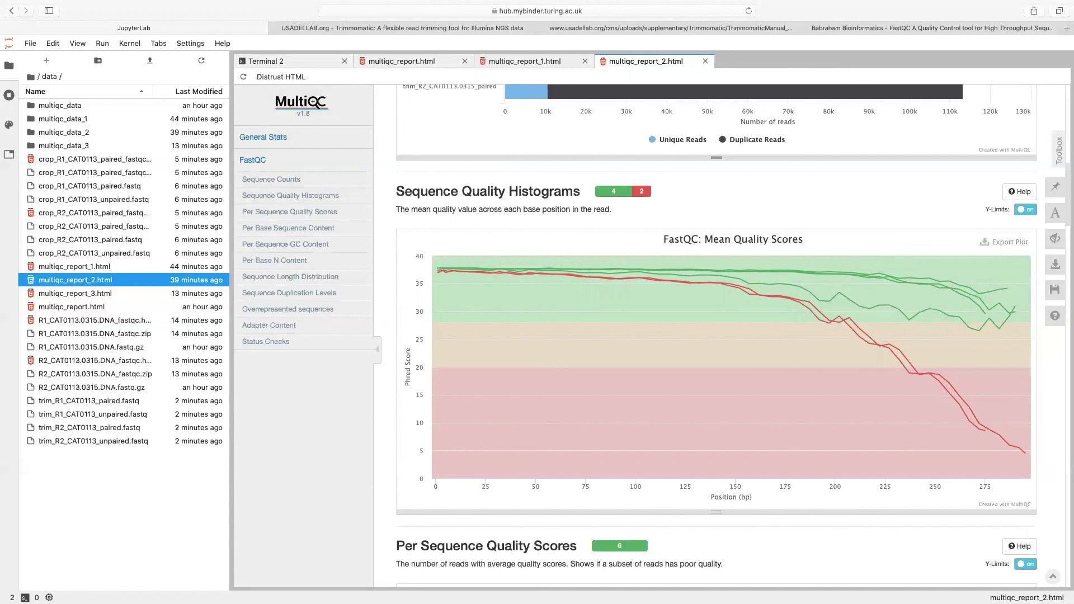
{"action": "left_click", "coordinate": [265, 61]}
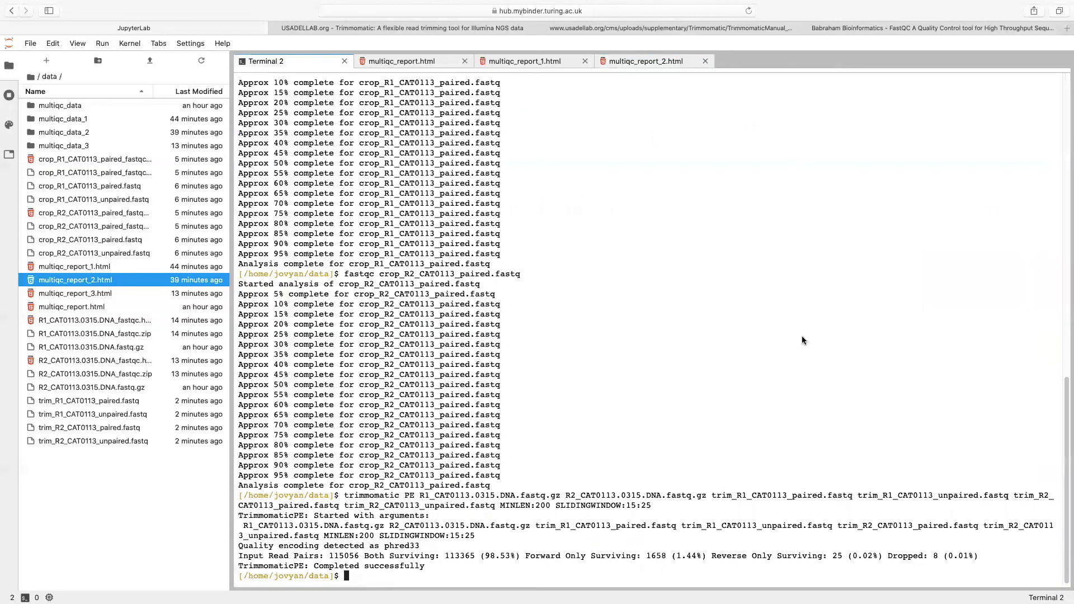
{"action": "mouse_move", "coordinate": [730, 532]}
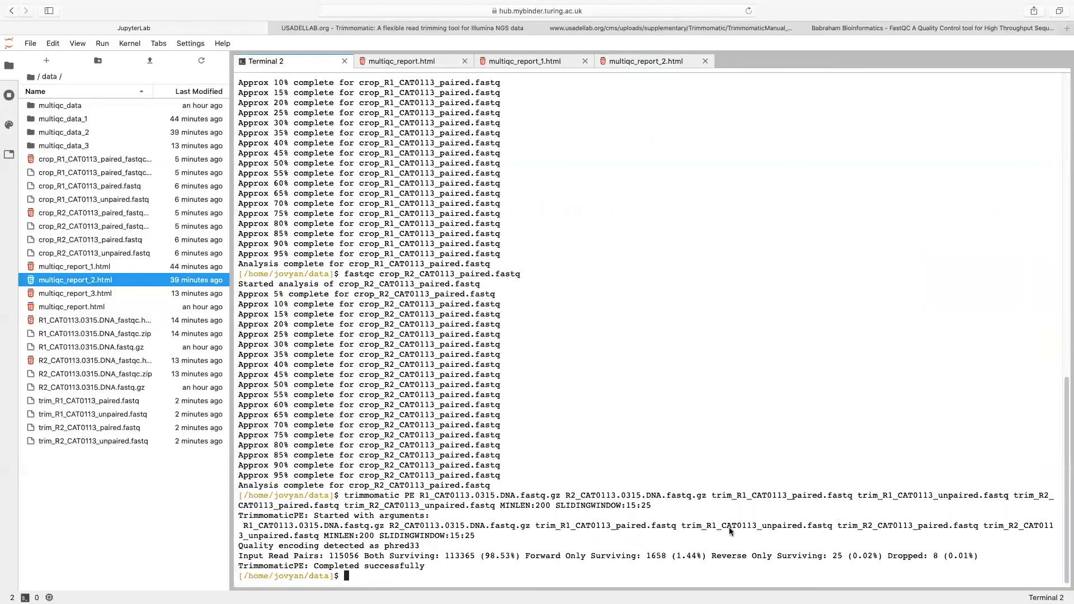